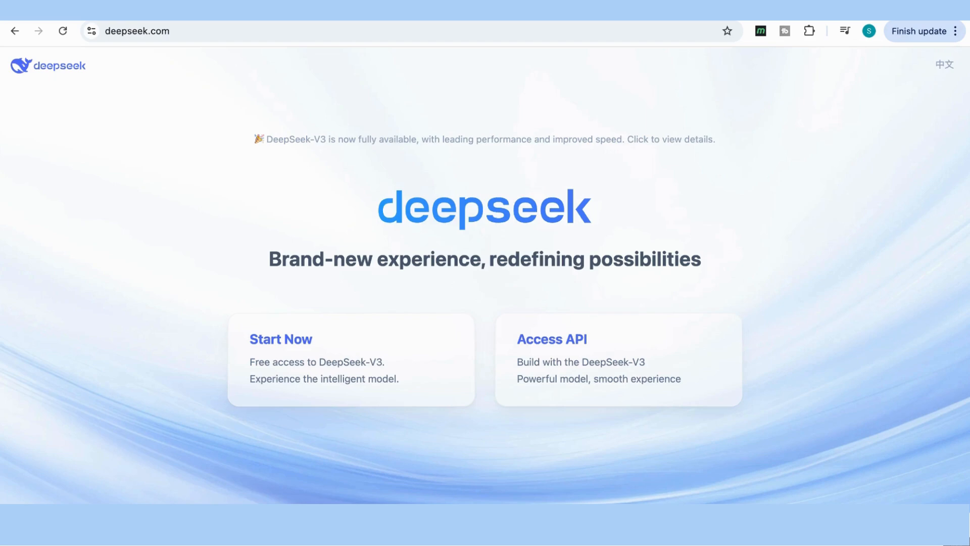
{"action": "mouse_move", "coordinate": [291, 142]}
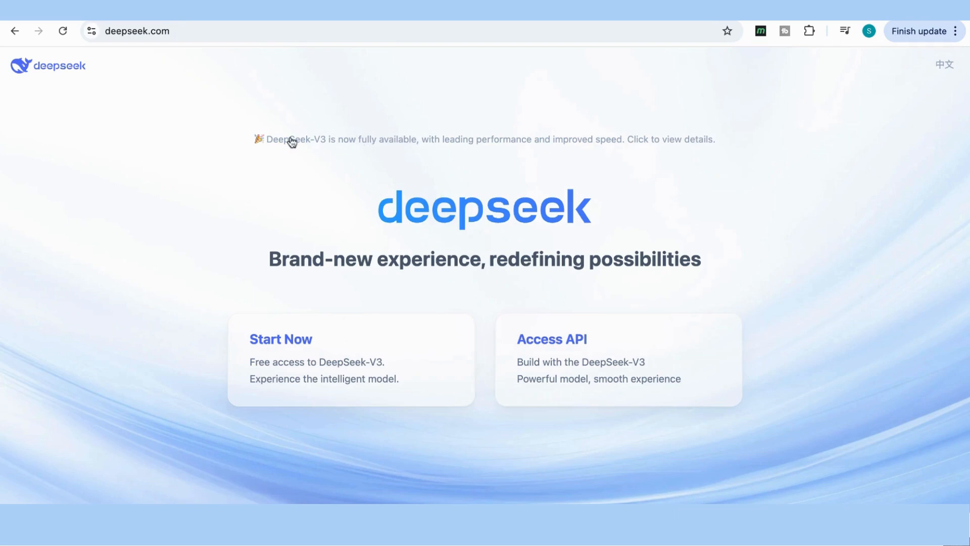
{"action": "mouse_move", "coordinate": [347, 151]}
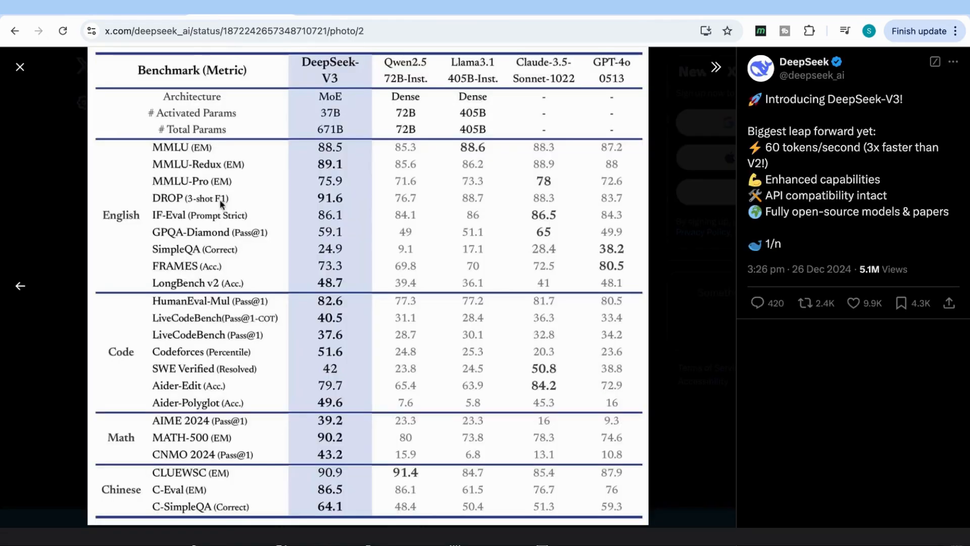
{"action": "mouse_move", "coordinate": [327, 220]}
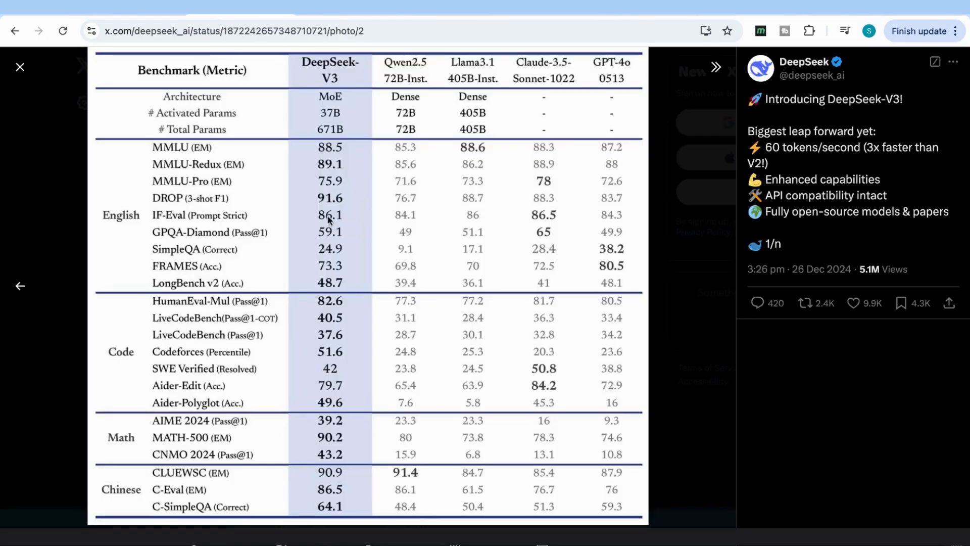
{"action": "mouse_move", "coordinate": [334, 227]}
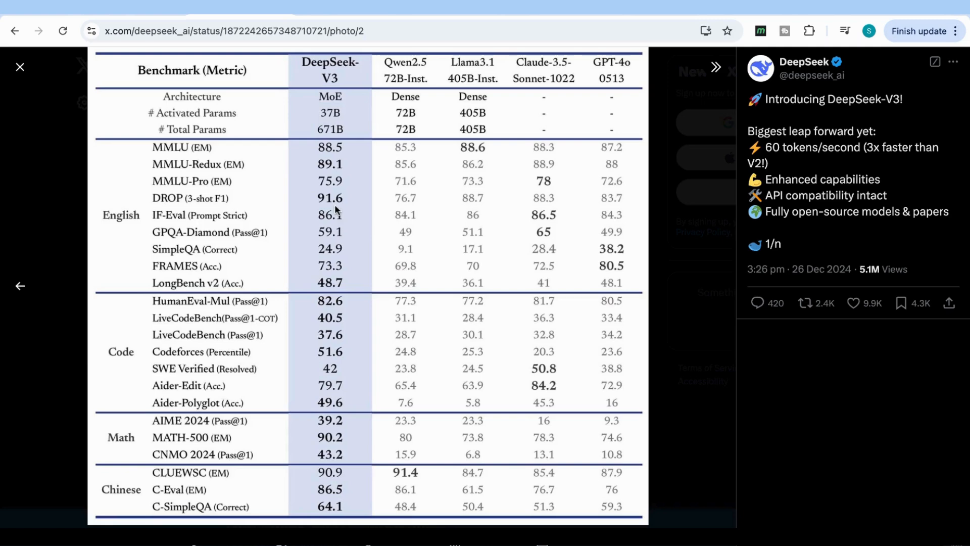
{"action": "mouse_move", "coordinate": [336, 211]}
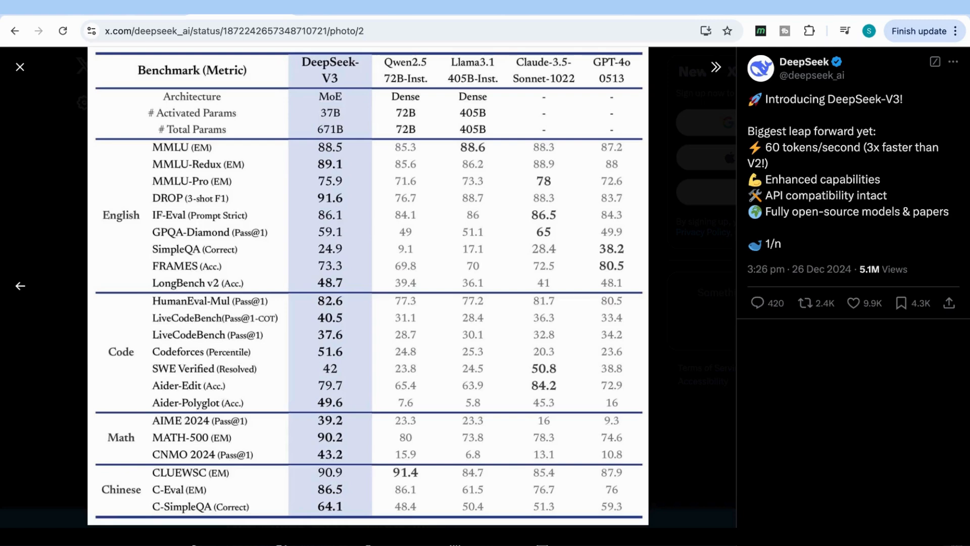
{"action": "mouse_move", "coordinate": [536, 212]}
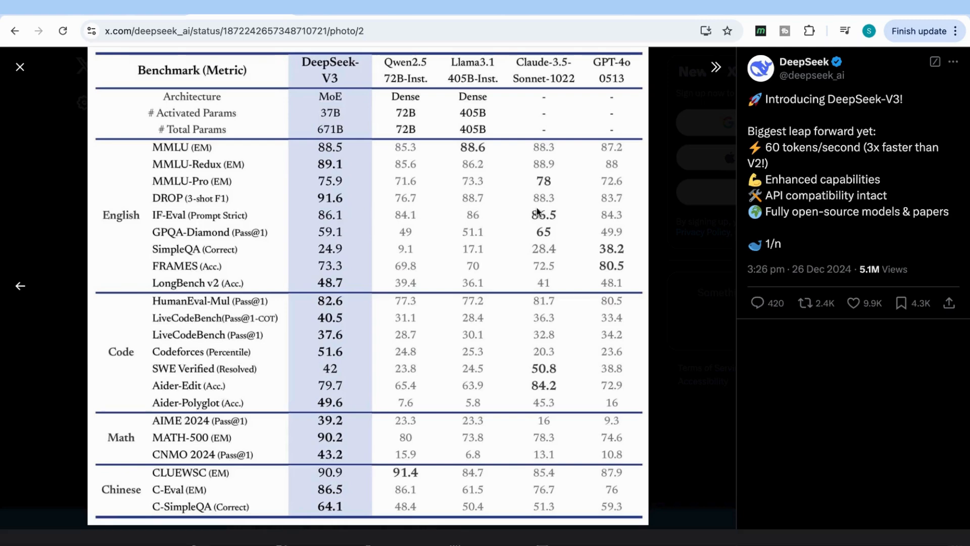
{"action": "mouse_move", "coordinate": [555, 206]}
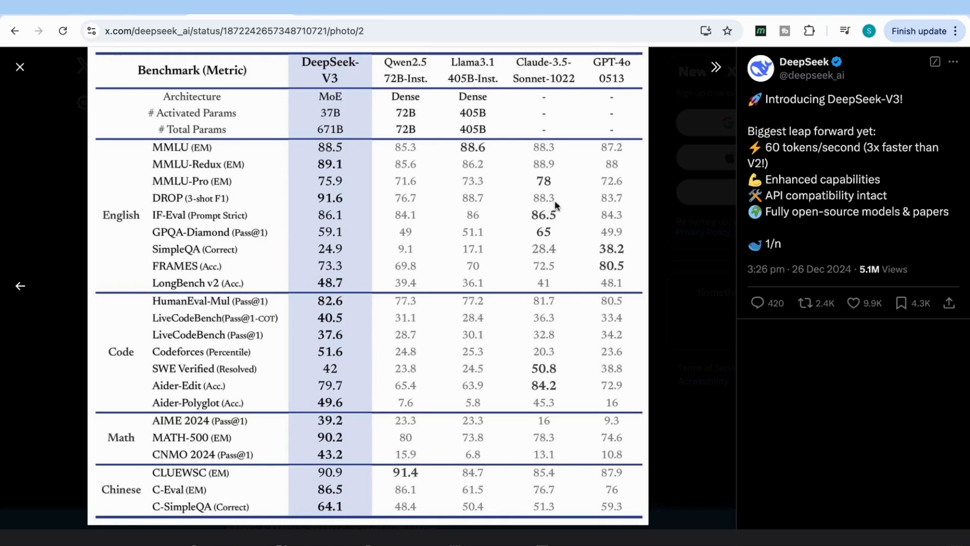
{"action": "mouse_move", "coordinate": [488, 317]}
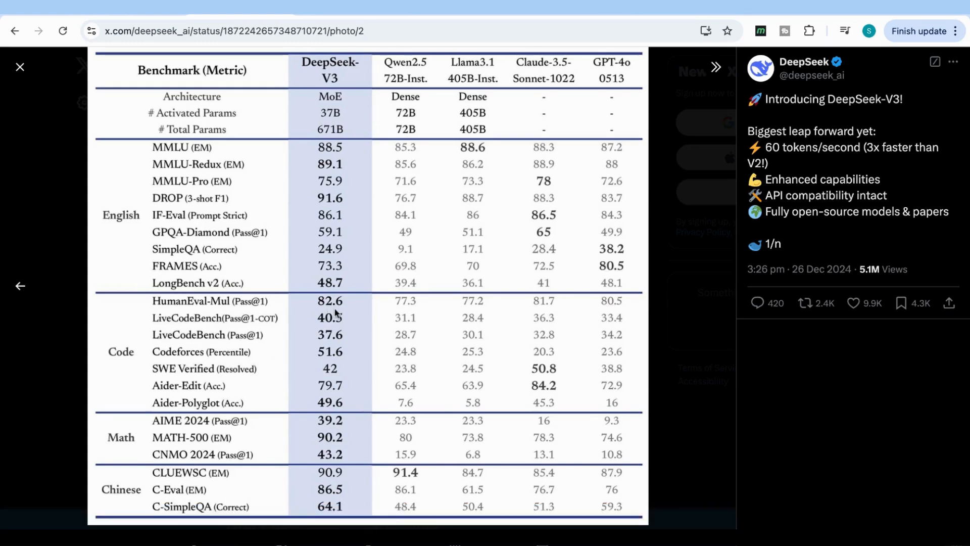
{"action": "mouse_move", "coordinate": [414, 314]}
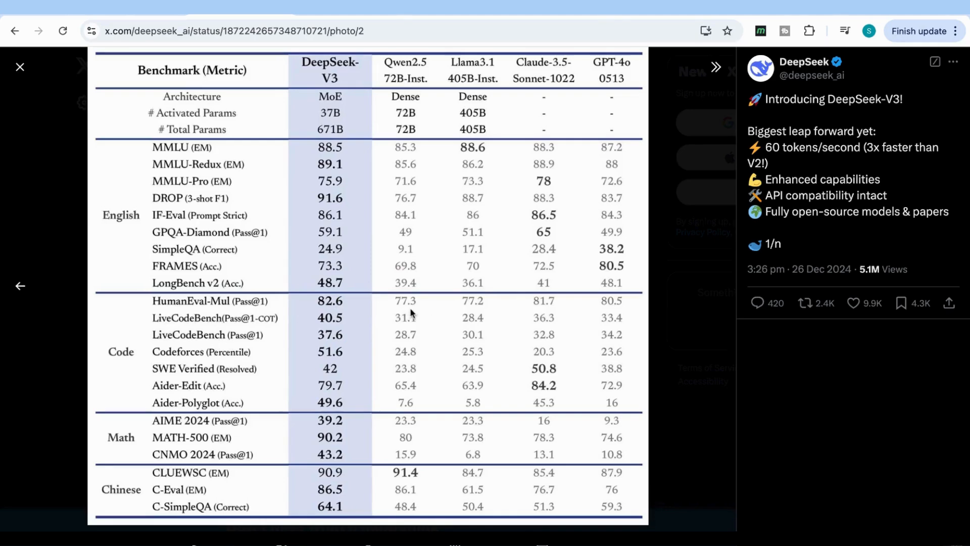
{"action": "mouse_move", "coordinate": [544, 312]}
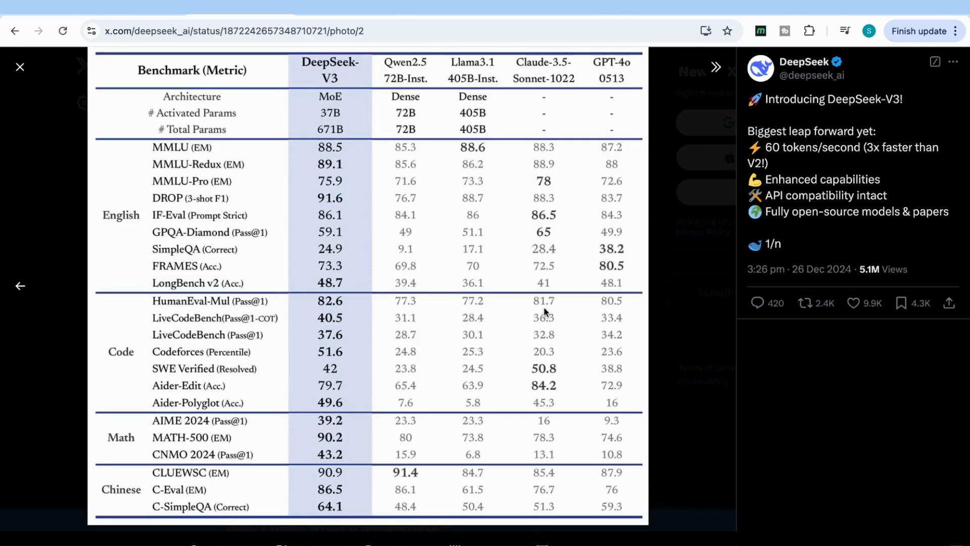
{"action": "mouse_move", "coordinate": [615, 319]}
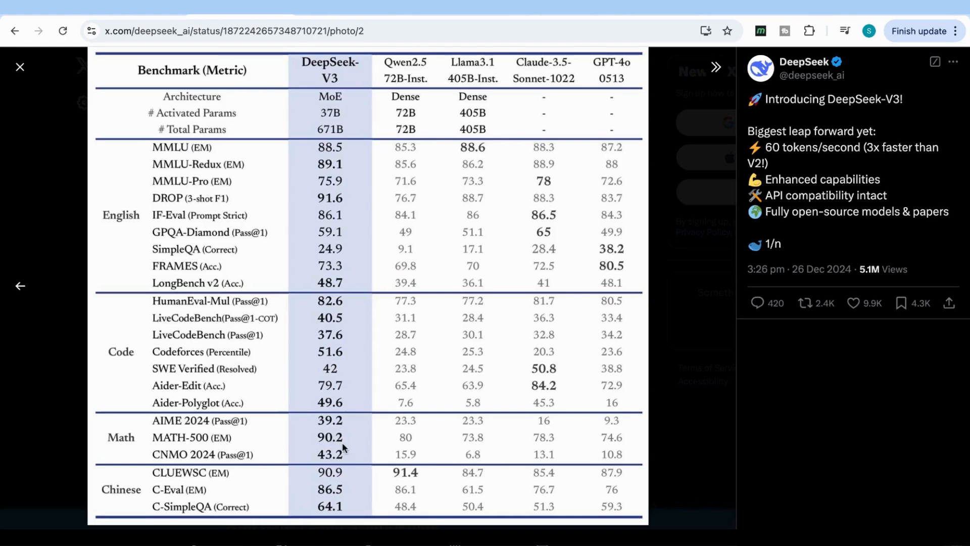
{"action": "mouse_move", "coordinate": [374, 452]}
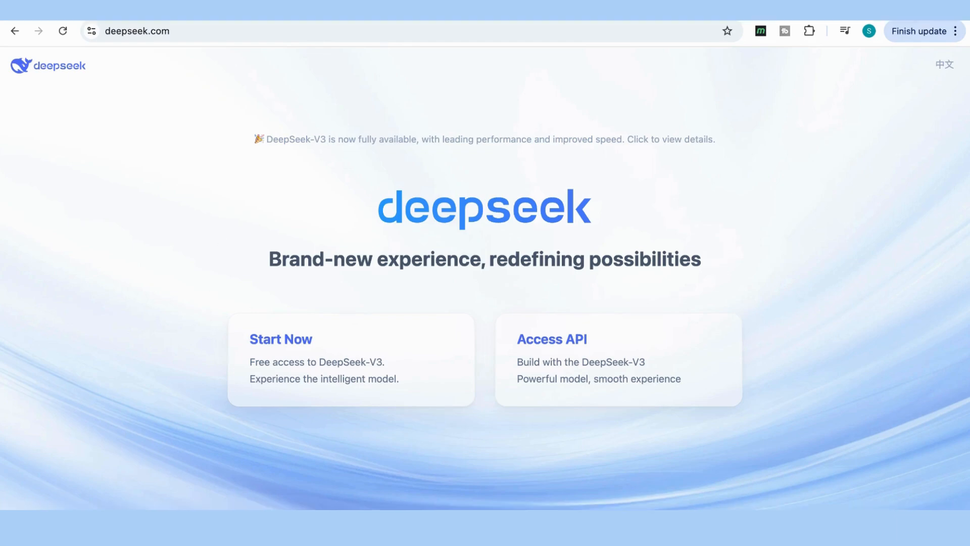
{"action": "mouse_move", "coordinate": [365, 240]}
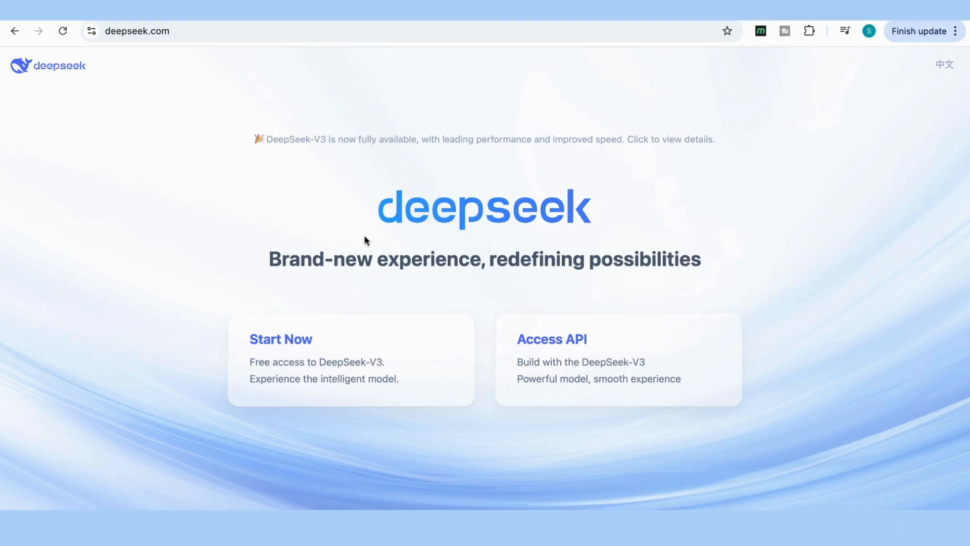
{"action": "mouse_move", "coordinate": [124, 67]}
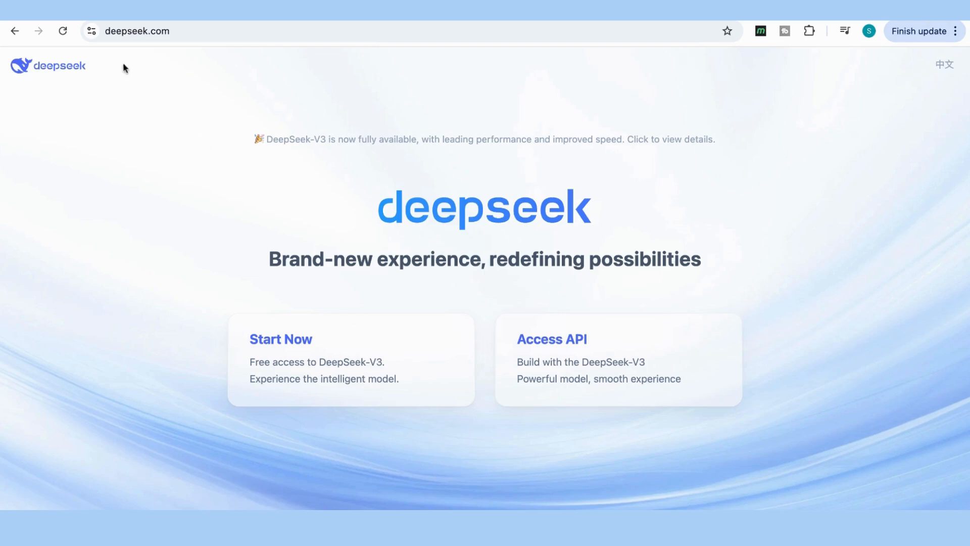
{"action": "mouse_move", "coordinate": [309, 390]}
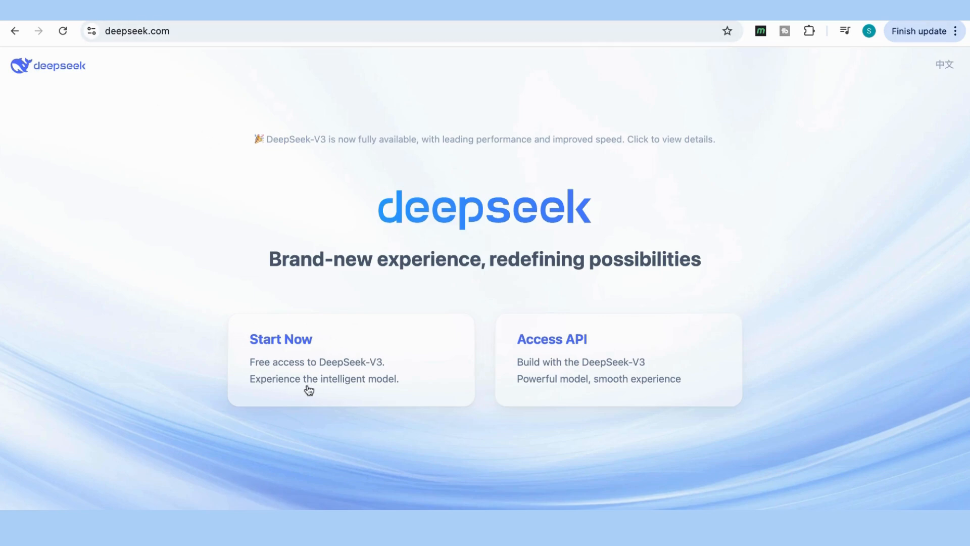
{"action": "mouse_move", "coordinate": [305, 377]}
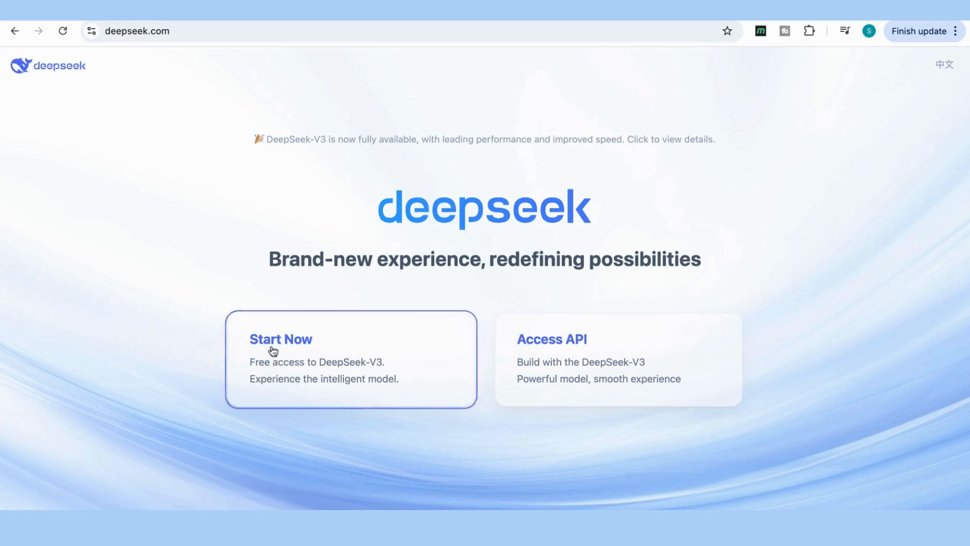
Start DeepSeek-V3 for free, submit the login and pick the smallest blue pyramid in the captcha
{"action": "left_click", "coordinate": [280, 339]}
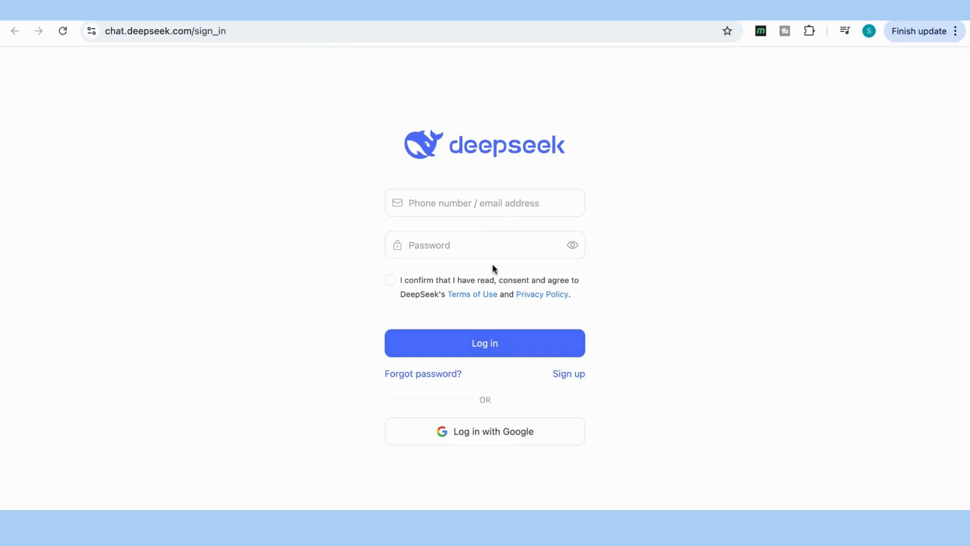
{"action": "left_click", "coordinate": [484, 343]}
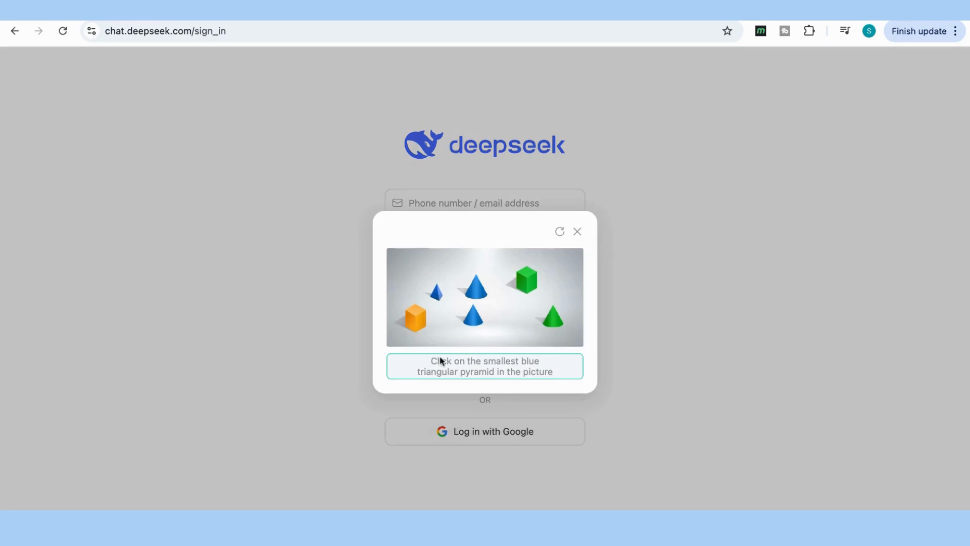
{"action": "mouse_move", "coordinate": [524, 384]}
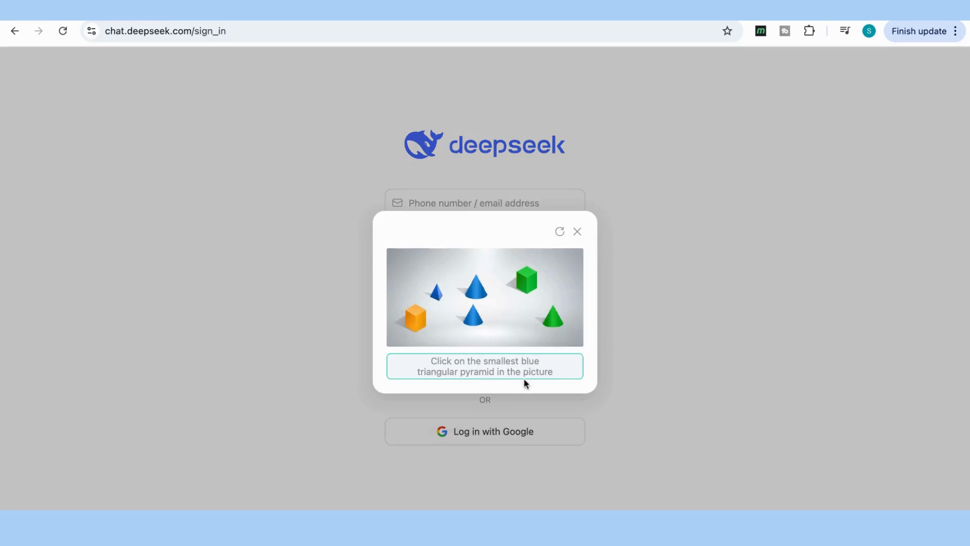
{"action": "left_click", "coordinate": [437, 288]}
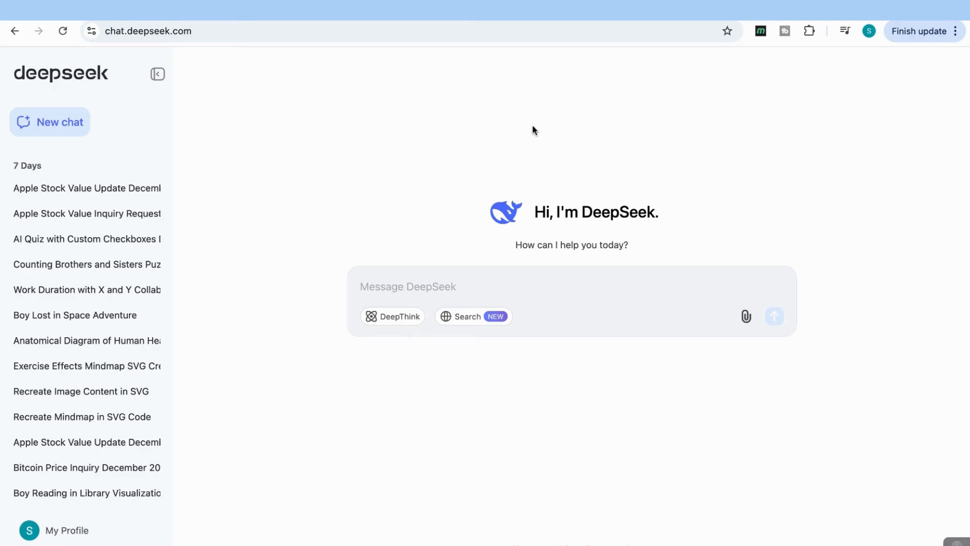
{"action": "mouse_move", "coordinate": [430, 179]}
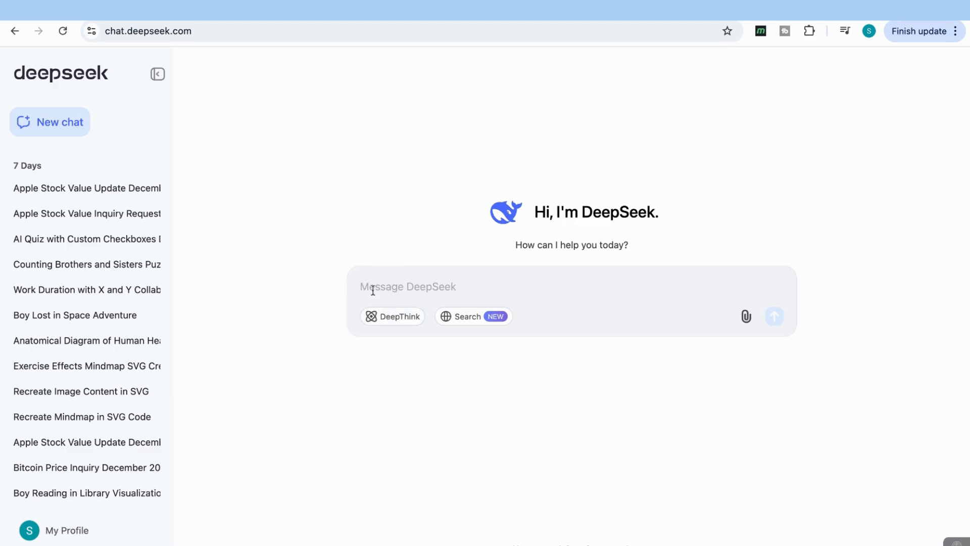
{"action": "mouse_move", "coordinate": [138, 164]}
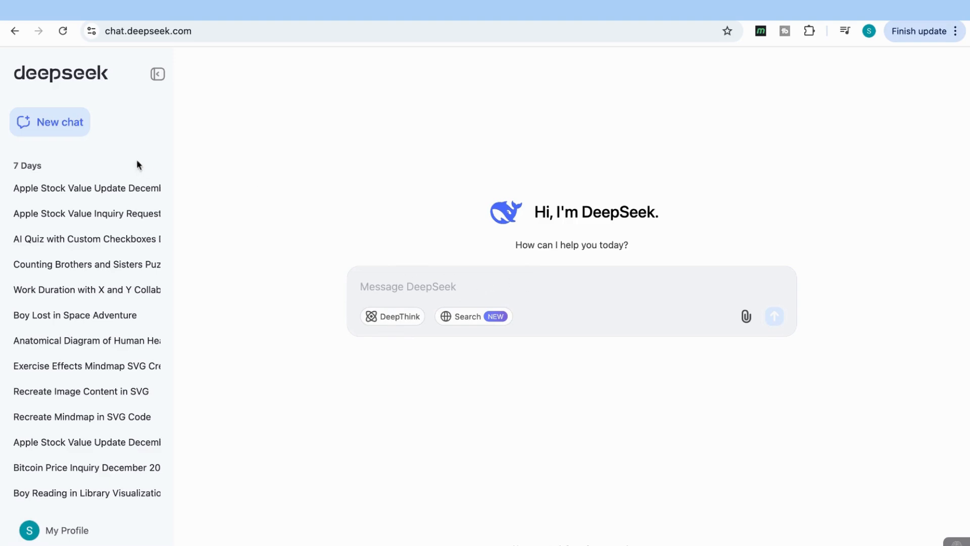
{"action": "mouse_move", "coordinate": [68, 341]}
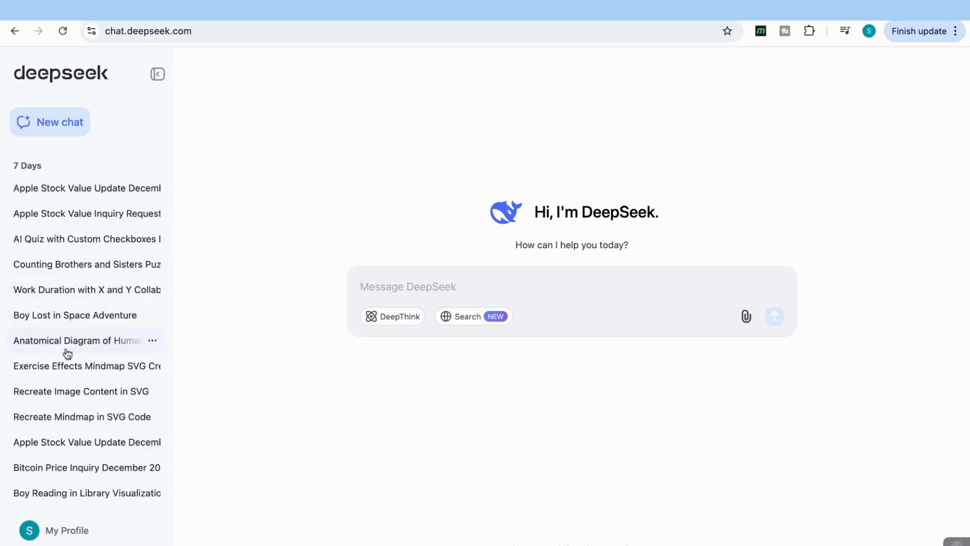
{"action": "mouse_move", "coordinate": [78, 290]}
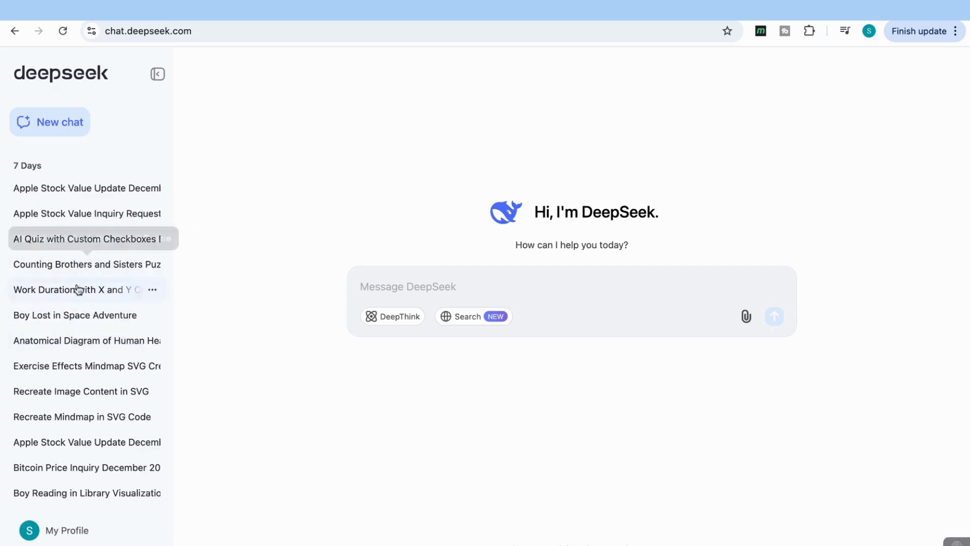
{"action": "mouse_move", "coordinate": [341, 293]}
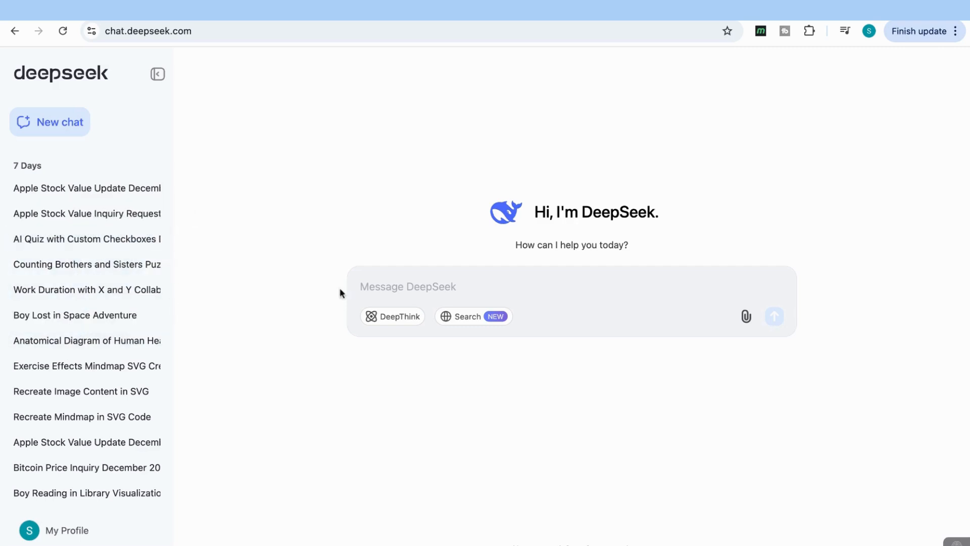
{"action": "mouse_move", "coordinate": [397, 316]}
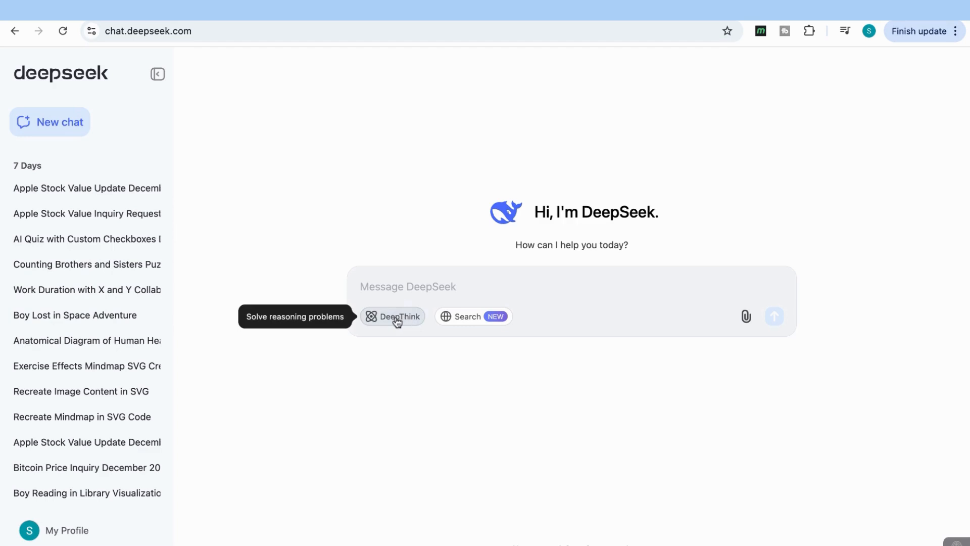
{"action": "left_click", "coordinate": [392, 317]}
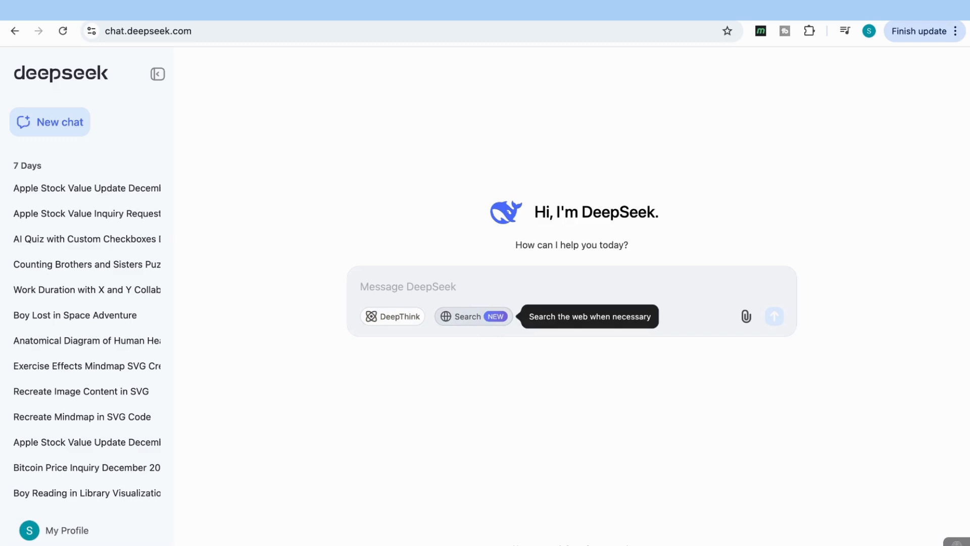
{"action": "mouse_move", "coordinate": [747, 316]}
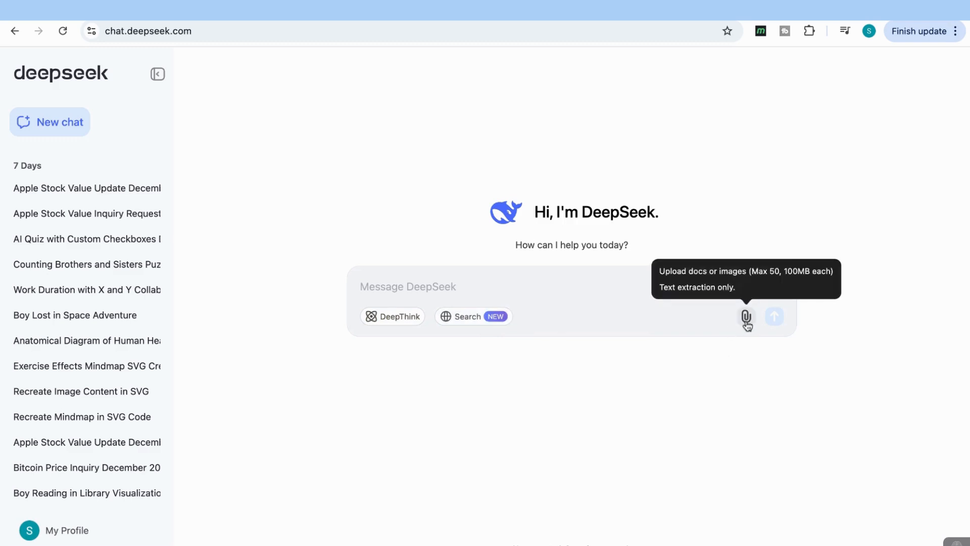
{"action": "mouse_move", "coordinate": [733, 279]}
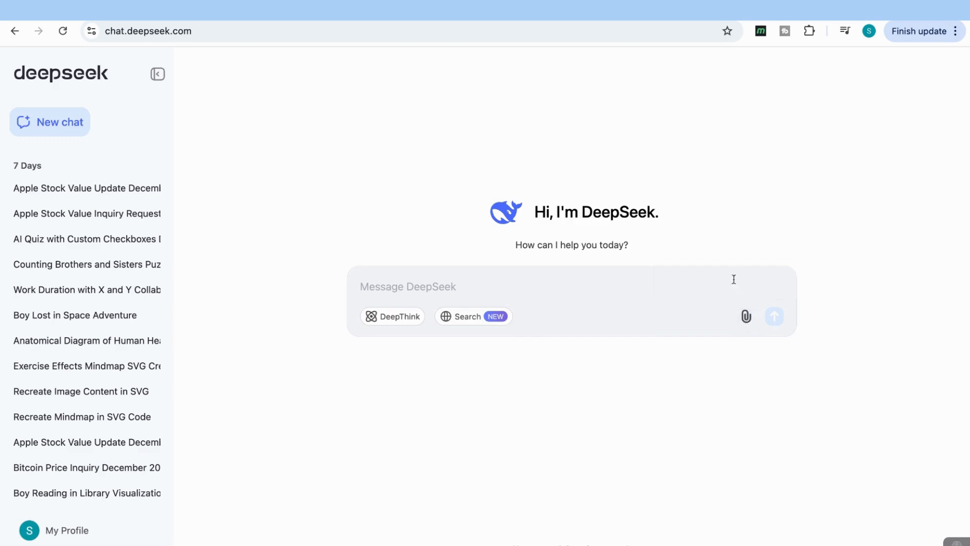
{"action": "mouse_move", "coordinate": [746, 316]}
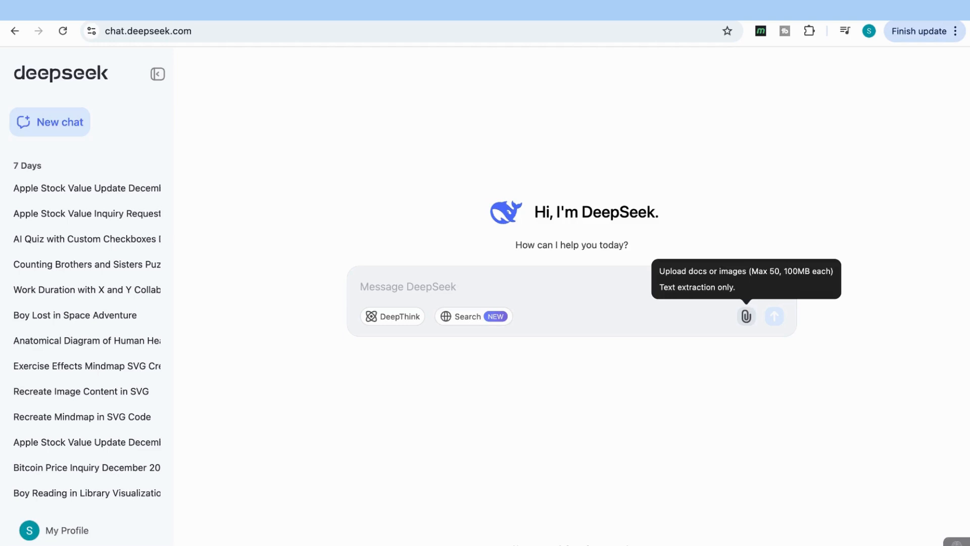
{"action": "mouse_move", "coordinate": [691, 370]}
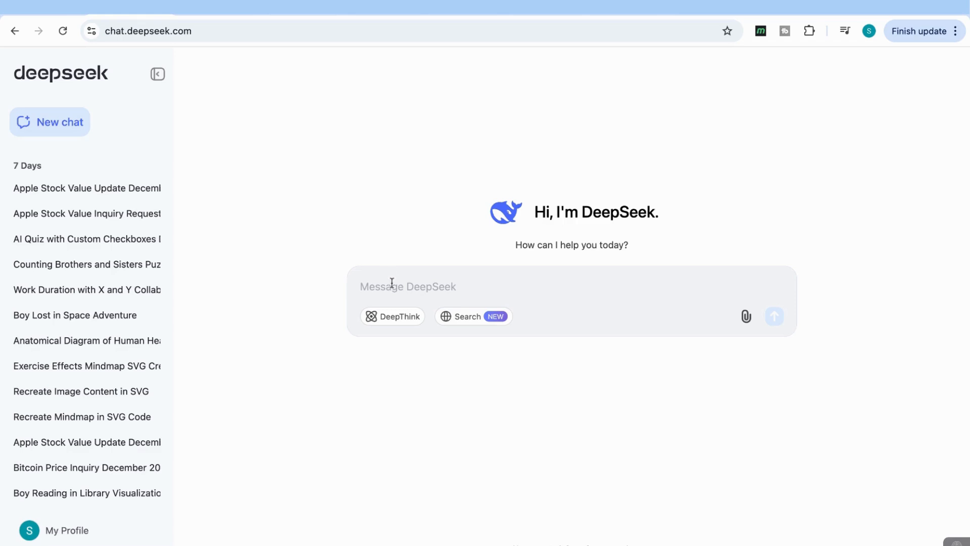
{"action": "mouse_move", "coordinate": [392, 316]}
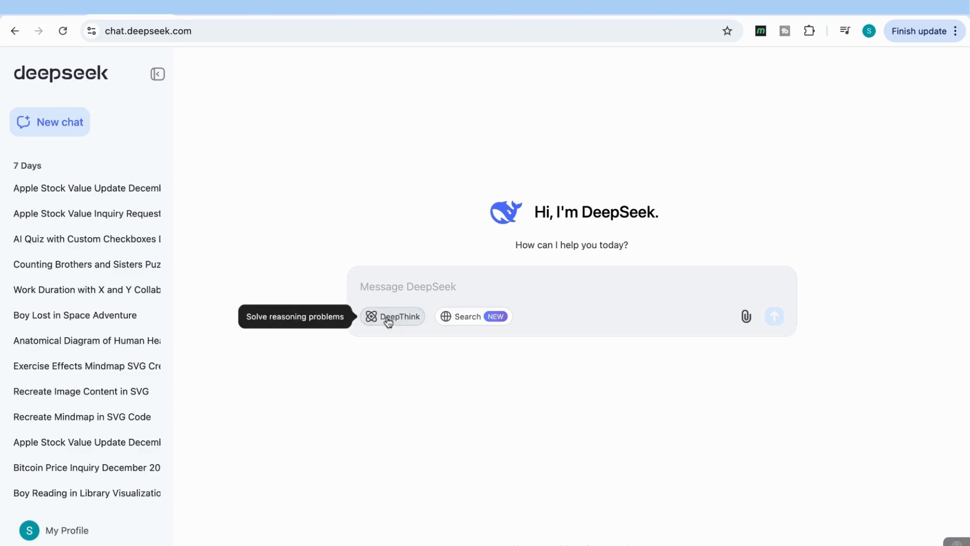
Draft the three-brothers riddle asking how many sisters and brothers there are, without sending
{"action": "type", "text": "I have three brothers. Each of my brothers has two brothers. My sister also has three brothers. How many sisters and brothers are there?\""}
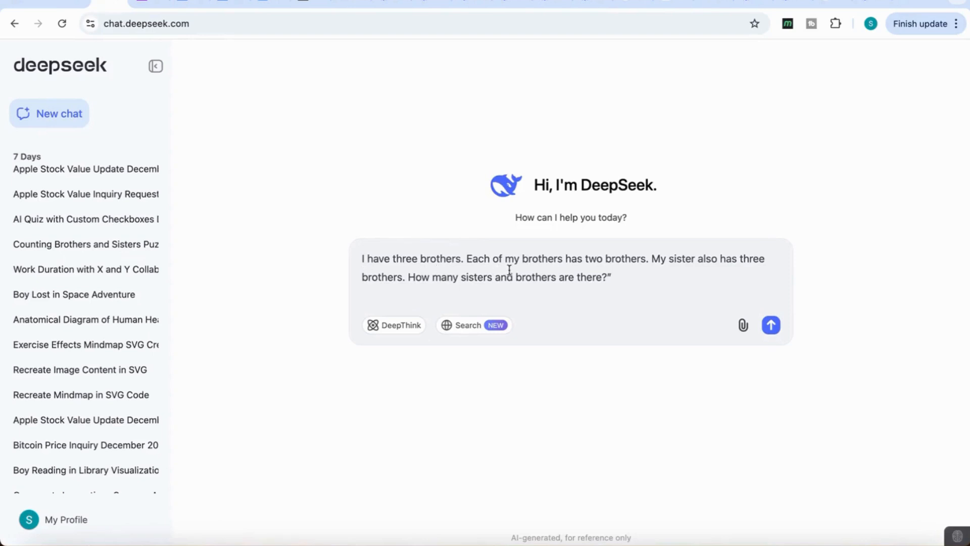
{"action": "mouse_move", "coordinate": [580, 299]}
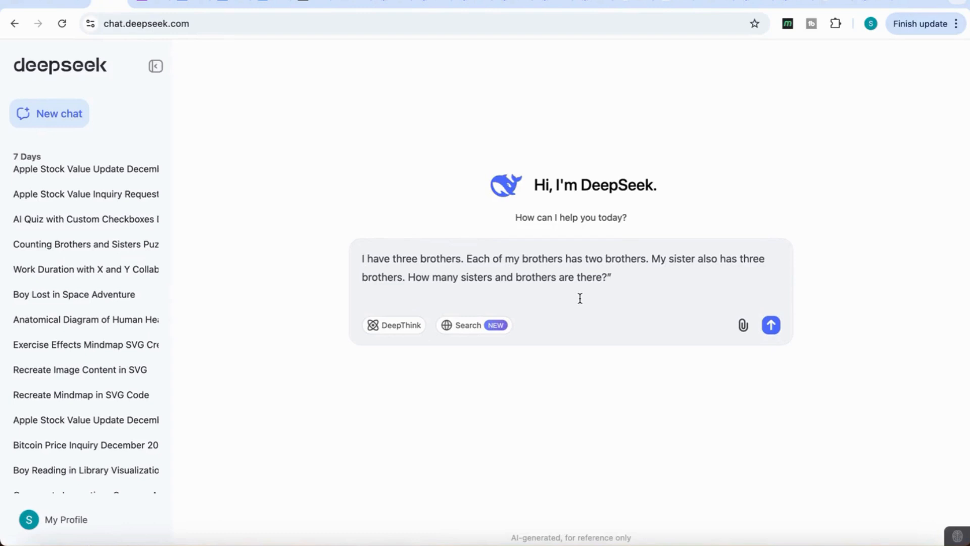
Send the sibling riddle with DeepThink on and read the reasoning down to the three-brothers-two-sisters conclusion
{"action": "left_click", "coordinate": [771, 324]}
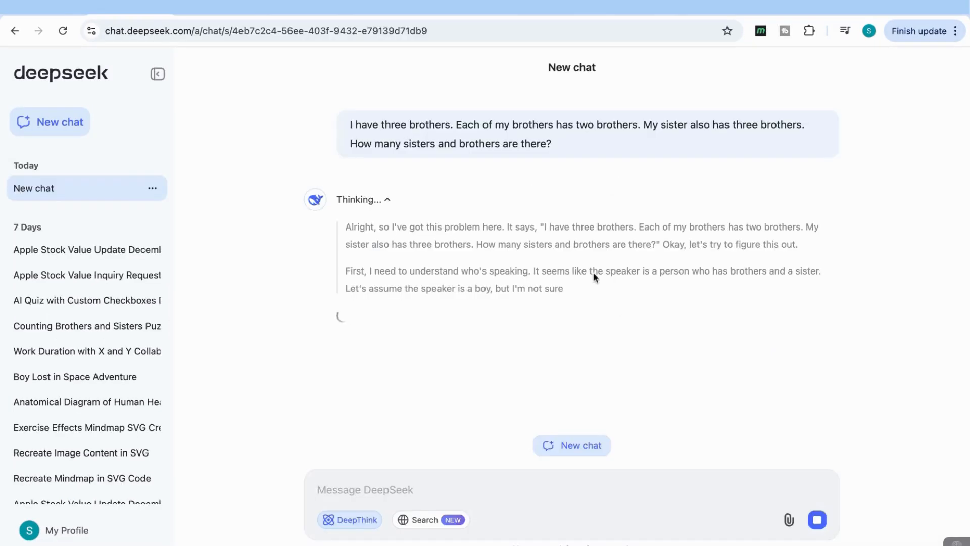
{"action": "scroll", "scroll_direction": "down", "scroll_amount": 3}
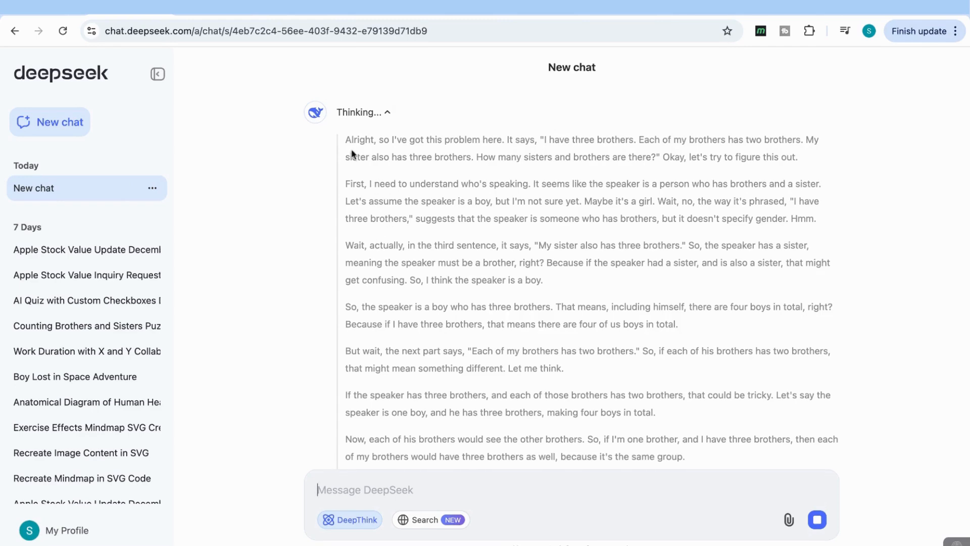
{"action": "mouse_move", "coordinate": [482, 153]}
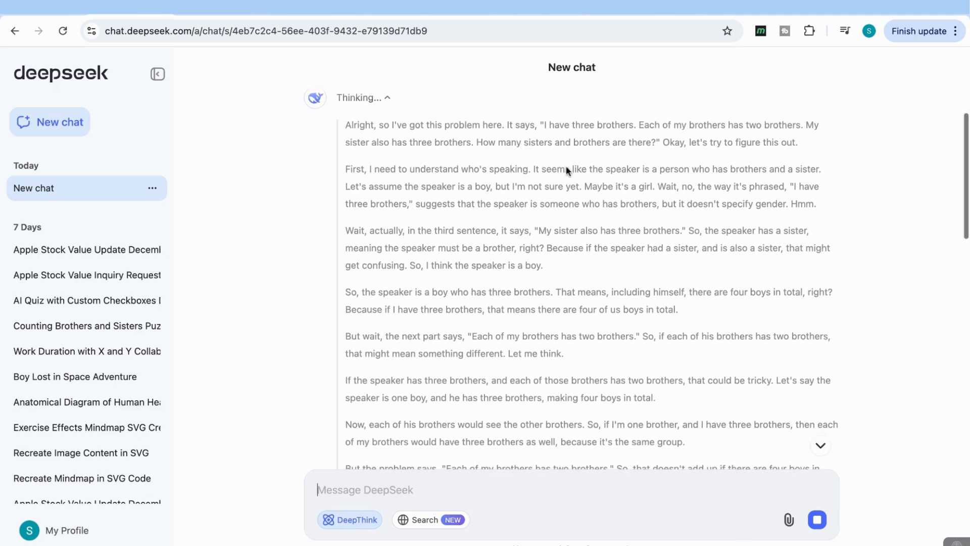
{"action": "mouse_move", "coordinate": [416, 160]}
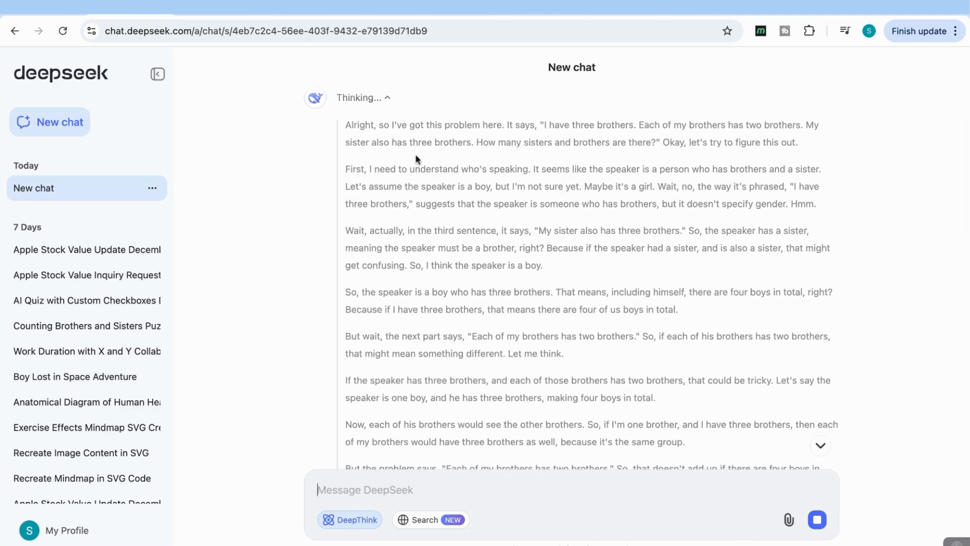
{"action": "mouse_move", "coordinate": [634, 160]}
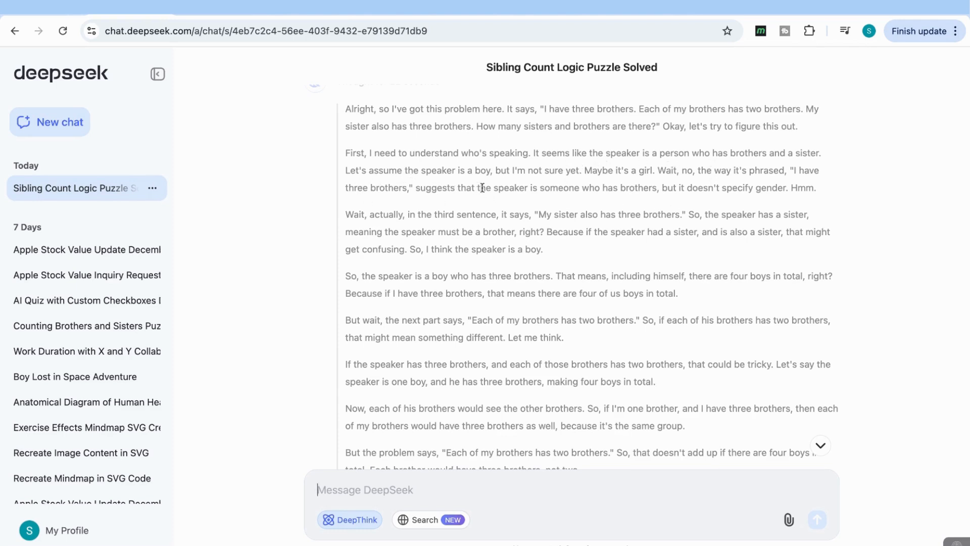
{"action": "mouse_move", "coordinate": [562, 185]}
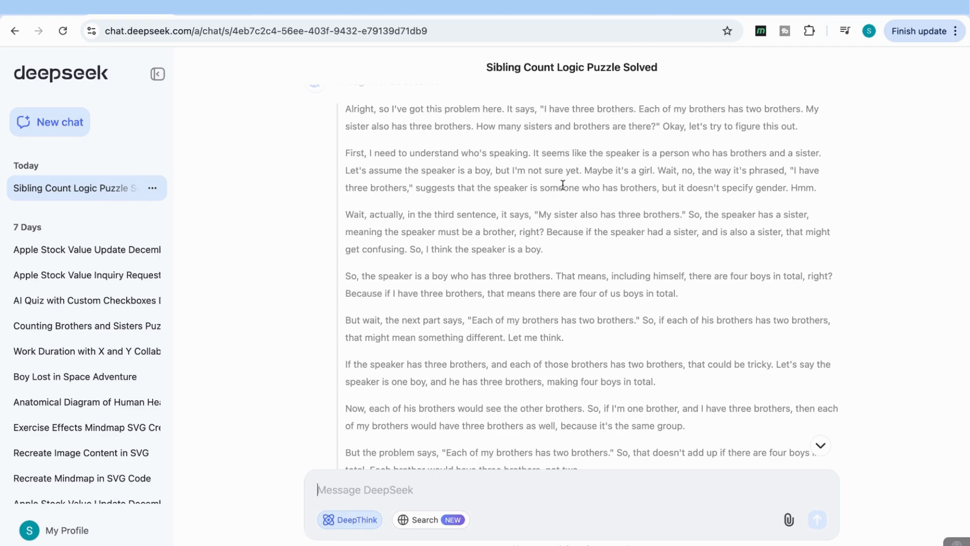
{"action": "scroll", "scroll_direction": "down", "scroll_amount": 3}
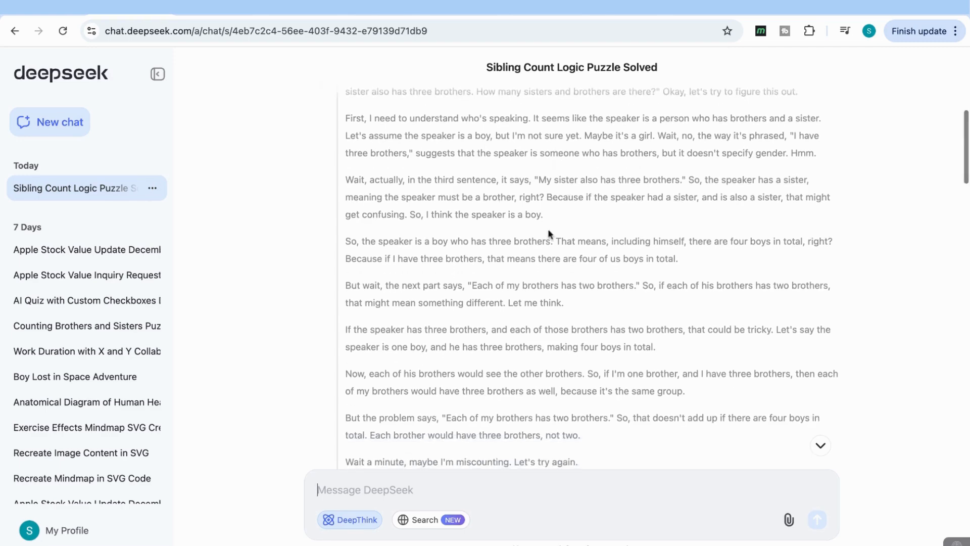
{"action": "scroll", "scroll_direction": "down", "scroll_amount": 3}
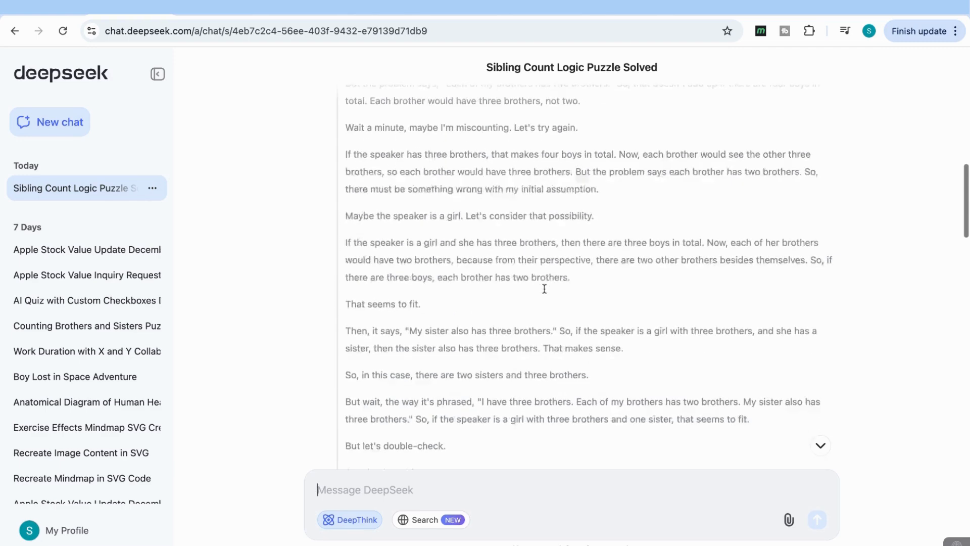
{"action": "scroll", "scroll_direction": "down", "scroll_amount": 3}
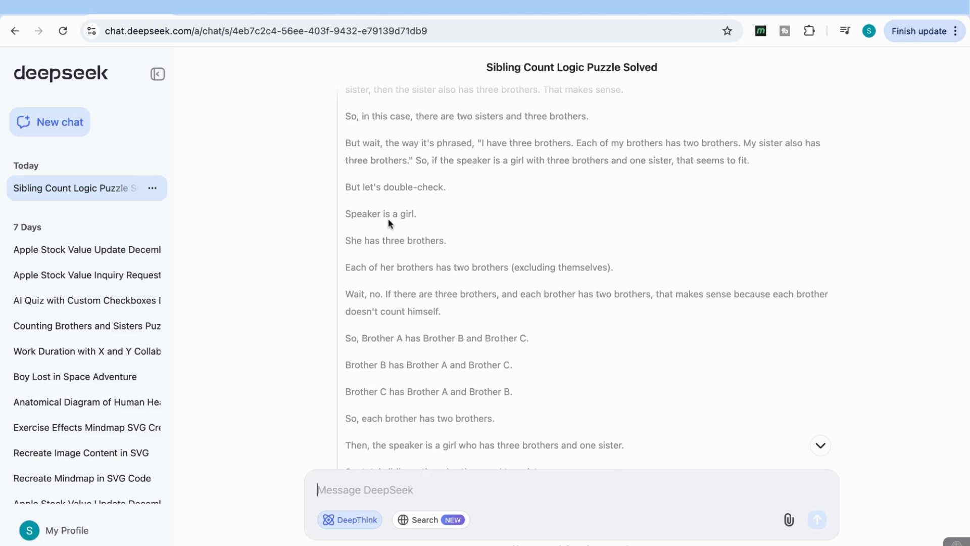
{"action": "scroll", "scroll_direction": "down", "scroll_amount": 3}
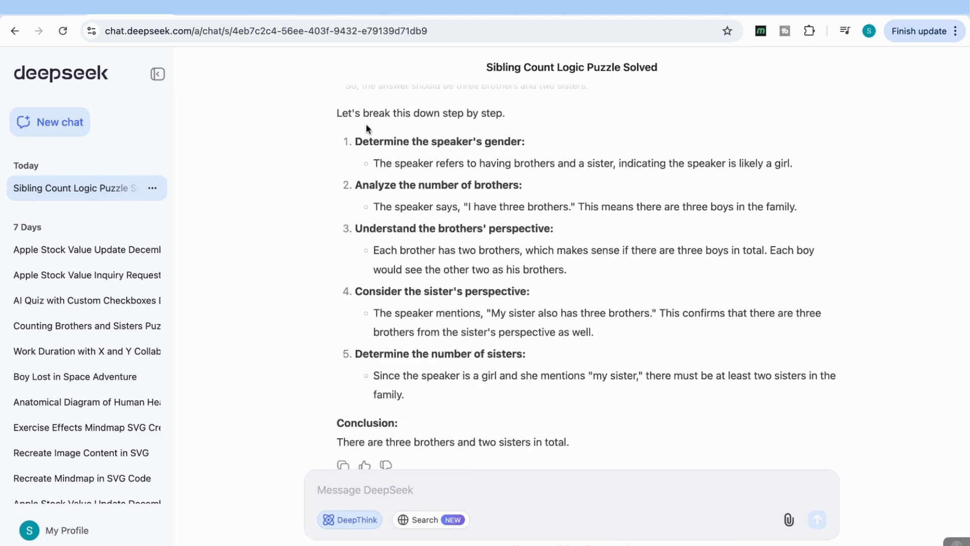
{"action": "mouse_move", "coordinate": [462, 201]}
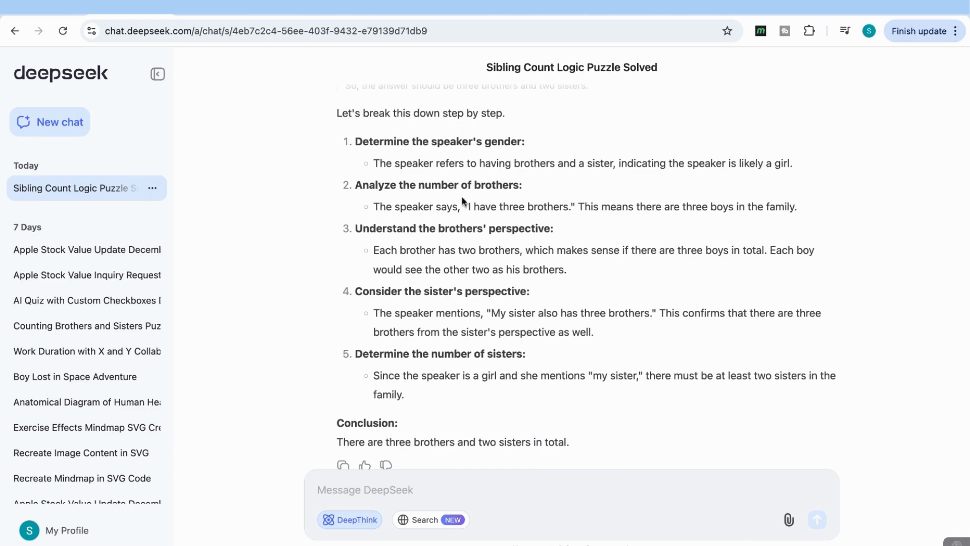
{"action": "mouse_move", "coordinate": [422, 410]}
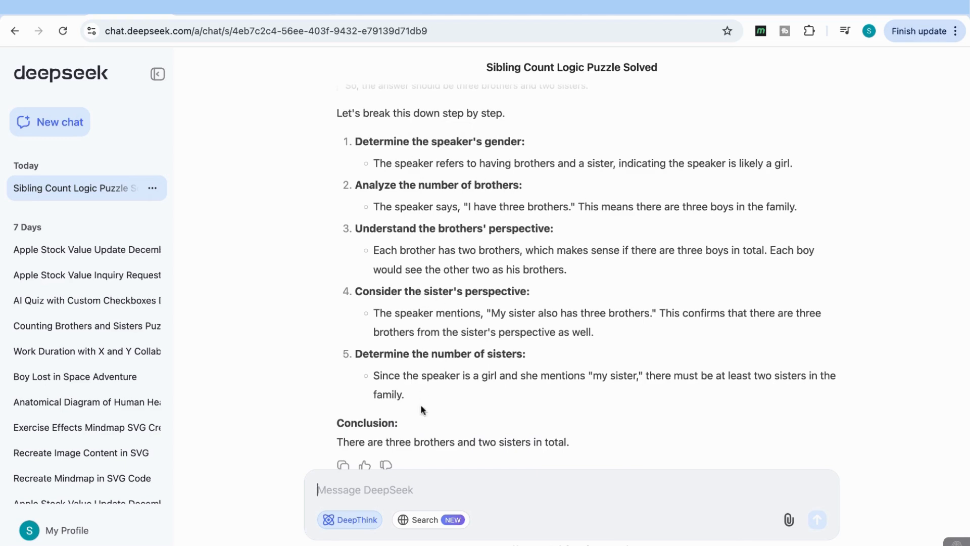
{"action": "mouse_move", "coordinate": [412, 453]}
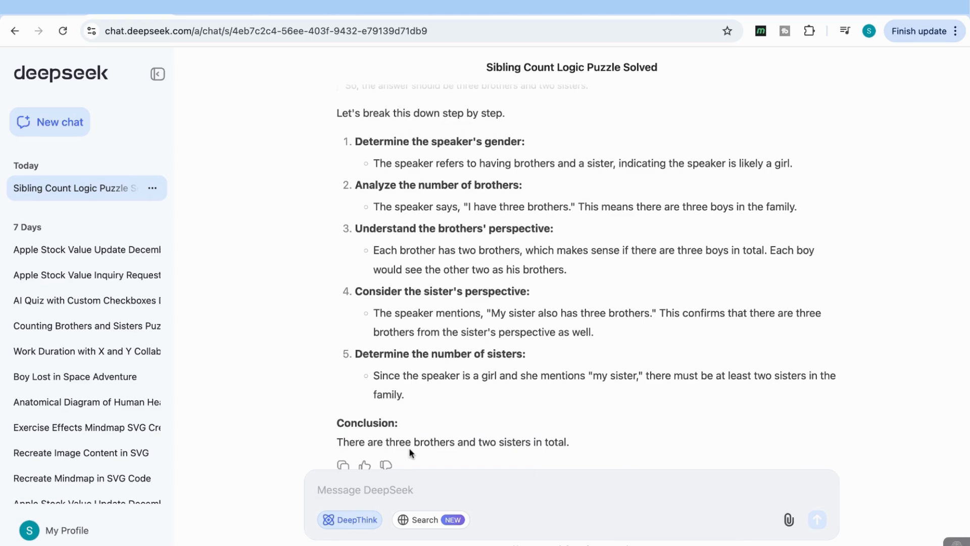
{"action": "mouse_move", "coordinate": [489, 454]}
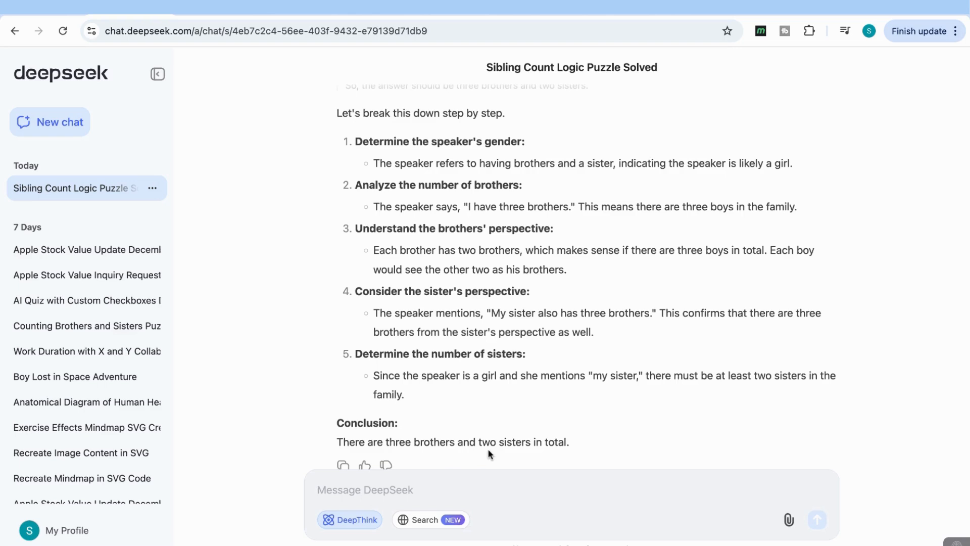
{"action": "mouse_move", "coordinate": [459, 424]}
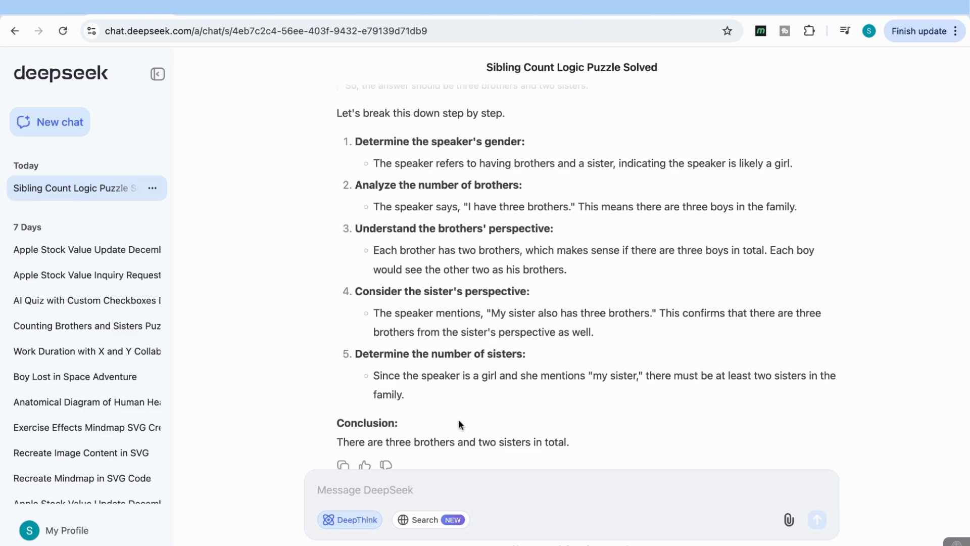
{"action": "mouse_move", "coordinate": [421, 449]}
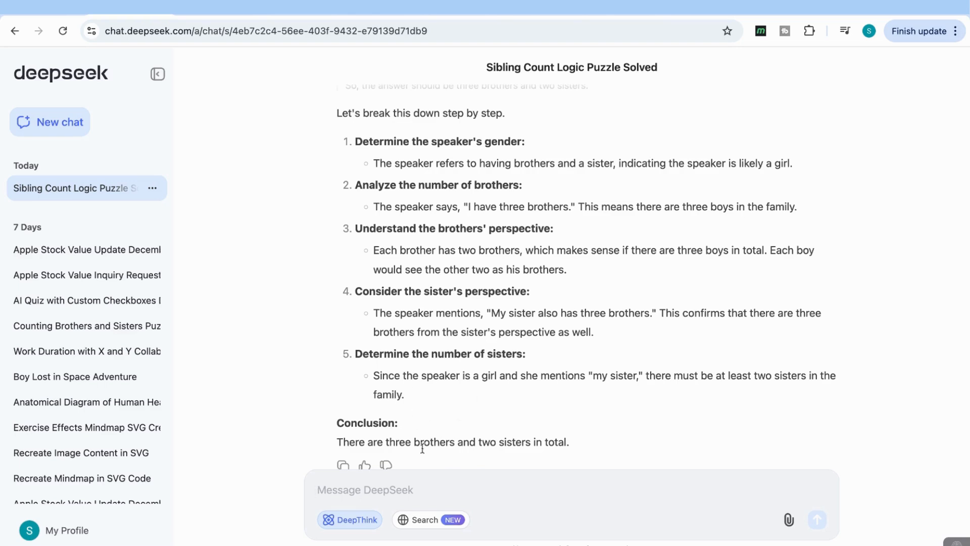
{"action": "mouse_move", "coordinate": [501, 445]}
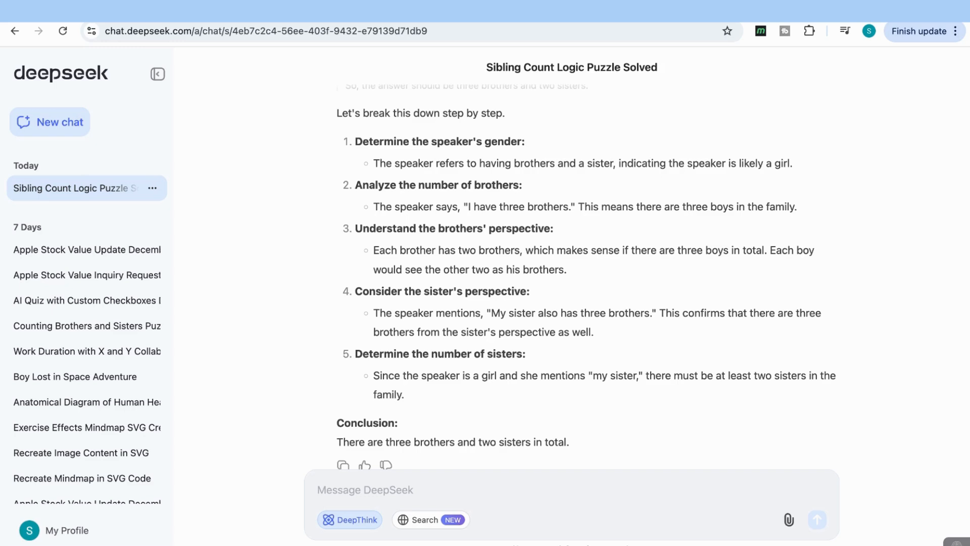
{"action": "mouse_move", "coordinate": [139, 153]}
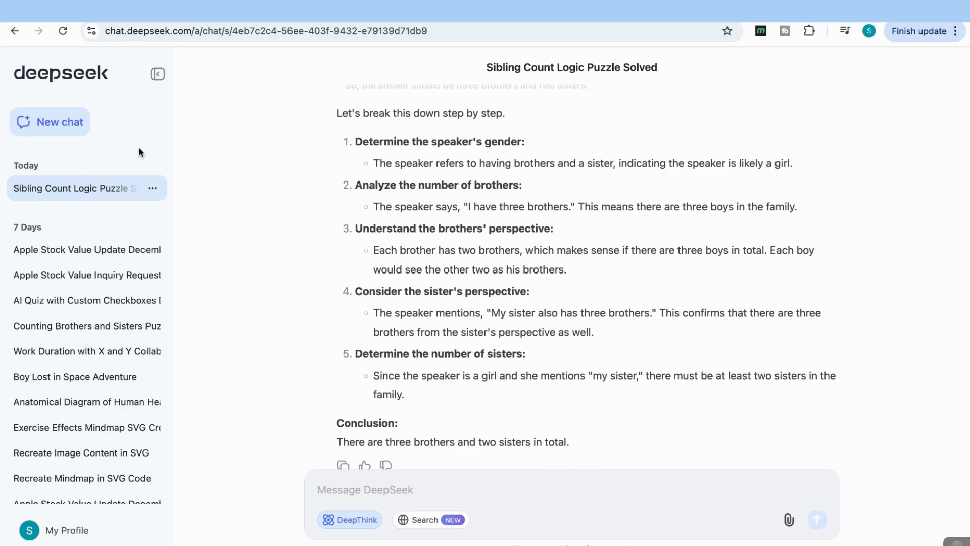
In a fresh chat, send the multiple-choice HTML quiz request built on the healthcare article text and view the generated code
{"action": "left_click", "coordinate": [51, 122]}
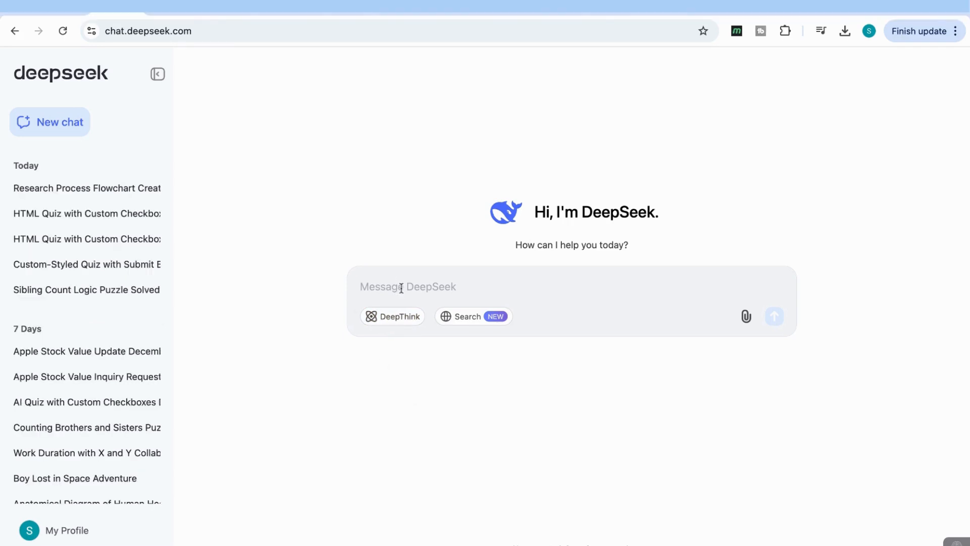
{"action": "type", "text": "Create an HTML quiz with multiple-choice questions. Use custom-styled checkboxes for the answer options and include a submit button that calculates and displays the user's score. Ensure the design is clean and user-friendly."}
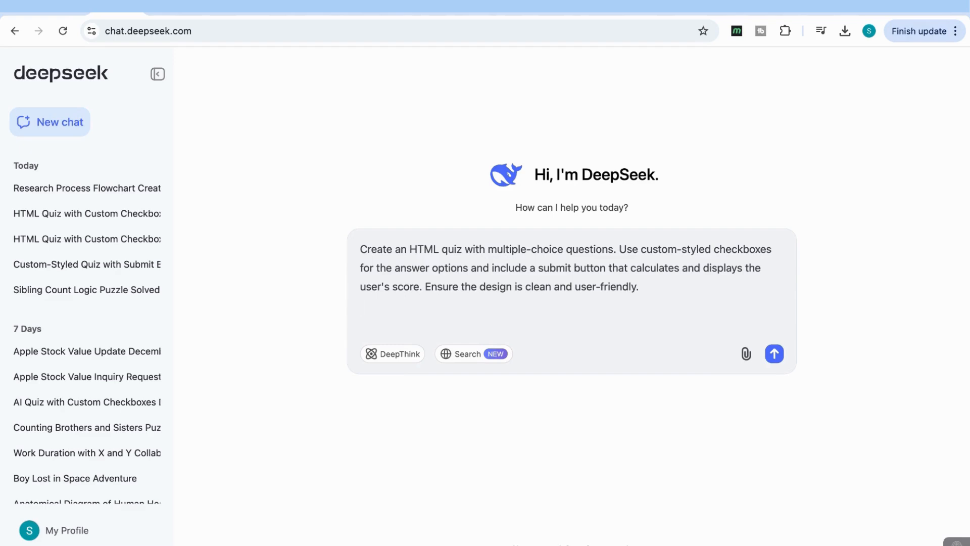
{"action": "left_click", "coordinate": [774, 353]}
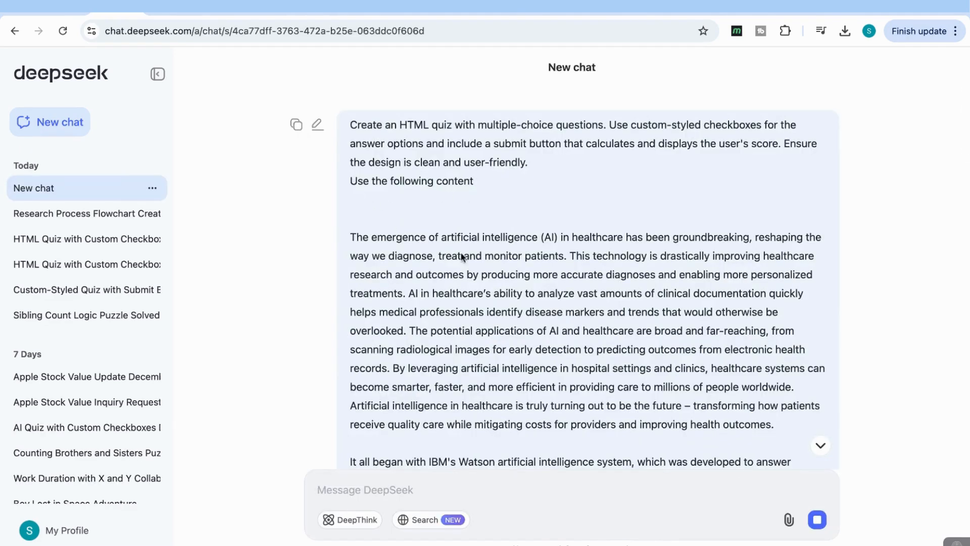
{"action": "scroll", "scroll_direction": "down", "scroll_amount": 3}
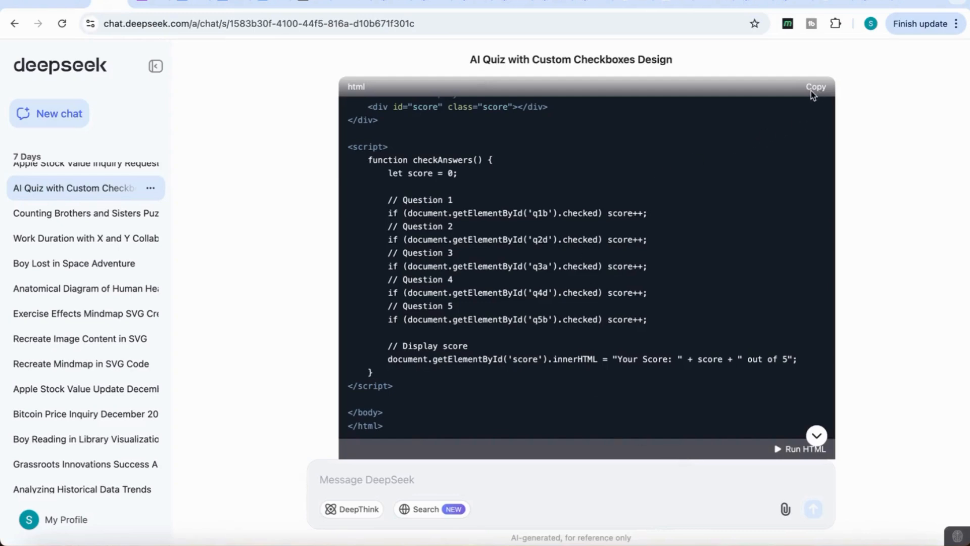
Copy the quiz HTML into a new TextEdit document and save it as quiz in Downloads
{"action": "left_click", "coordinate": [816, 87]}
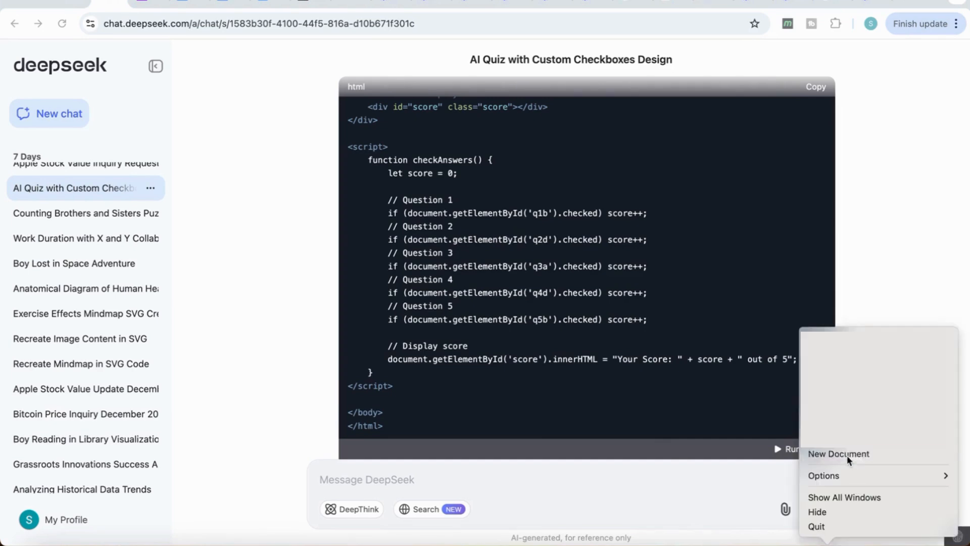
{"action": "left_click", "coordinate": [838, 454]}
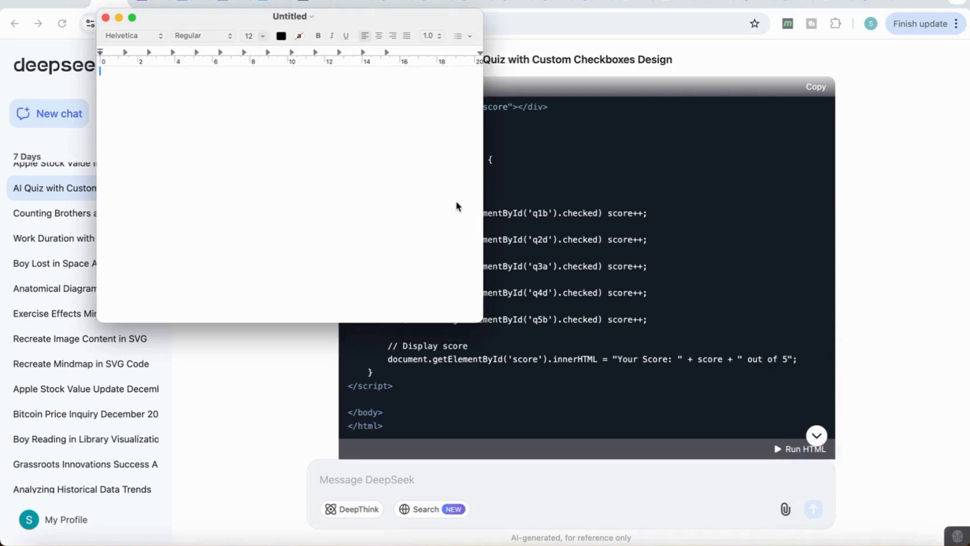
{"action": "key", "text": "cmd+s"}
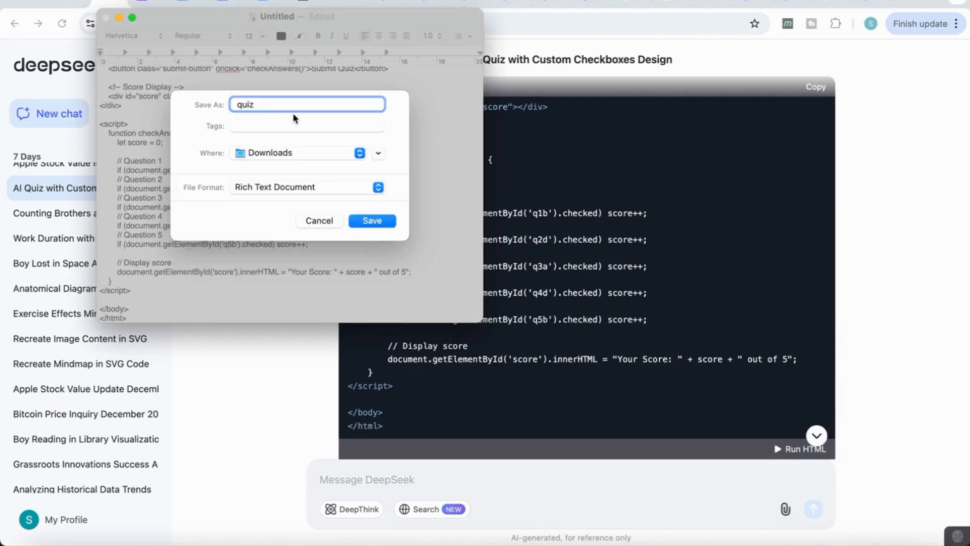
{"action": "left_click", "coordinate": [371, 221]}
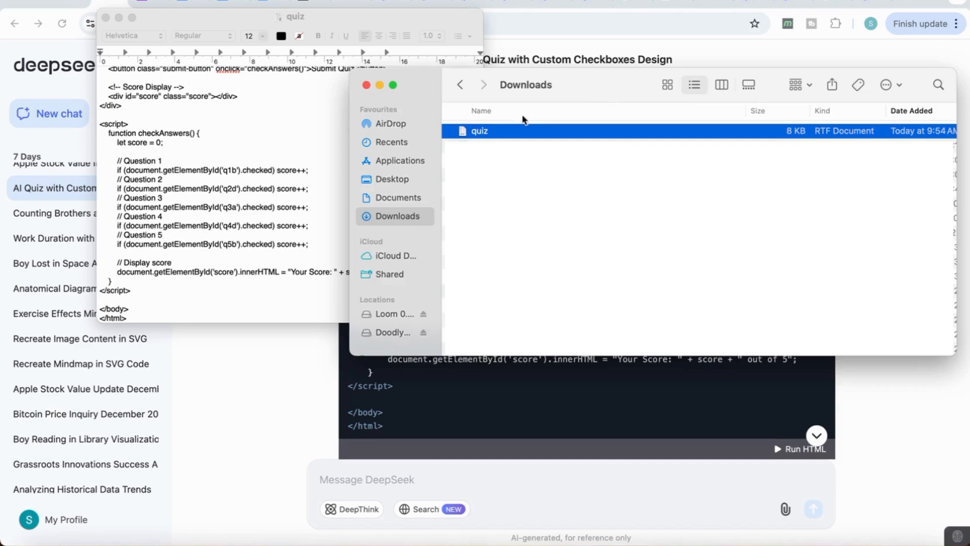
Rename the saved file to quiz.html, accept the extension change and launch it in the browser
{"action": "right_click", "coordinate": [479, 130]}
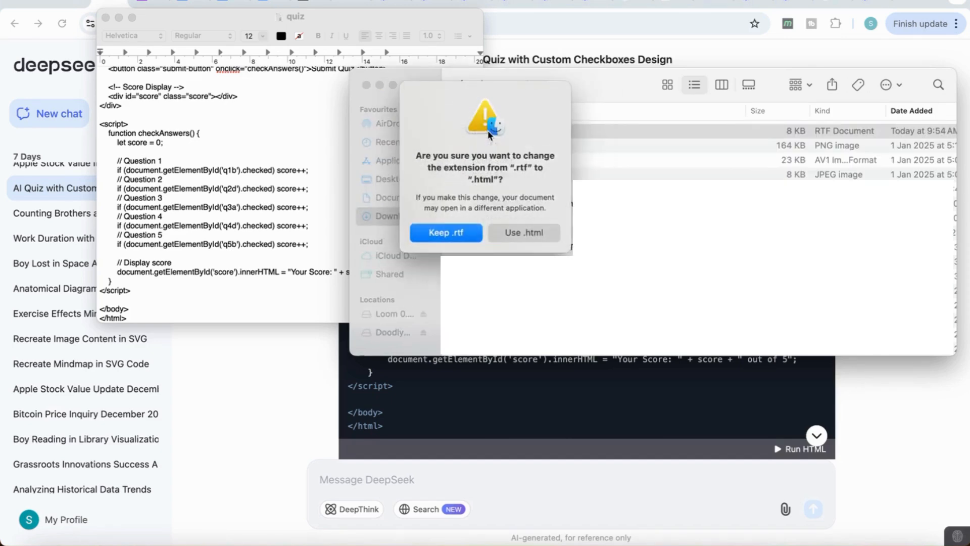
{"action": "mouse_move", "coordinate": [492, 179]}
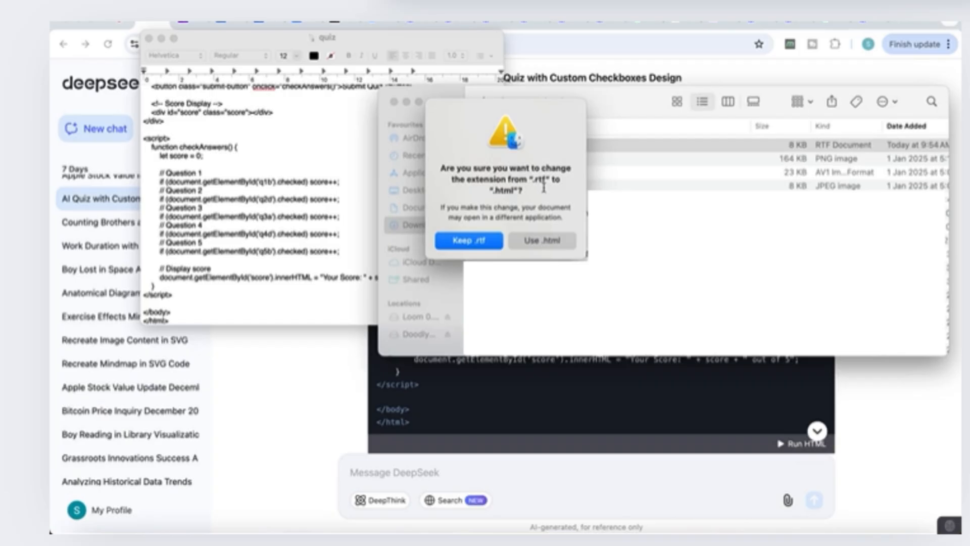
{"action": "left_click", "coordinate": [541, 240]}
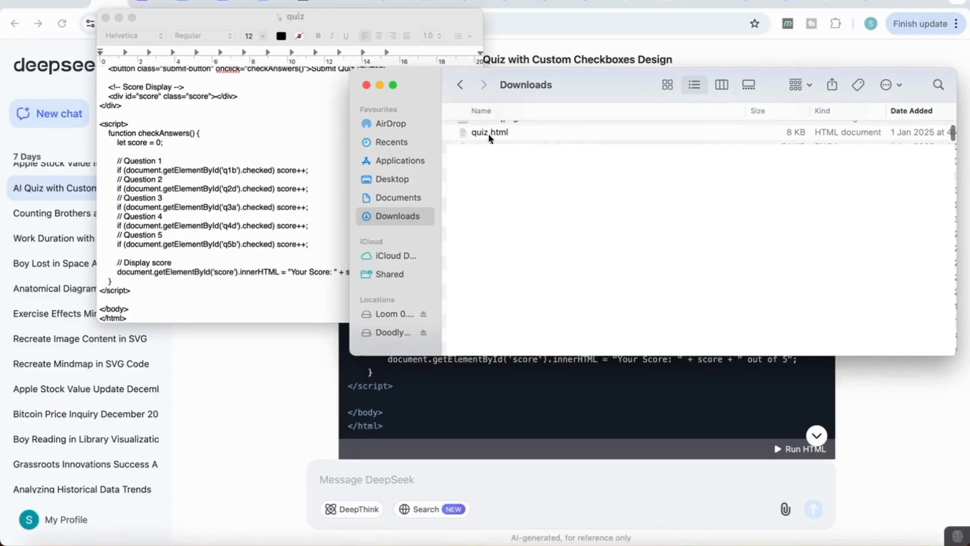
{"action": "double_click", "coordinate": [489, 131]}
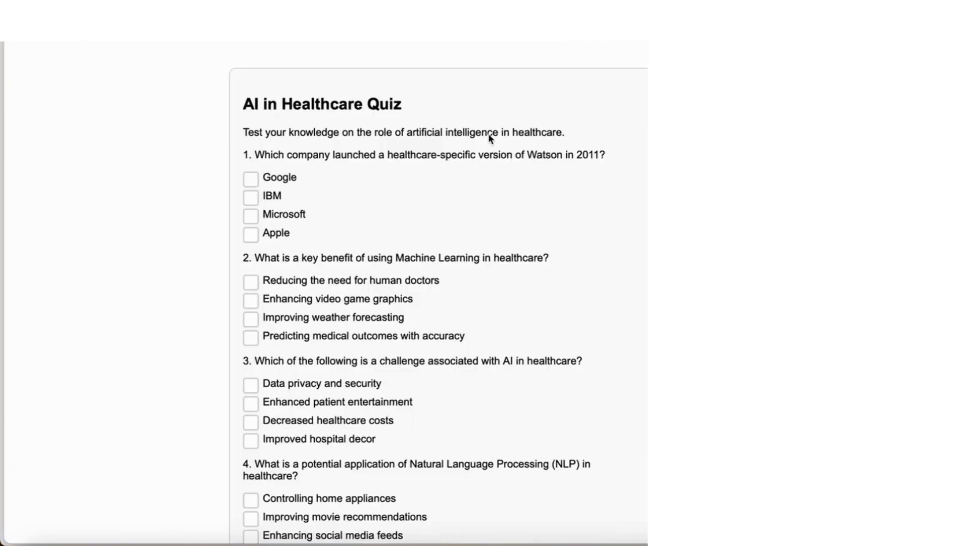
Answer the five AI in Healthcare Quiz questions (IBM for question 1) and submit for a 2 out of 5 score
{"action": "scroll", "scroll_direction": "up", "scroll_amount": 3}
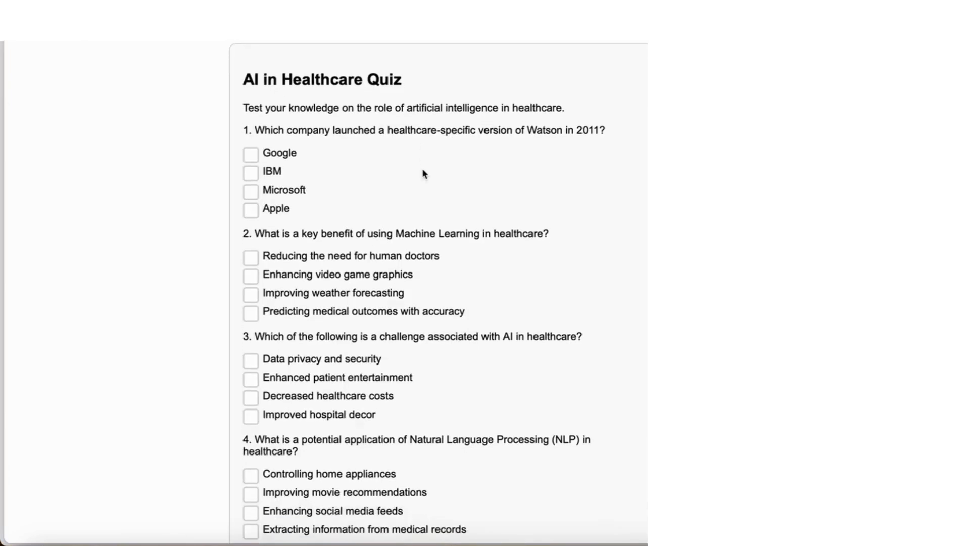
{"action": "scroll", "scroll_direction": "up", "scroll_amount": 3}
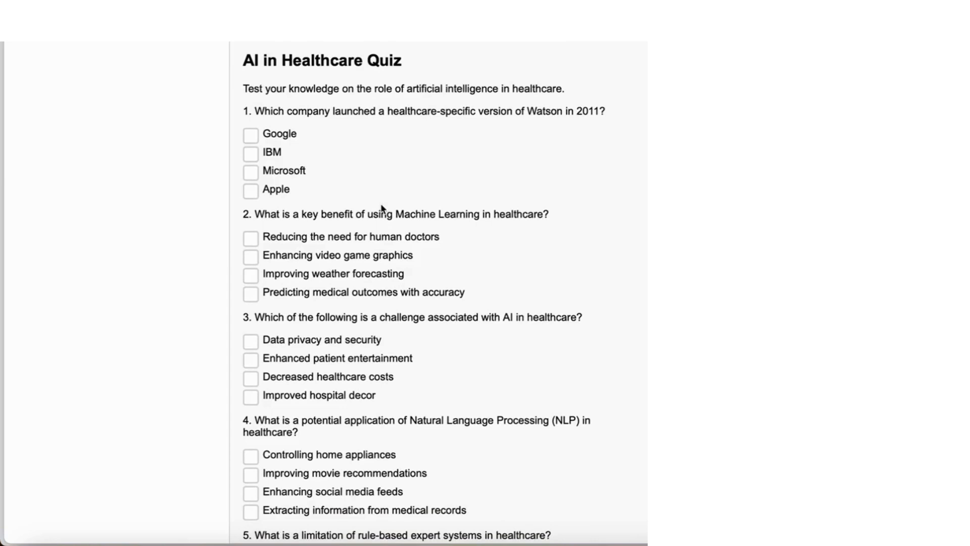
{"action": "scroll", "scroll_direction": "down", "scroll_amount": 3}
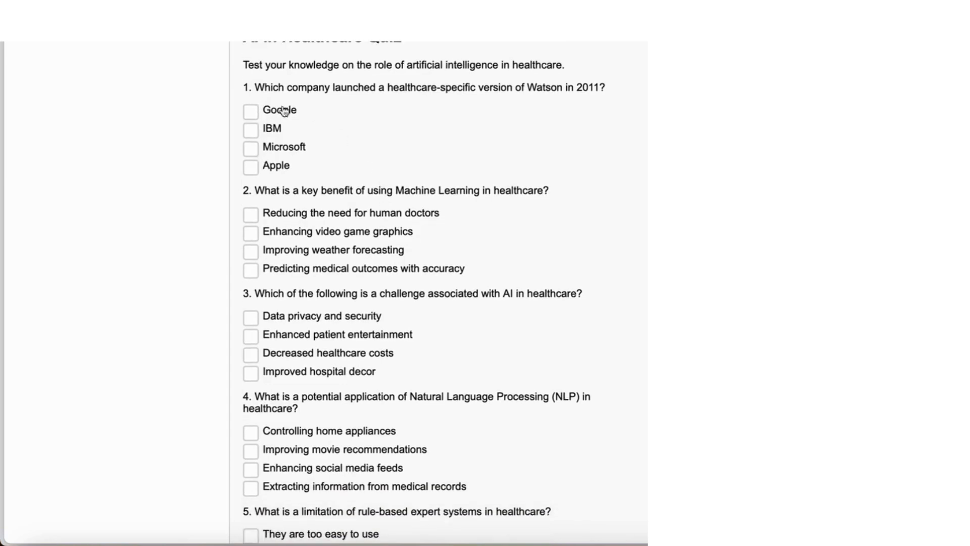
{"action": "left_click", "coordinate": [251, 129]}
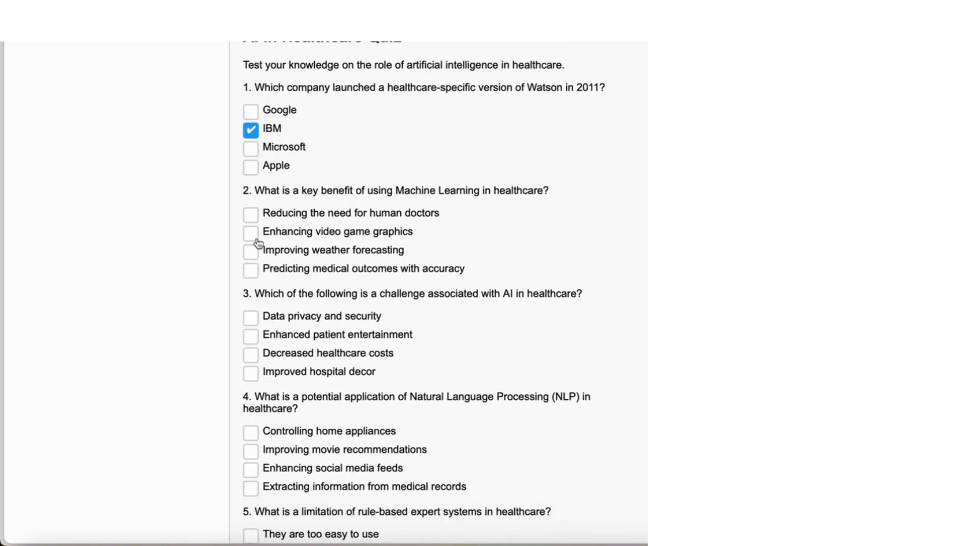
{"action": "left_click", "coordinate": [251, 232]}
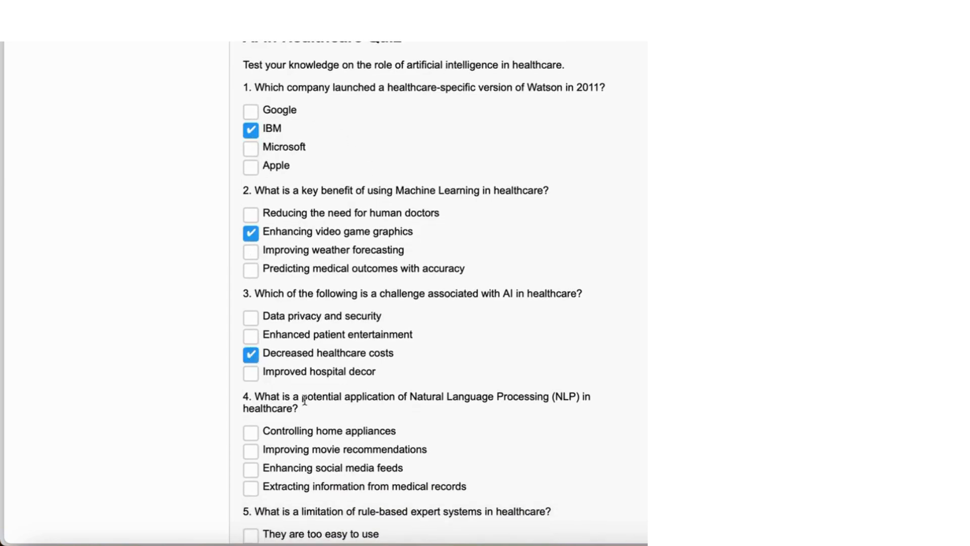
{"action": "scroll", "scroll_direction": "down", "scroll_amount": 3}
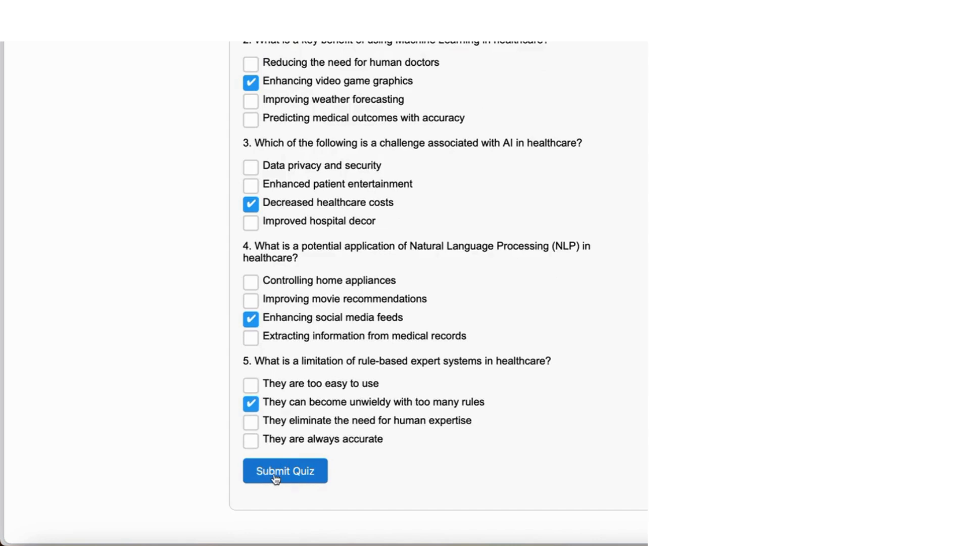
{"action": "left_click", "coordinate": [285, 470]}
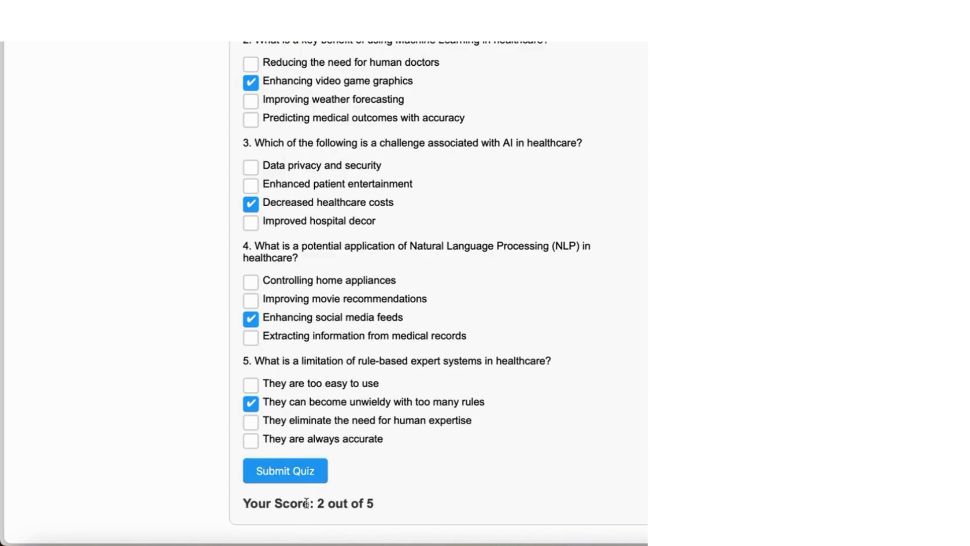
{"action": "mouse_move", "coordinate": [365, 508]}
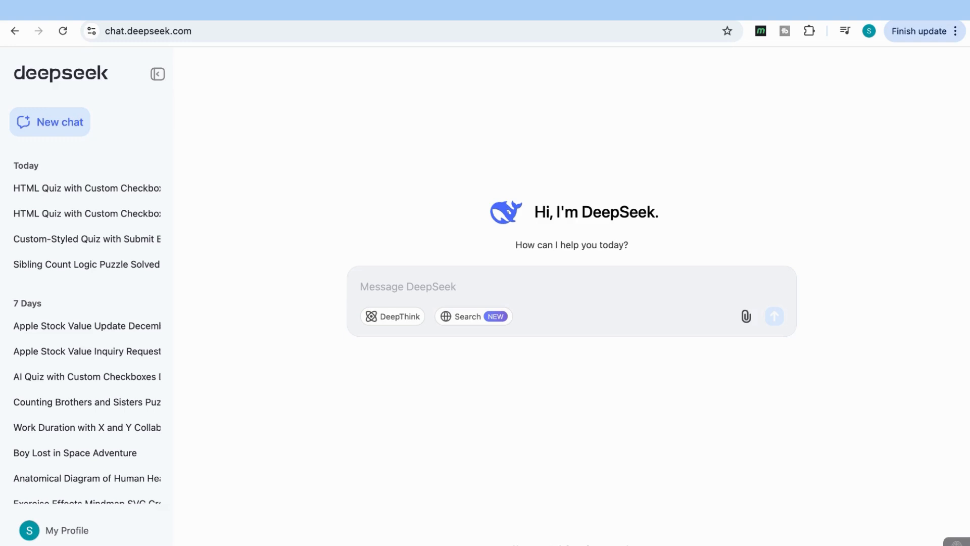
Draft the research-process SVG flowchart prompt and reach svgviewer.dev from the Google results
{"action": "left_click", "coordinate": [389, 286]}
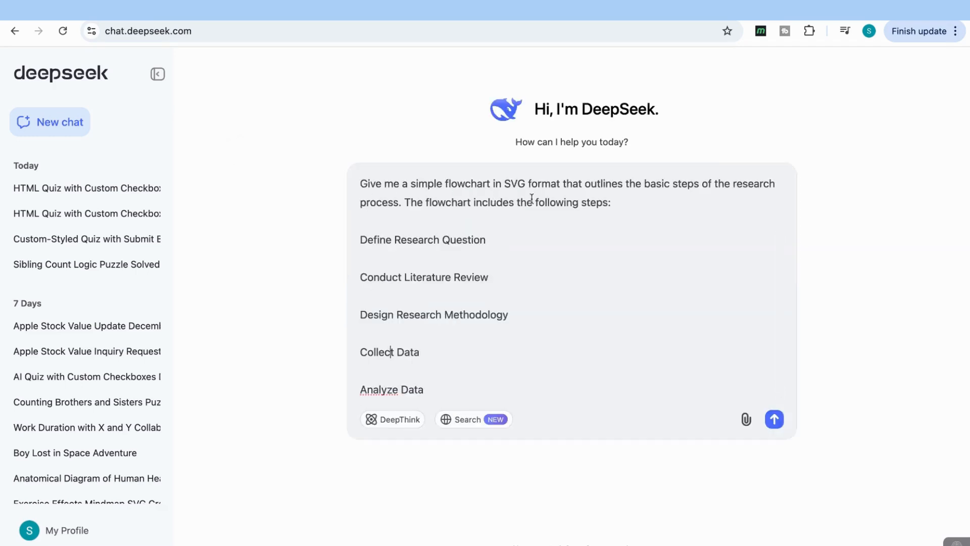
{"action": "mouse_move", "coordinate": [596, 229]}
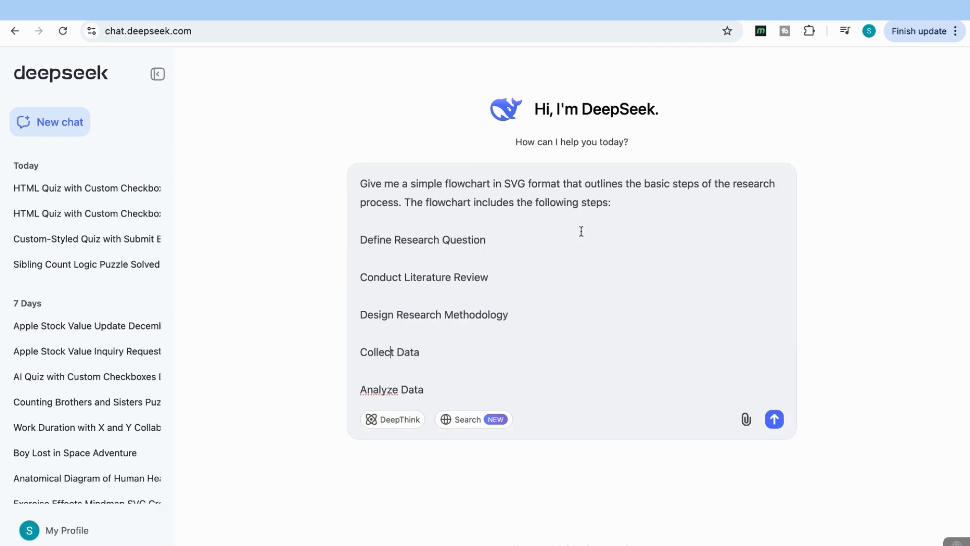
{"action": "scroll", "scroll_direction": "down", "scroll_amount": 3}
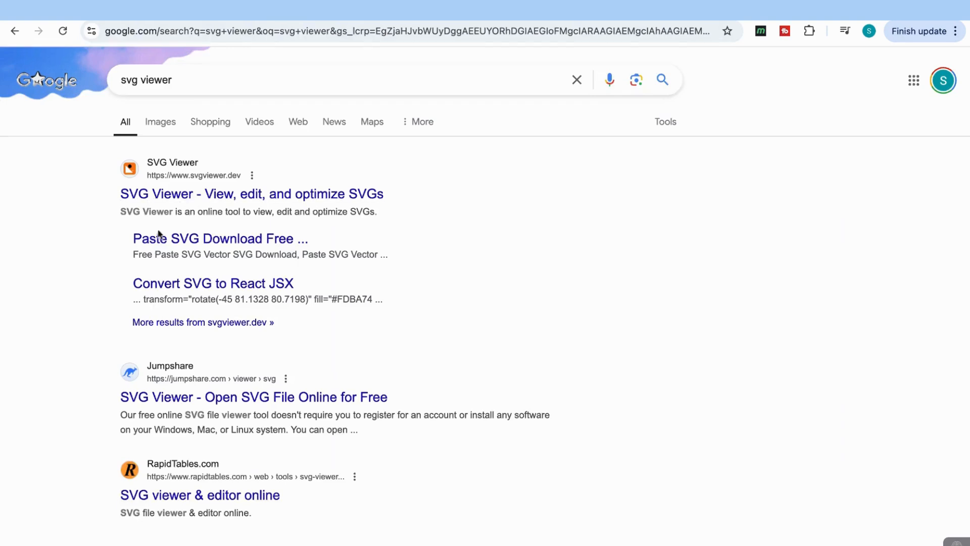
{"action": "mouse_move", "coordinate": [178, 198]}
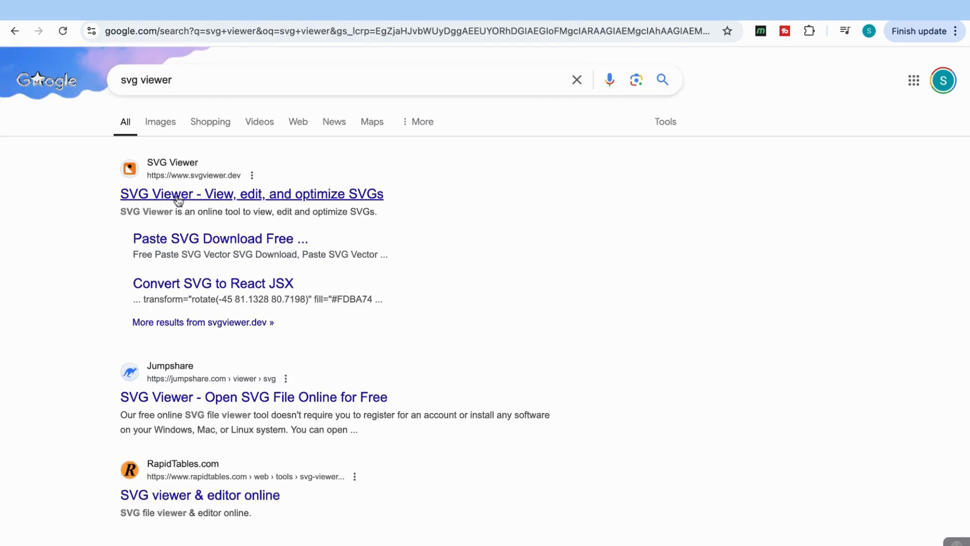
{"action": "left_click", "coordinate": [252, 194]}
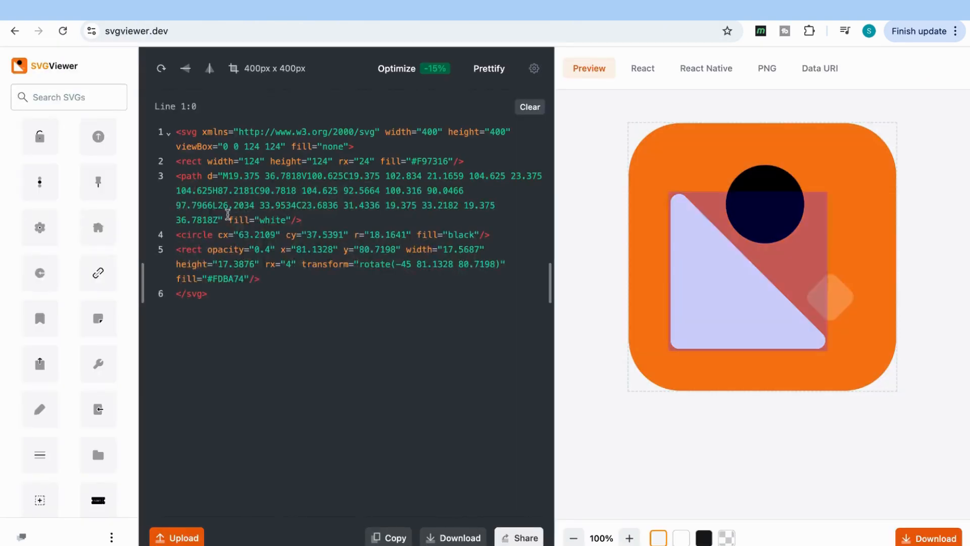
Replace the sample code with the six-step flowchart SVG and download its PNG conversion
{"action": "key", "text": "ctrl+a"}
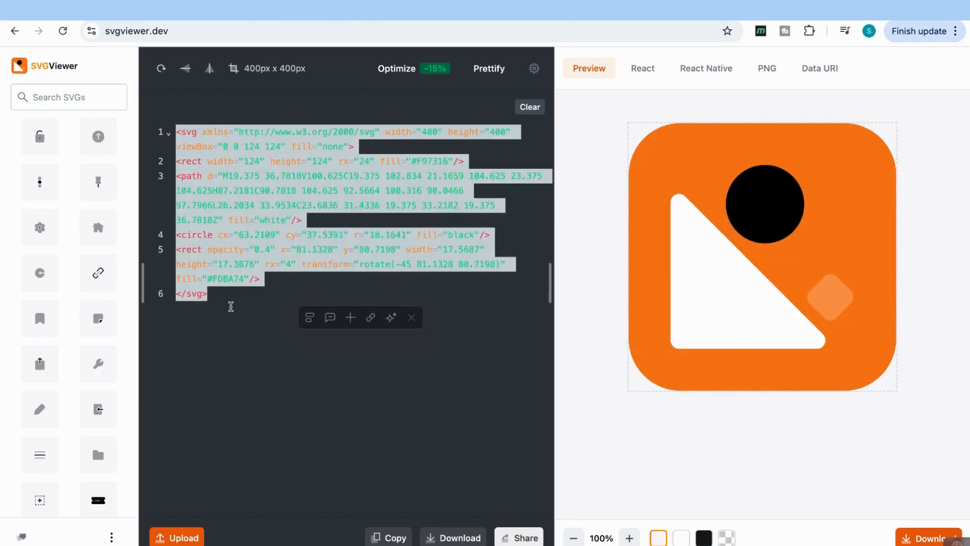
{"action": "left_click", "coordinate": [529, 106]}
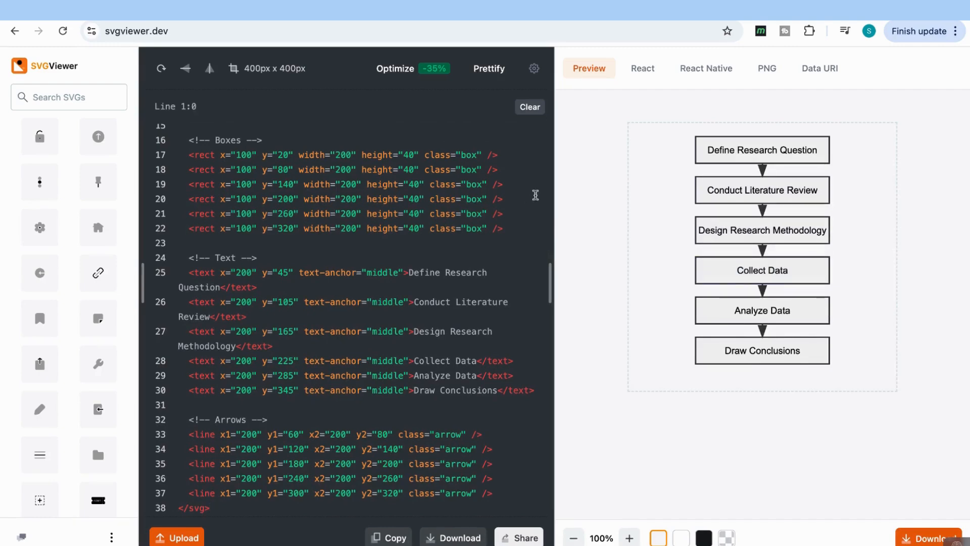
{"action": "mouse_move", "coordinate": [786, 158]}
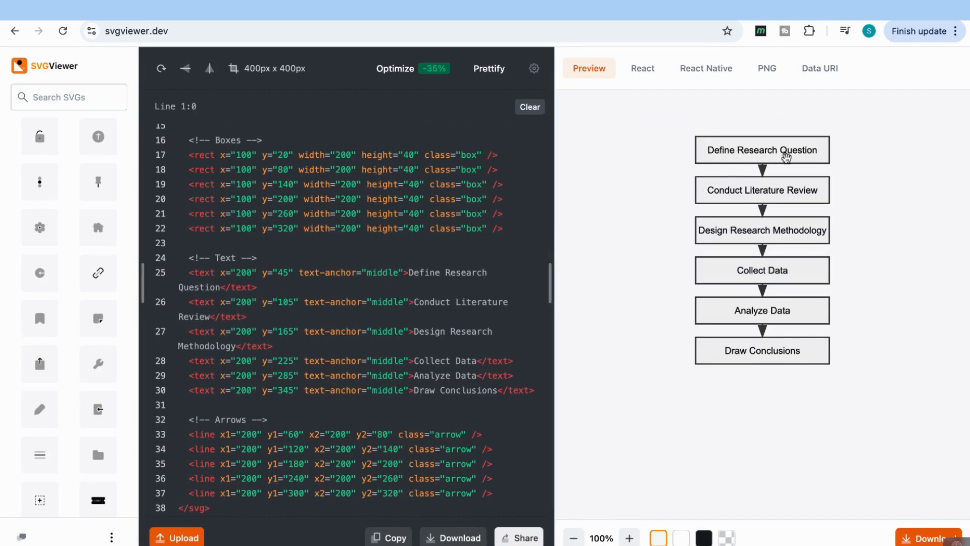
{"action": "mouse_move", "coordinate": [753, 340]}
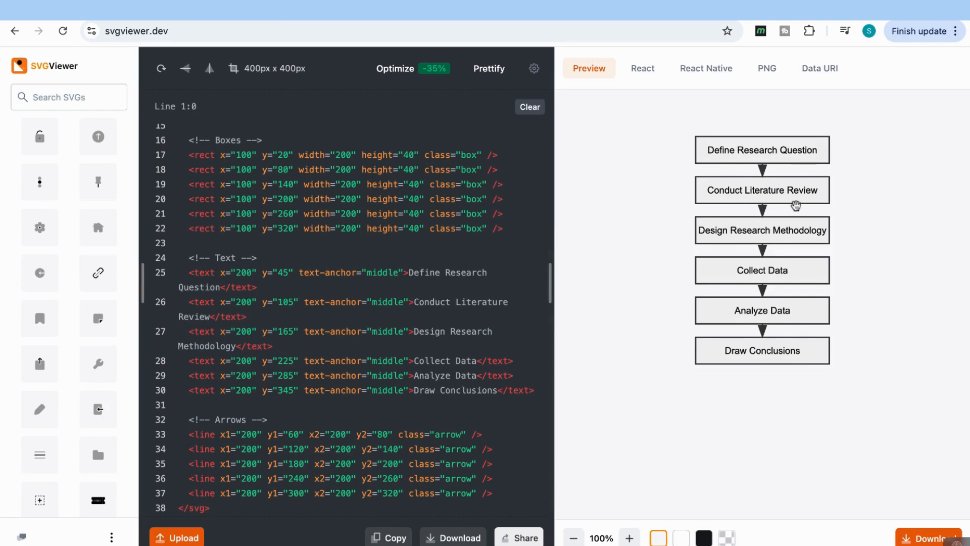
{"action": "mouse_move", "coordinate": [760, 369]}
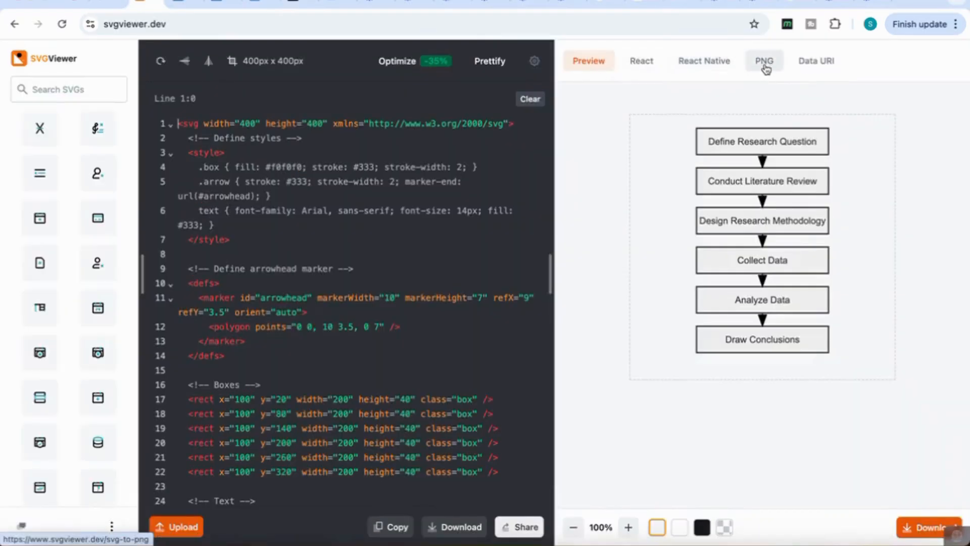
{"action": "left_click", "coordinate": [764, 60]}
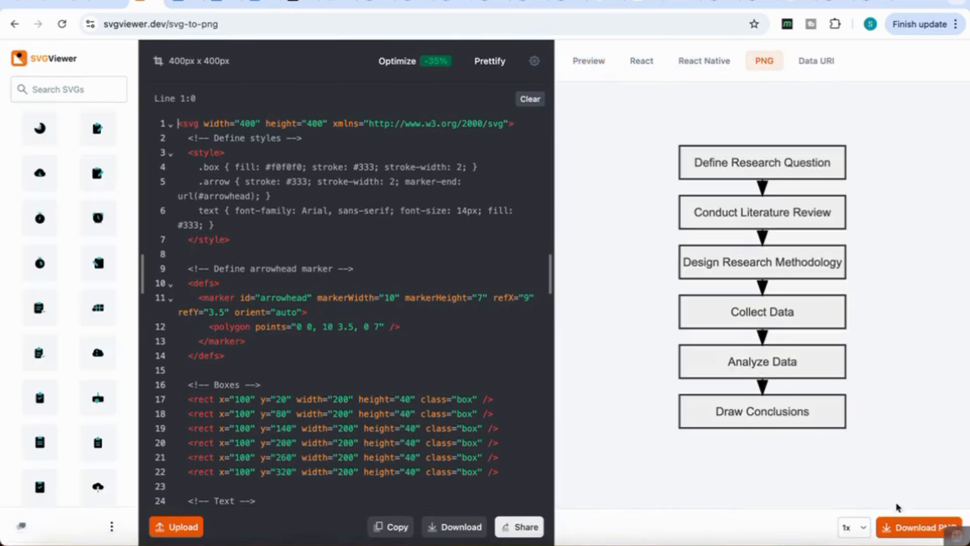
{"action": "left_click", "coordinate": [922, 527]}
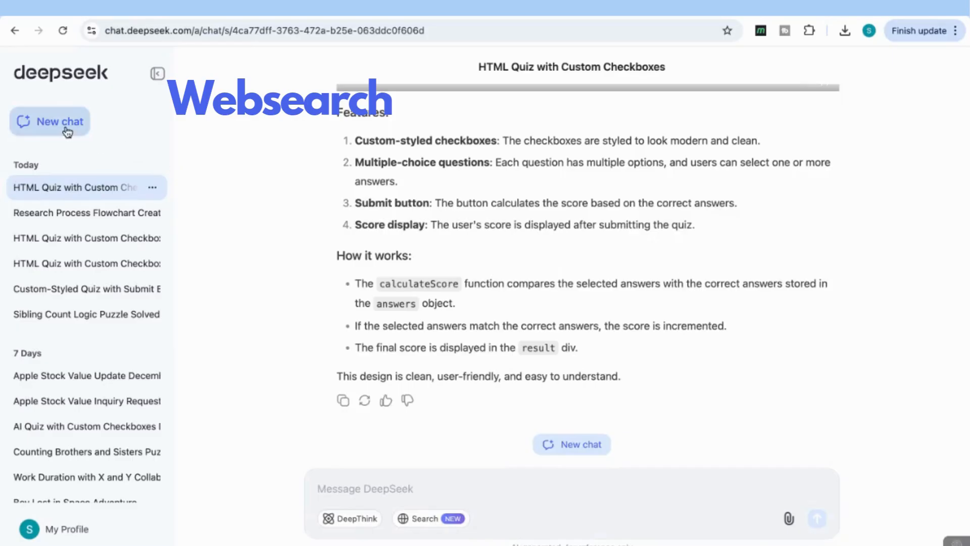
In a fresh chat with web search on, send 'Search for the current stock value of Apple'
{"action": "left_click", "coordinate": [50, 122]}
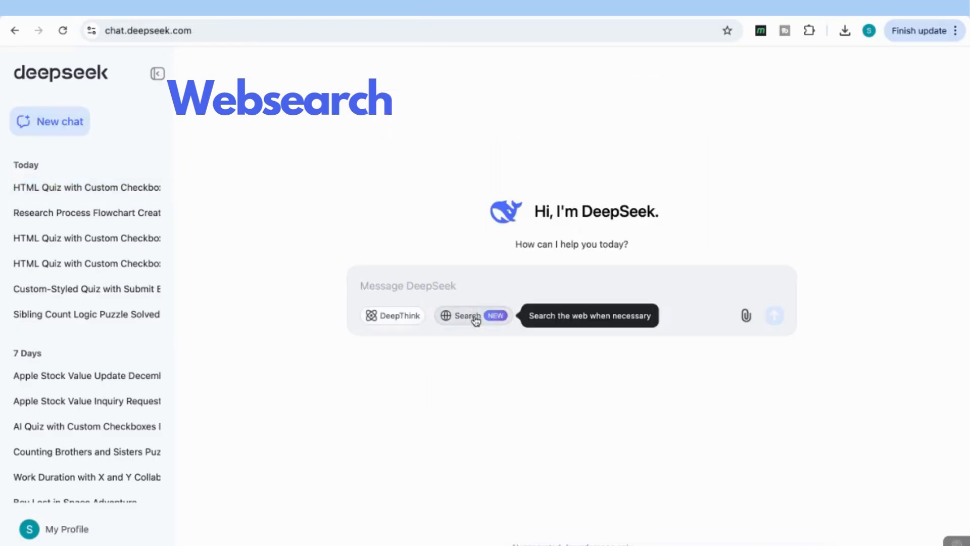
{"action": "left_click", "coordinate": [472, 315]}
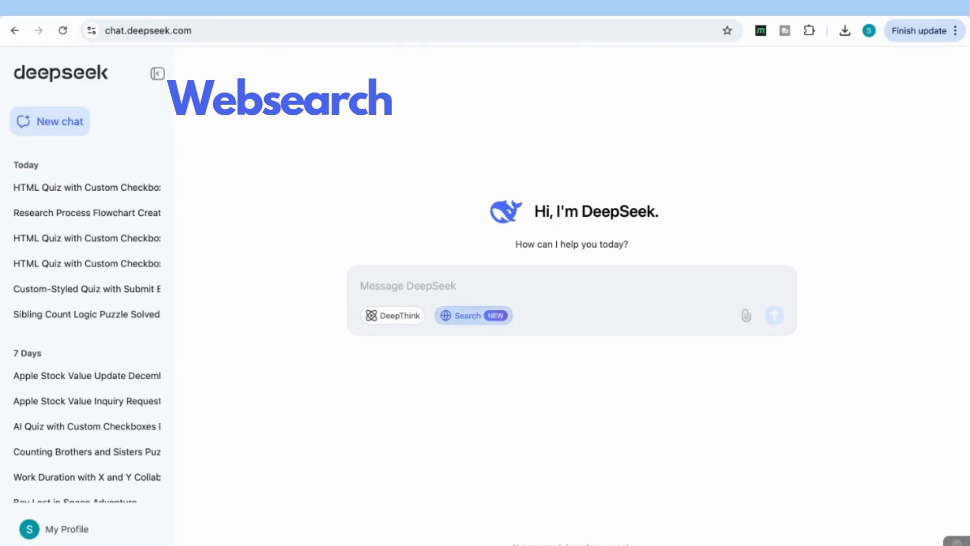
{"action": "left_click", "coordinate": [408, 285]}
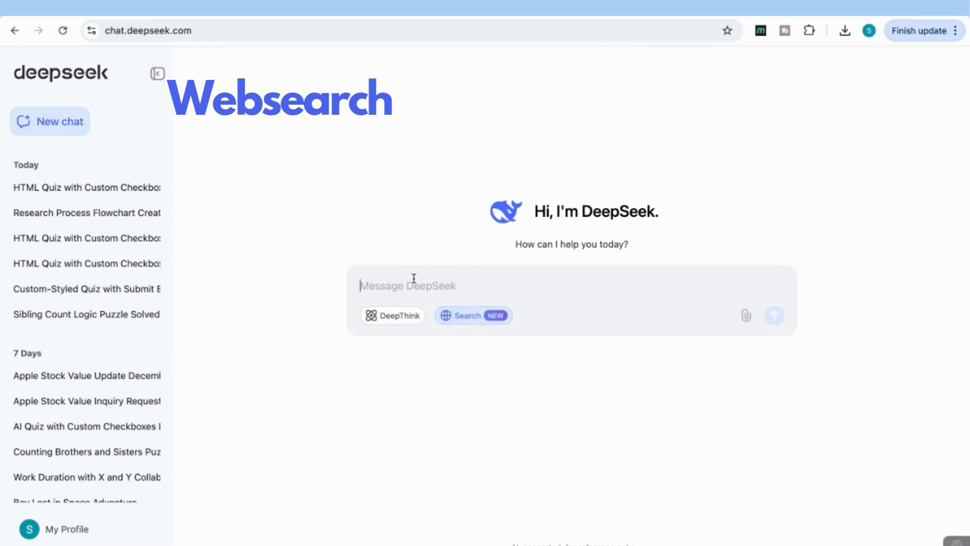
{"action": "type", "text": "Search for the current stock value of Apple"}
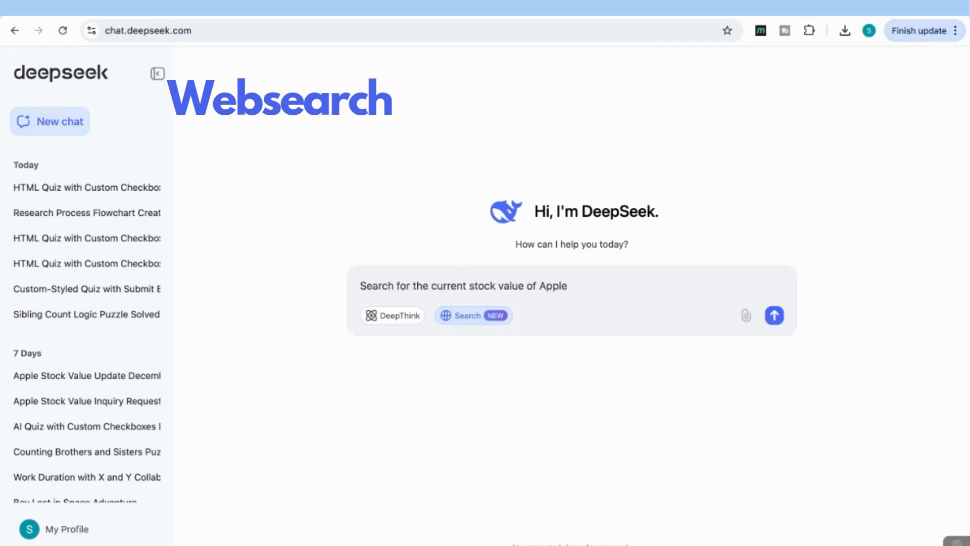
{"action": "mouse_move", "coordinate": [753, 330]}
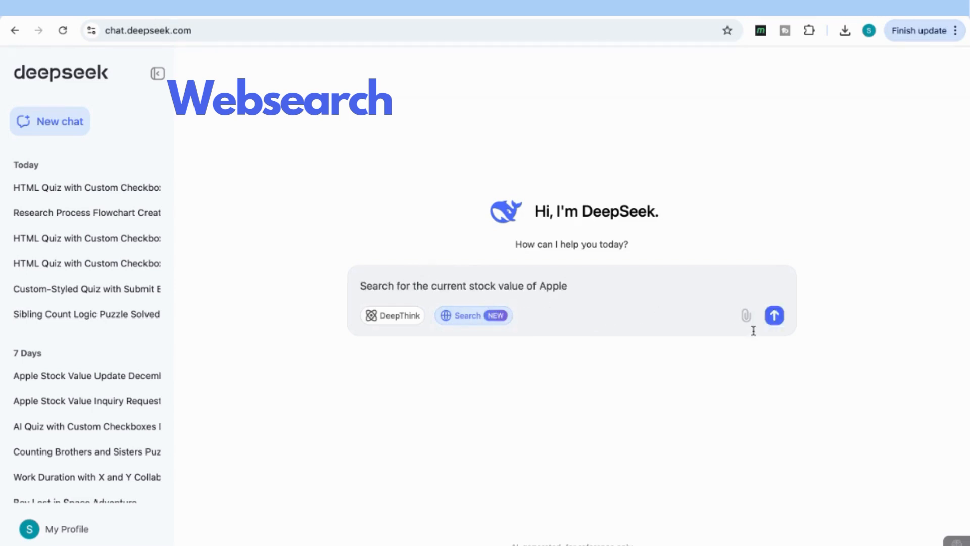
{"action": "left_click", "coordinate": [774, 315]}
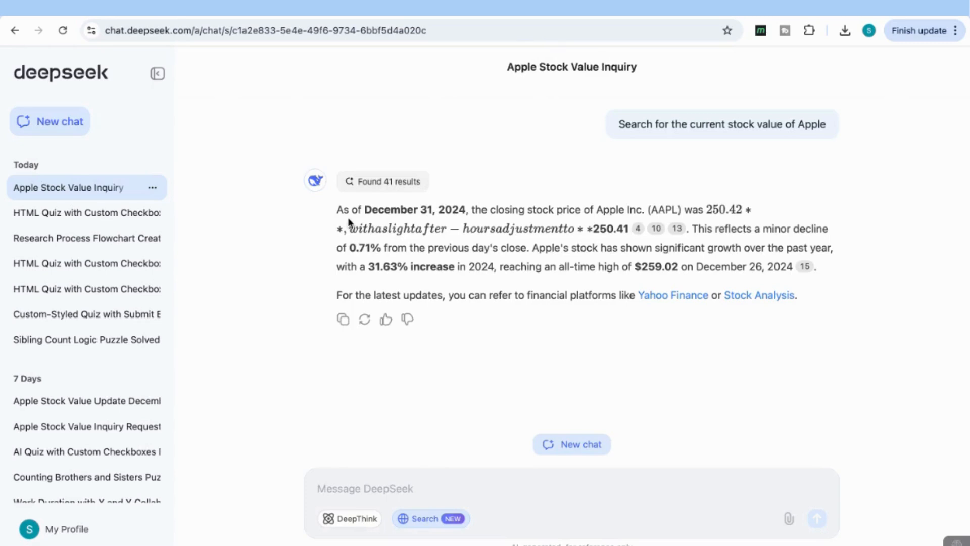
{"action": "mouse_move", "coordinate": [458, 225]}
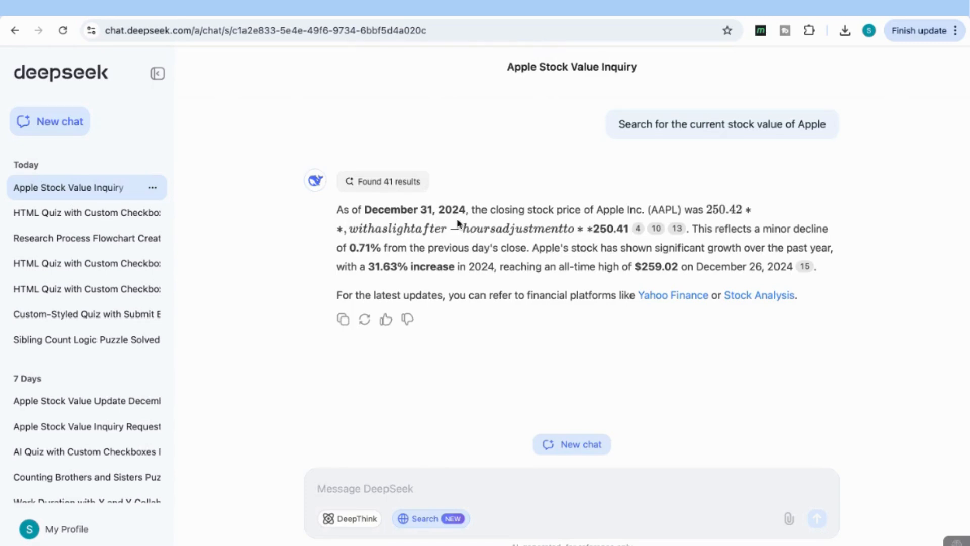
{"action": "mouse_move", "coordinate": [741, 222]}
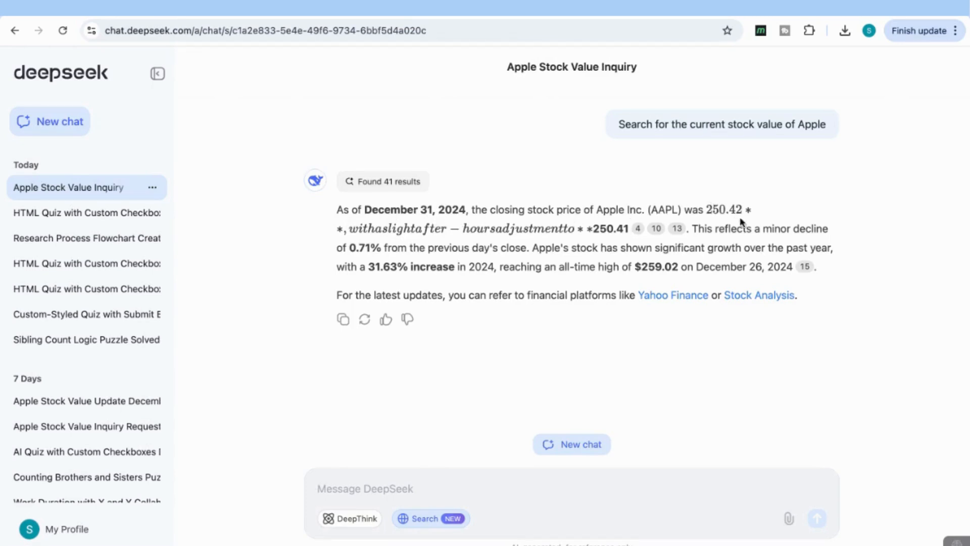
{"action": "mouse_move", "coordinate": [759, 295]}
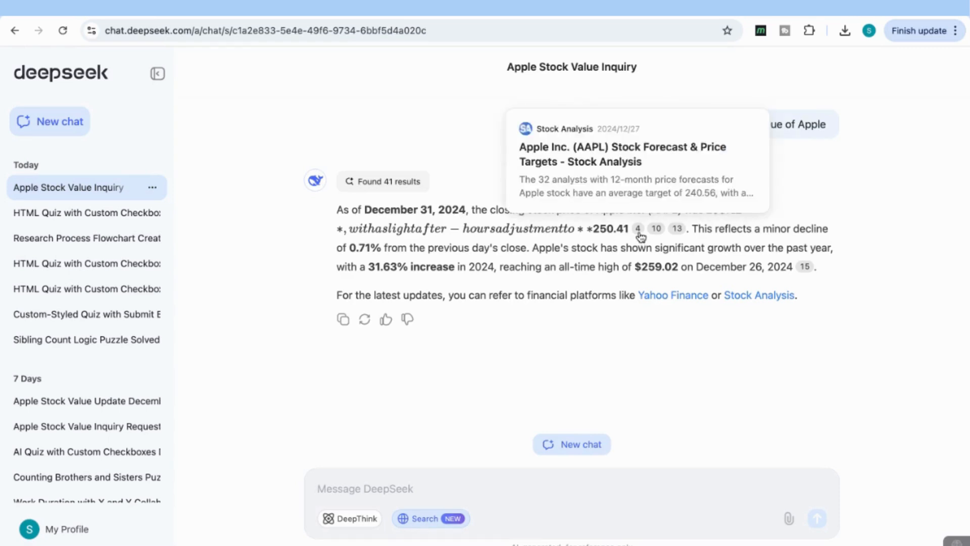
Follow citation 4 to the Stock Analysis Apple forecast page confirming the $250.42 close
{"action": "left_click", "coordinate": [759, 295]}
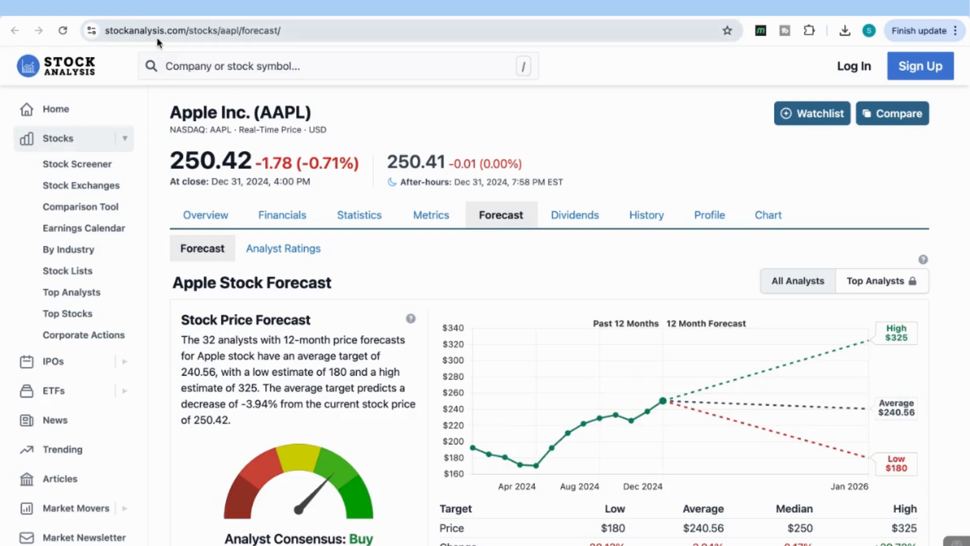
{"action": "mouse_move", "coordinate": [218, 180]}
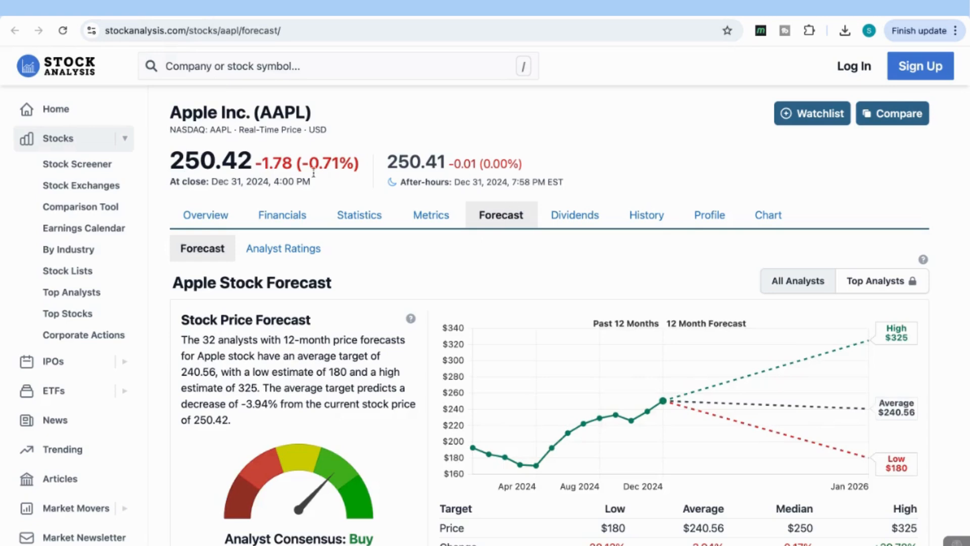
{"action": "scroll", "scroll_direction": "down", "scroll_amount": 3}
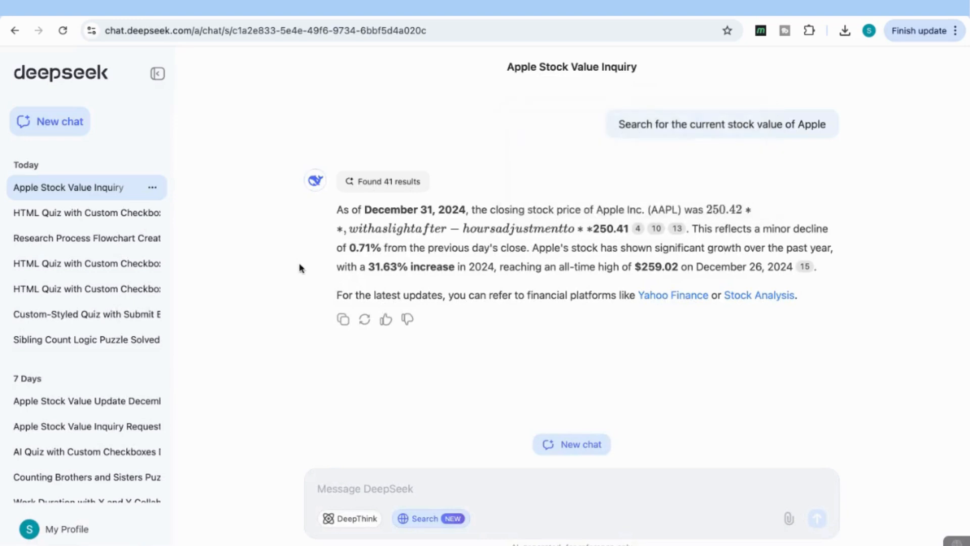
{"action": "left_click", "coordinate": [673, 295]}
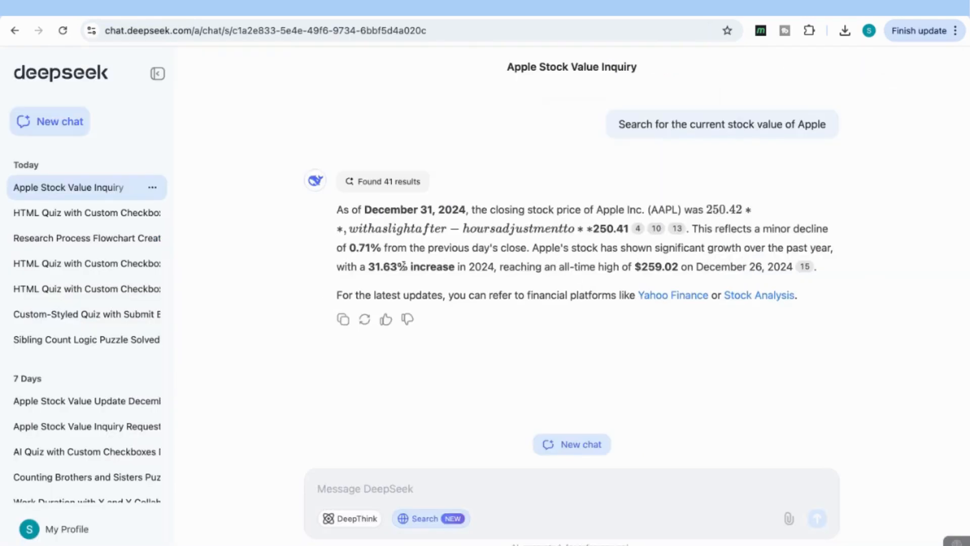
{"action": "mouse_move", "coordinate": [468, 280]}
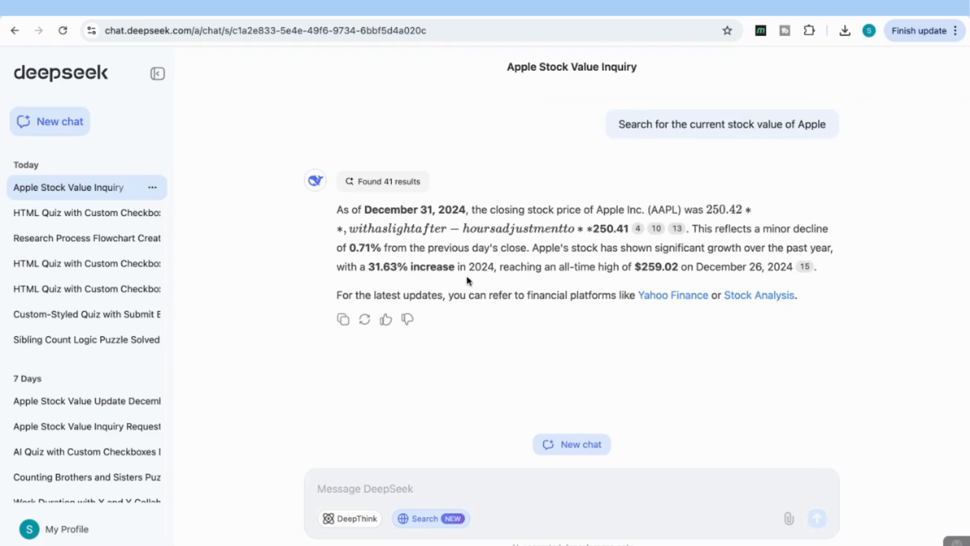
{"action": "mouse_move", "coordinate": [668, 280]}
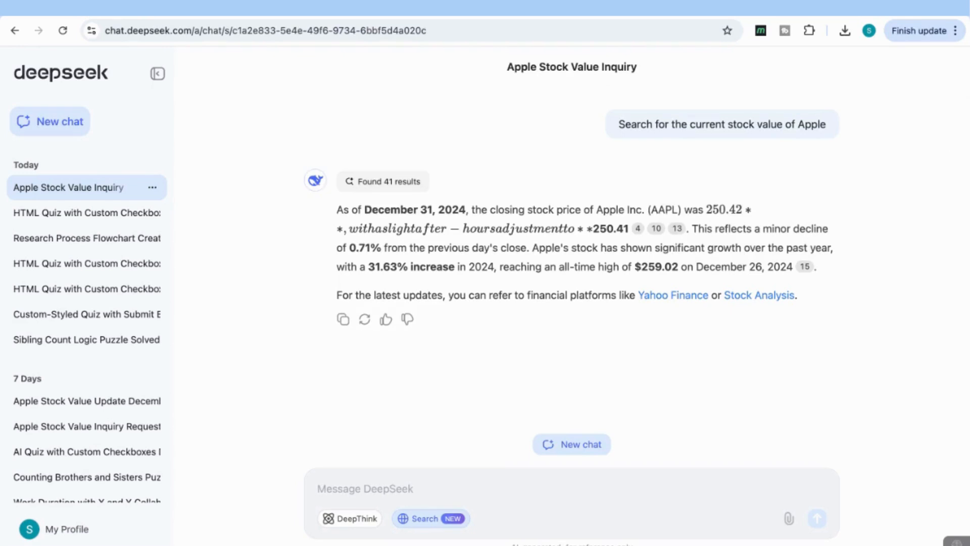
{"action": "mouse_move", "coordinate": [388, 186]}
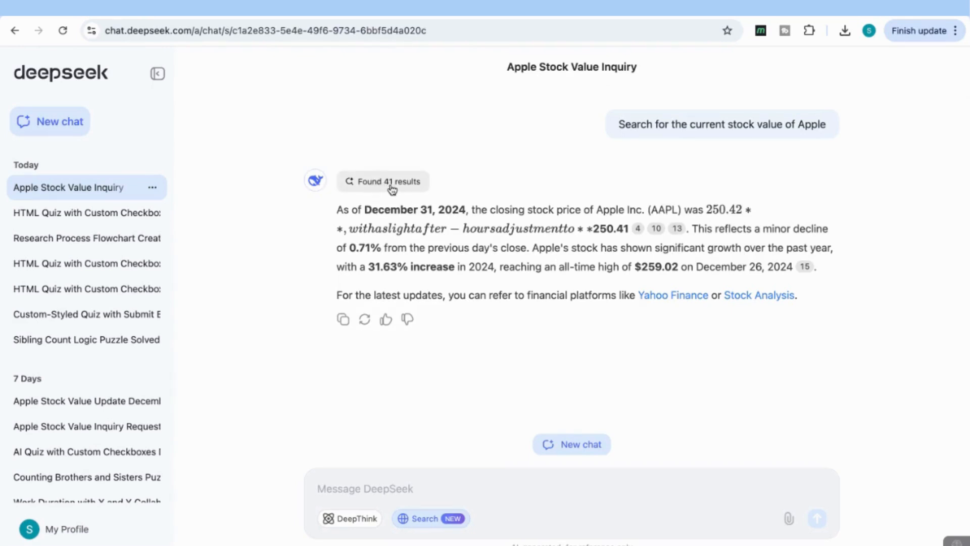
Browse the 41 cited search results and view the Techopedia 2025 Apple stock forecast article
{"action": "left_click", "coordinate": [388, 181]}
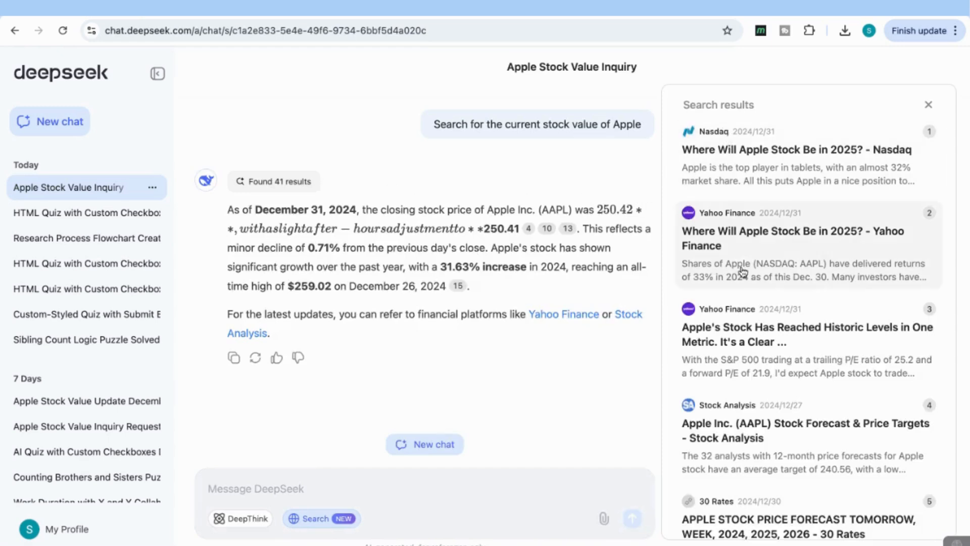
{"action": "scroll", "scroll_direction": "down", "scroll_amount": 3}
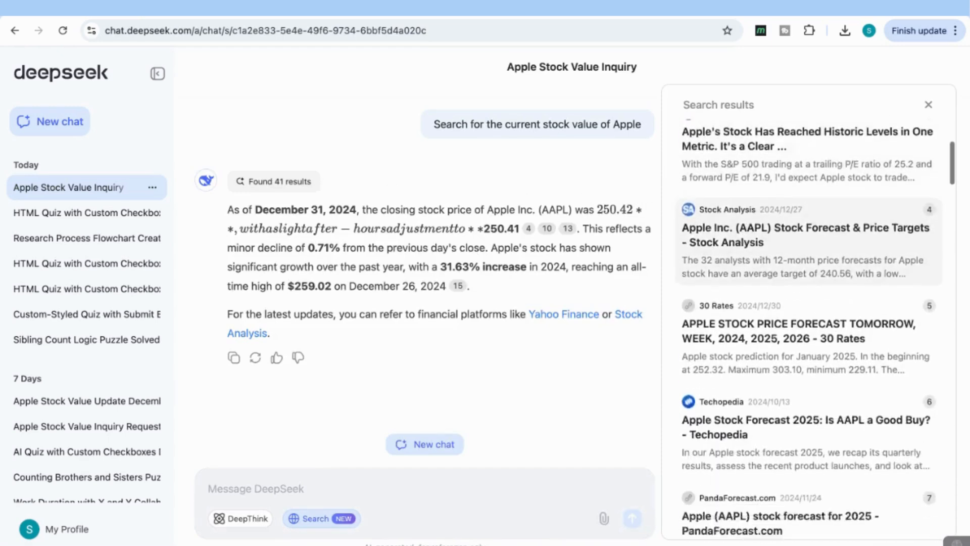
{"action": "scroll", "scroll_direction": "down", "scroll_amount": 3}
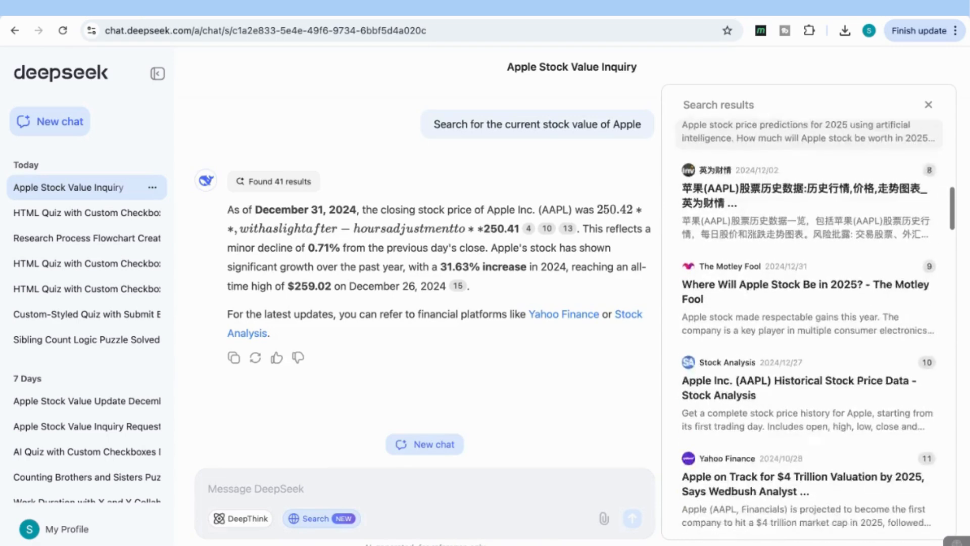
{"action": "scroll", "scroll_direction": "down", "scroll_amount": 3}
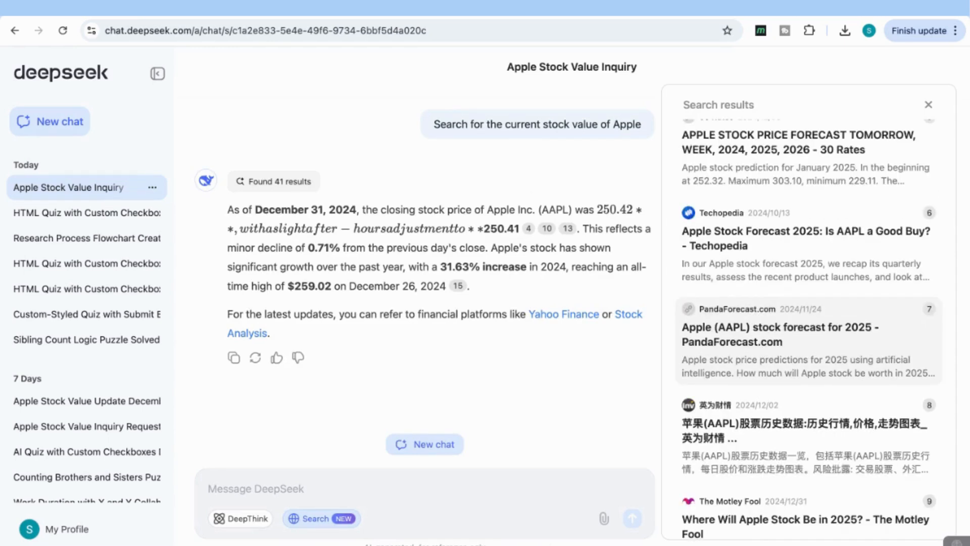
{"action": "scroll", "scroll_direction": "down", "scroll_amount": 3}
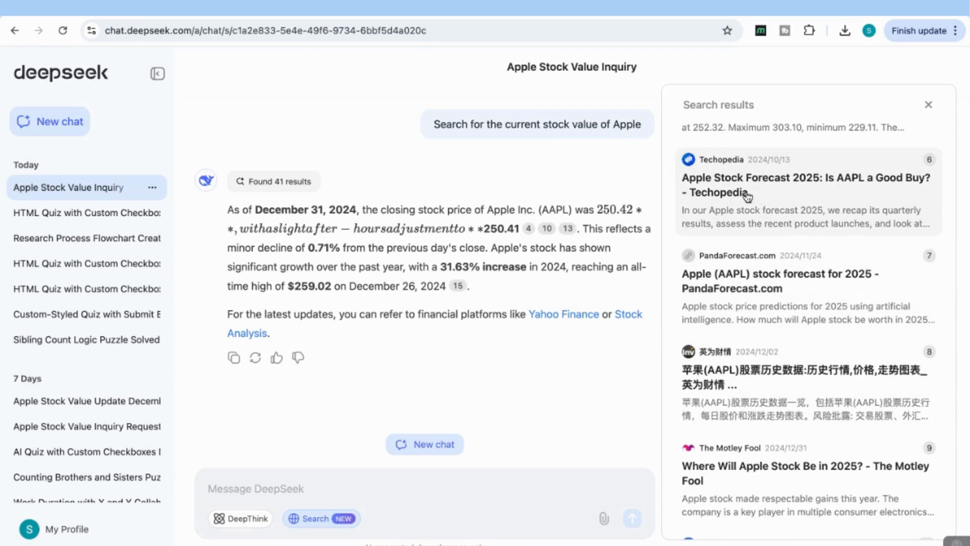
{"action": "left_click", "coordinate": [806, 184]}
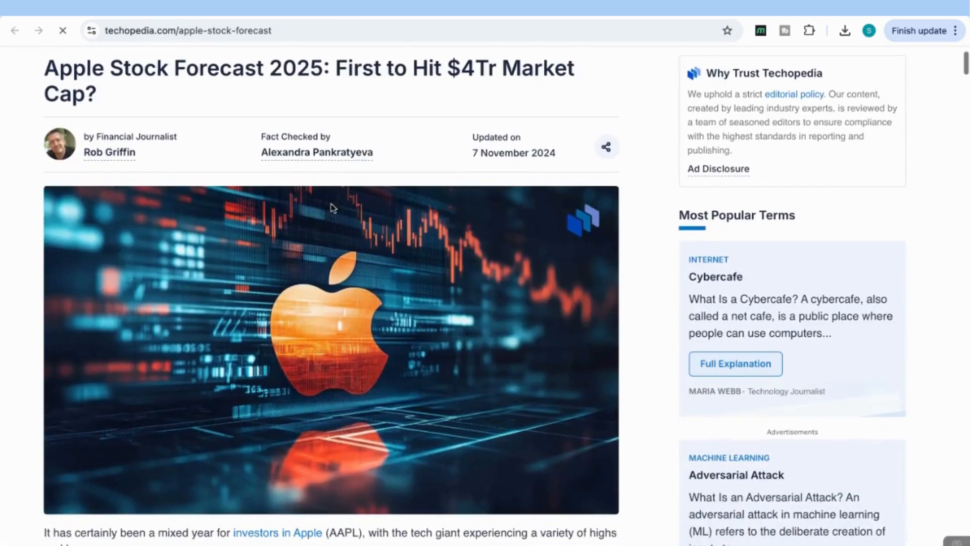
{"action": "left_click", "coordinate": [186, 30]}
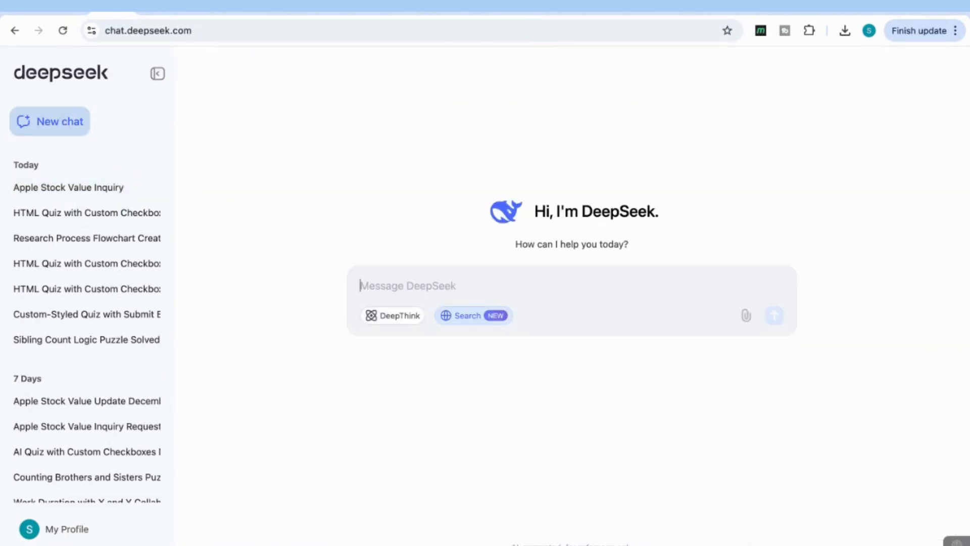
{"action": "mouse_move", "coordinate": [294, 235]}
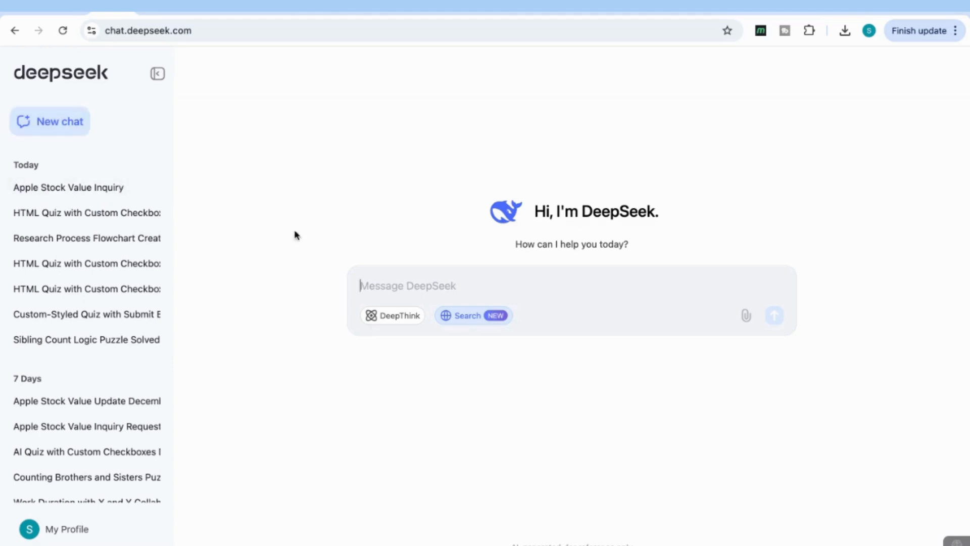
Draft 'write 500 words on the role of AI in enhancing healthcare delivery' in a new chat
{"action": "type", "text": "write 500 words on the role of AI in enhancing healthcare delivery"}
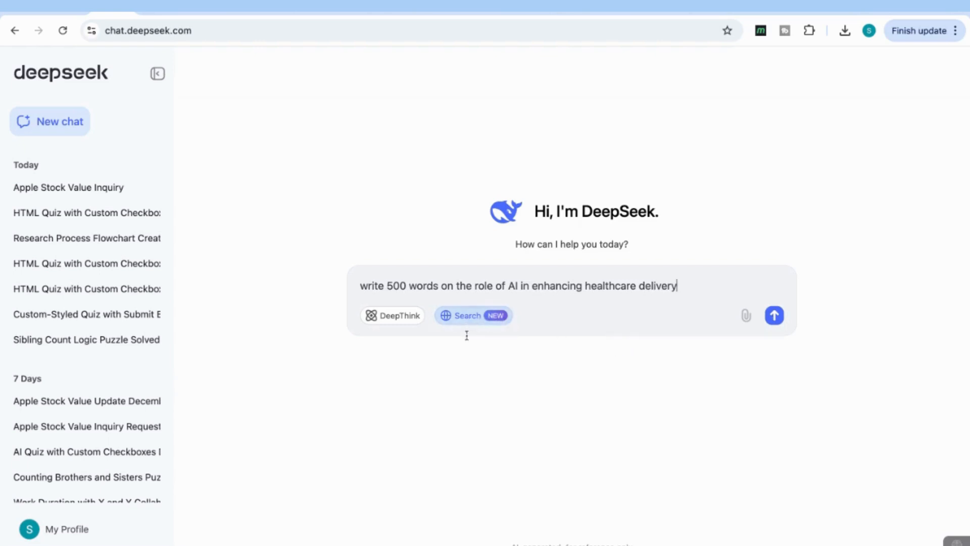
{"action": "mouse_move", "coordinate": [476, 350]}
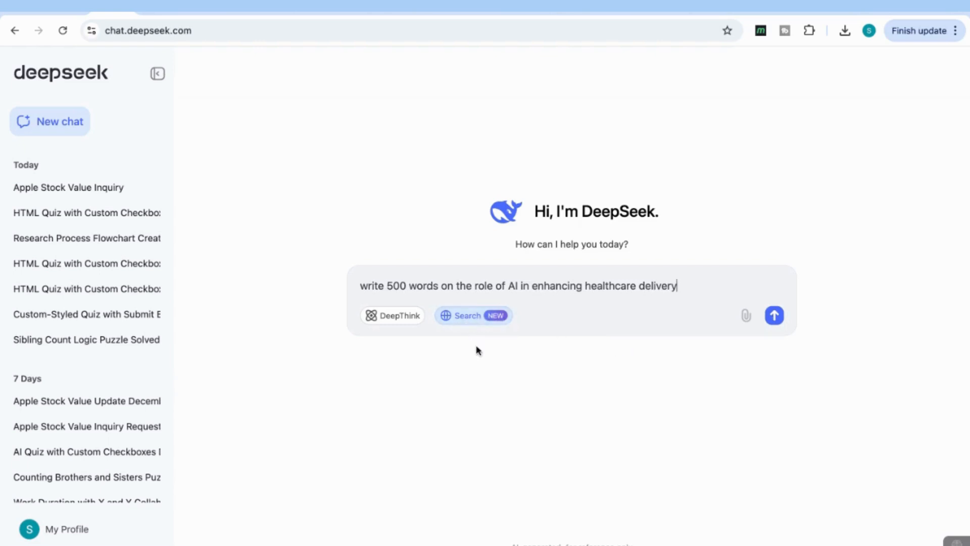
{"action": "mouse_move", "coordinate": [736, 300]}
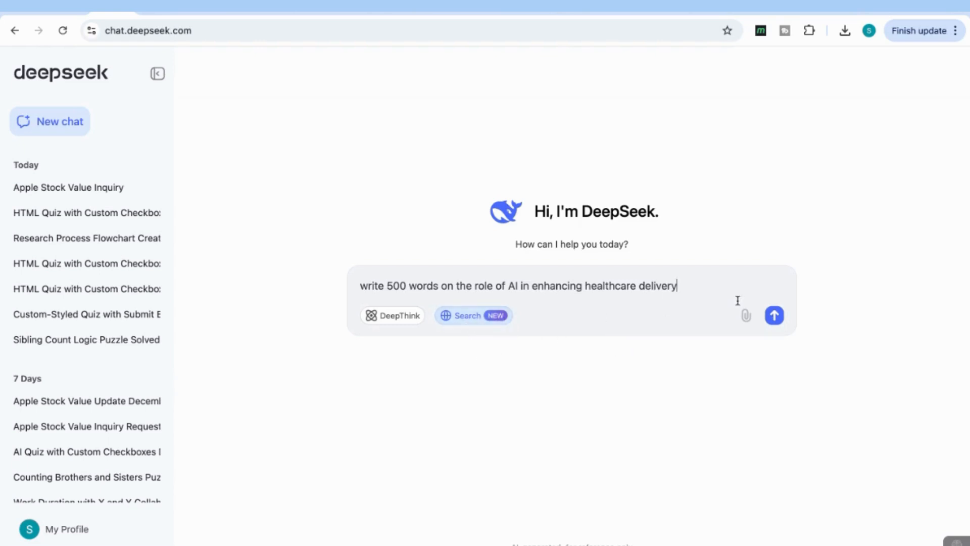
Send the healthcare request and read through the generated multi-paragraph AI-in-healthcare essay
{"action": "left_click", "coordinate": [774, 316]}
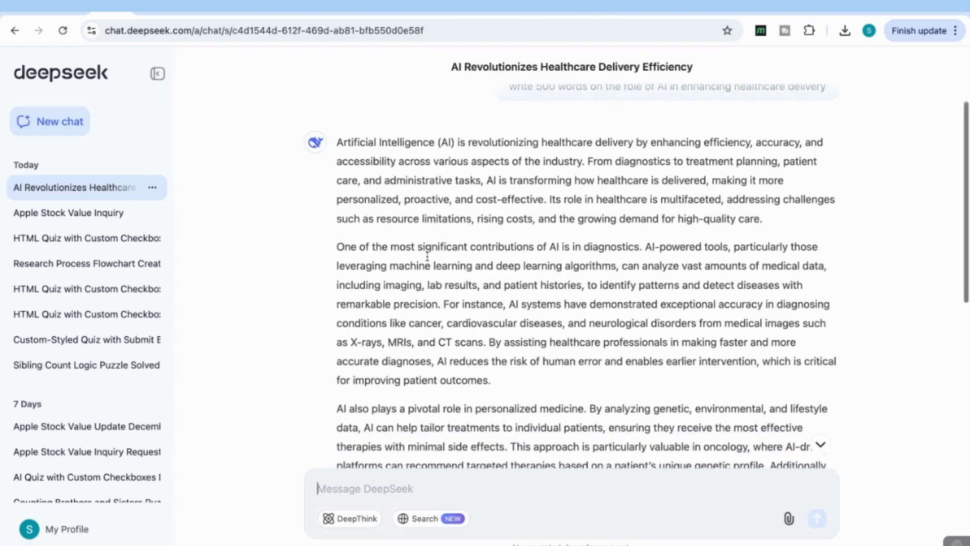
{"action": "scroll", "scroll_direction": "up", "scroll_amount": 3}
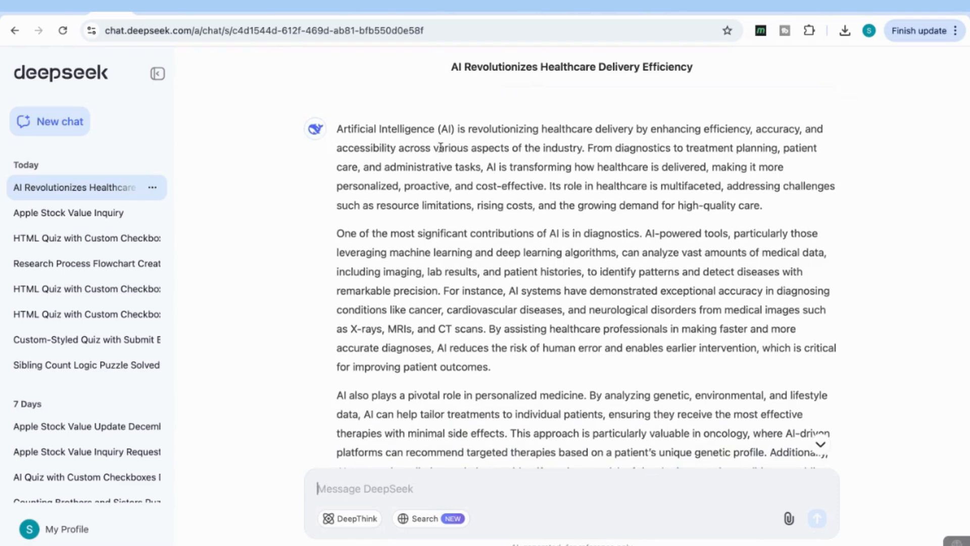
{"action": "mouse_move", "coordinate": [588, 152]}
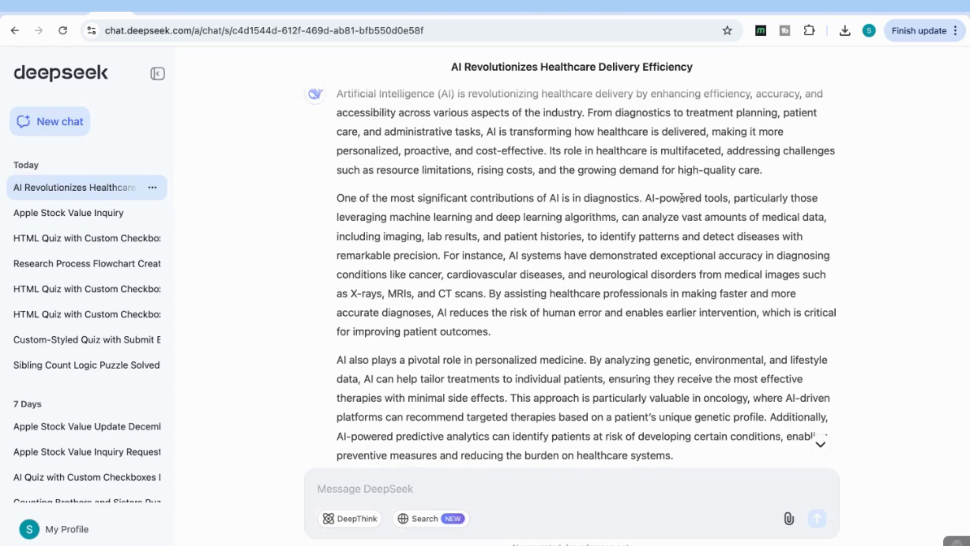
{"action": "scroll", "scroll_direction": "up", "scroll_amount": 3}
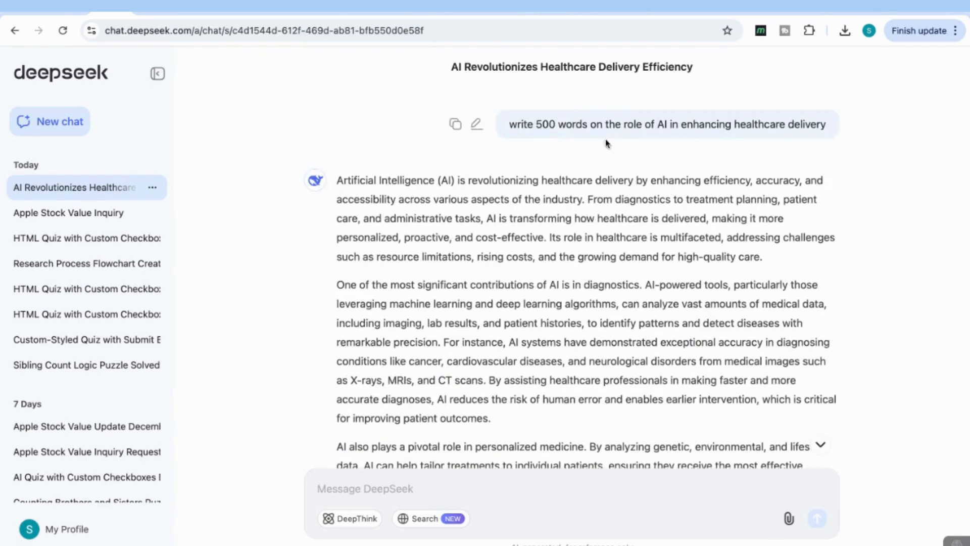
{"action": "mouse_move", "coordinate": [585, 153]}
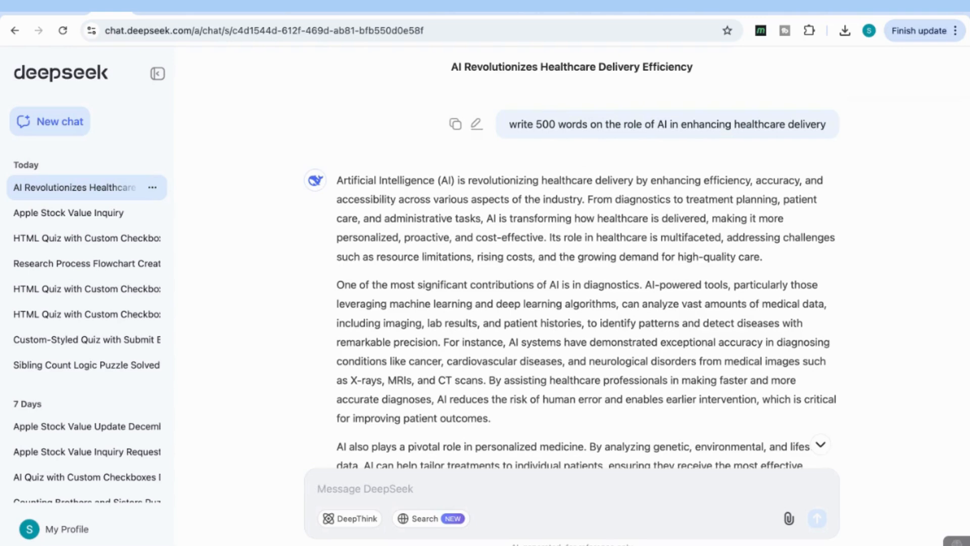
{"action": "scroll", "scroll_direction": "down", "scroll_amount": 3}
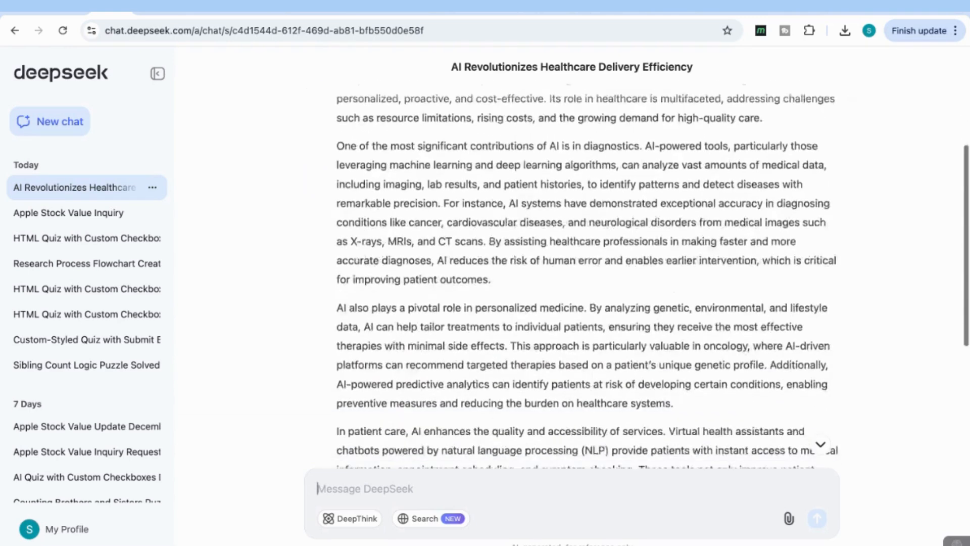
{"action": "scroll", "scroll_direction": "up", "scroll_amount": 3}
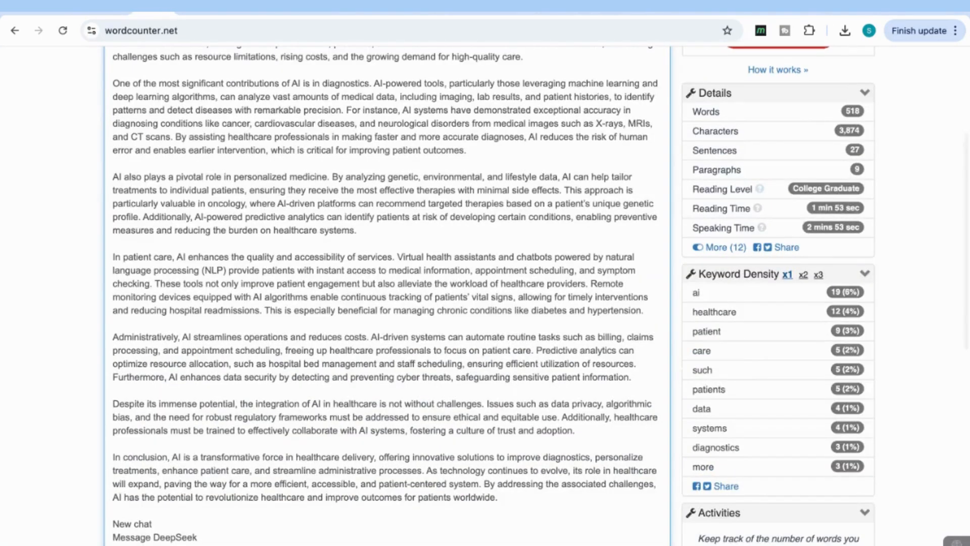
Review the 518-word count in WordCounter and return to a fresh DeepSeek chat
{"action": "scroll", "scroll_direction": "up", "scroll_amount": 3}
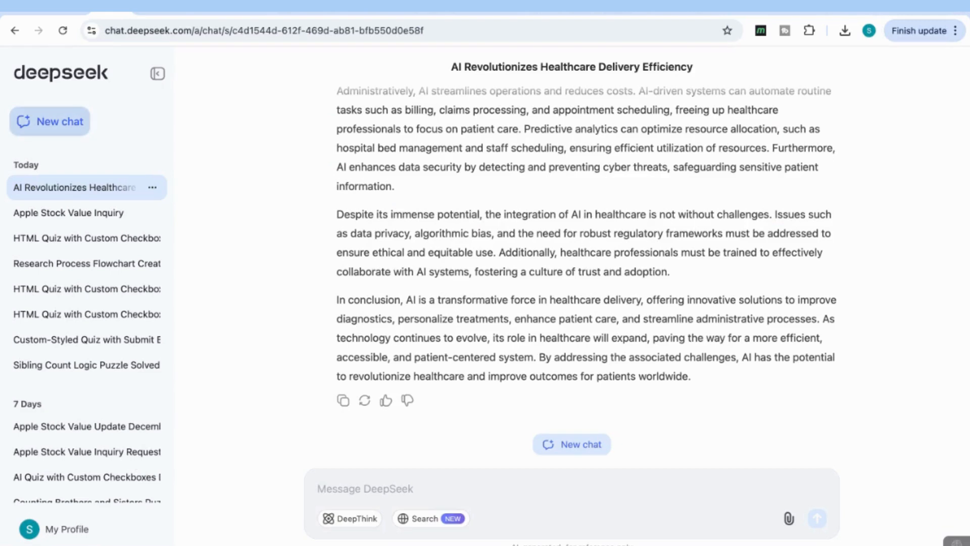
{"action": "left_click", "coordinate": [49, 121]}
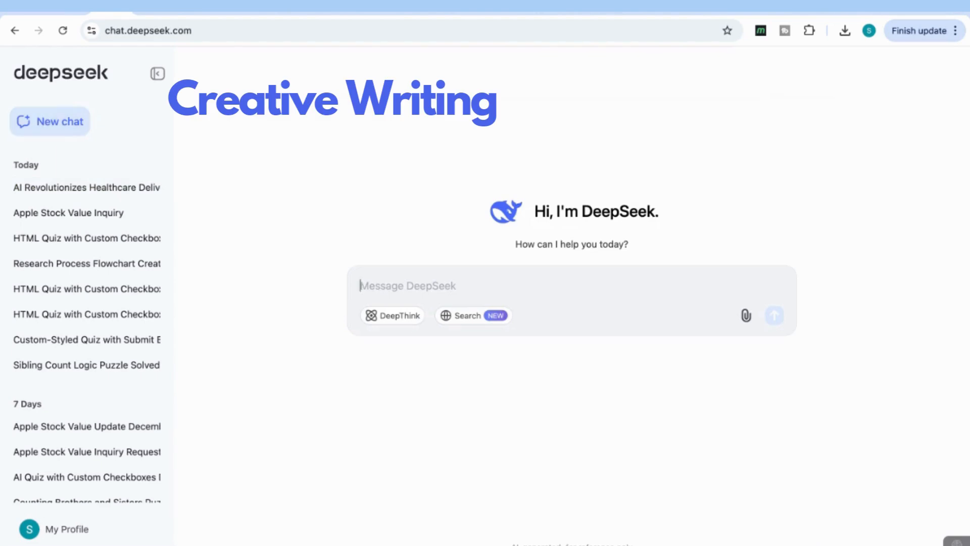
Request 'write a creative story on a boy who gets lost in space' and read 'The Boy Who Touched the Stars'
{"action": "type", "text": "write a creative story on a boy who gets lost in space"}
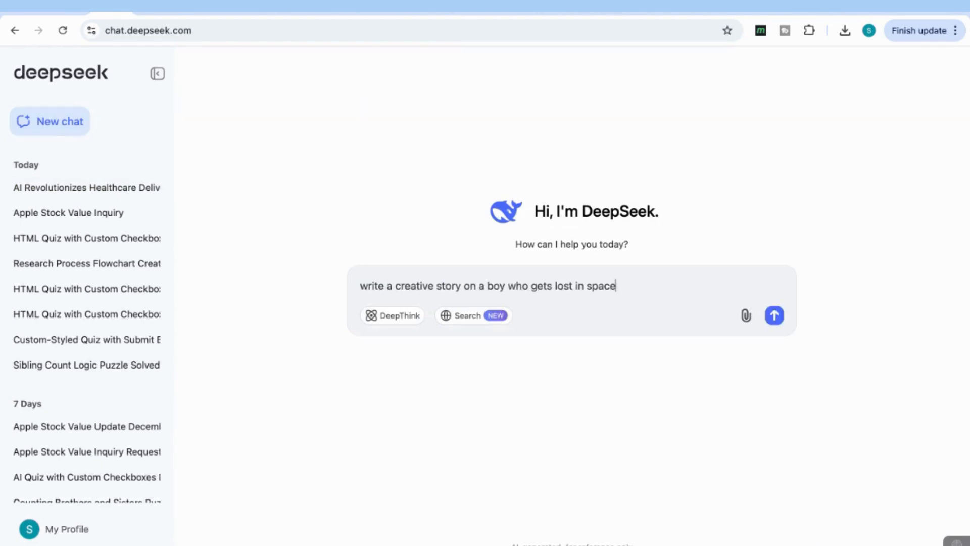
{"action": "left_click", "coordinate": [775, 315]}
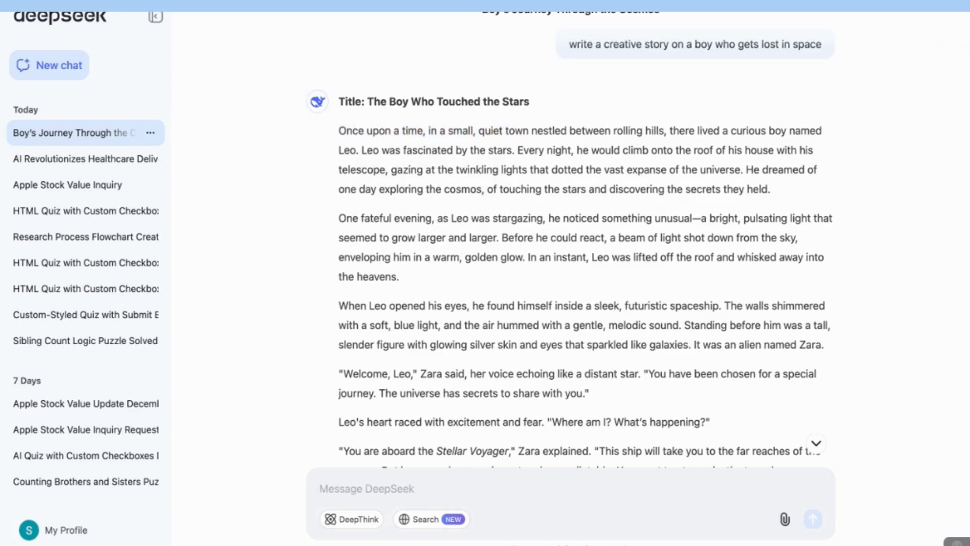
{"action": "scroll", "scroll_direction": "up", "scroll_amount": 3}
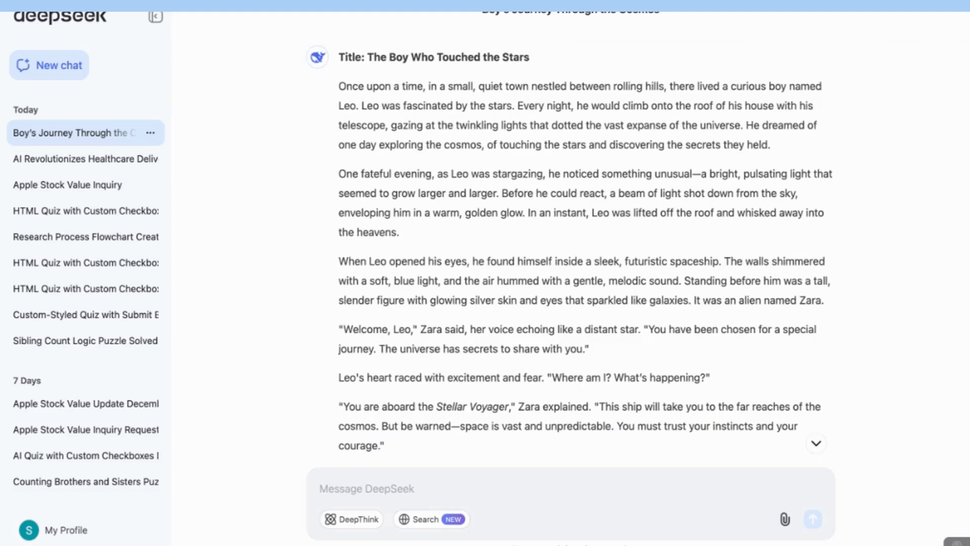
{"action": "mouse_move", "coordinate": [540, 269]}
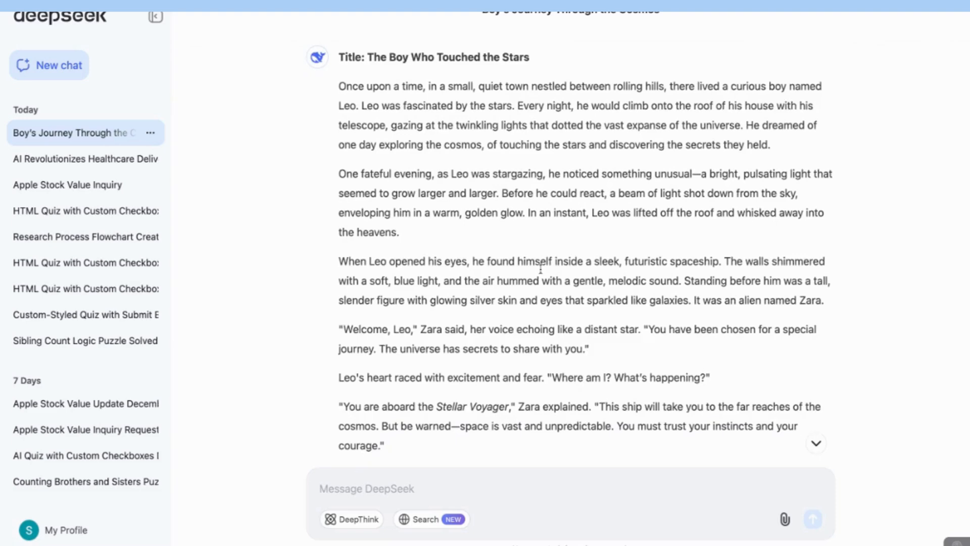
{"action": "scroll", "scroll_direction": "down", "scroll_amount": 3}
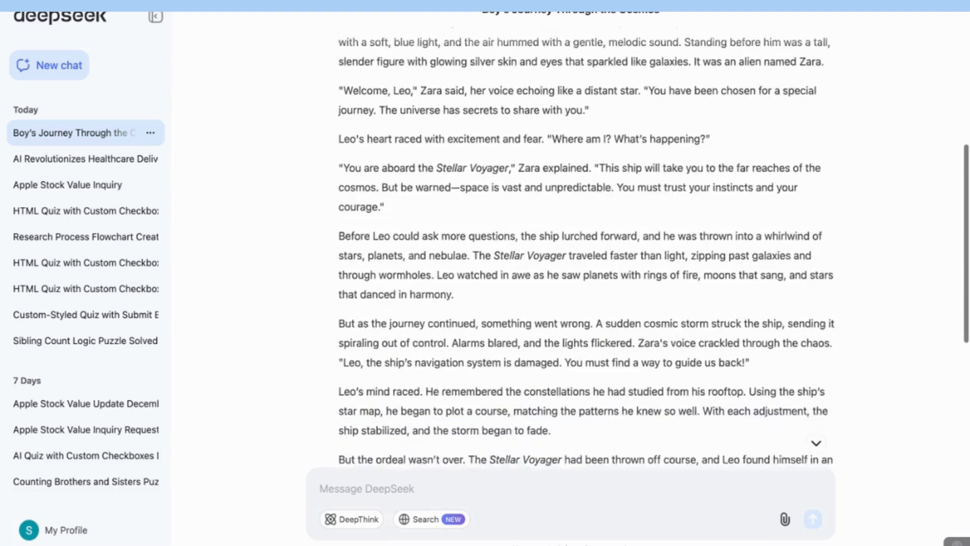
{"action": "scroll", "scroll_direction": "down", "scroll_amount": 3}
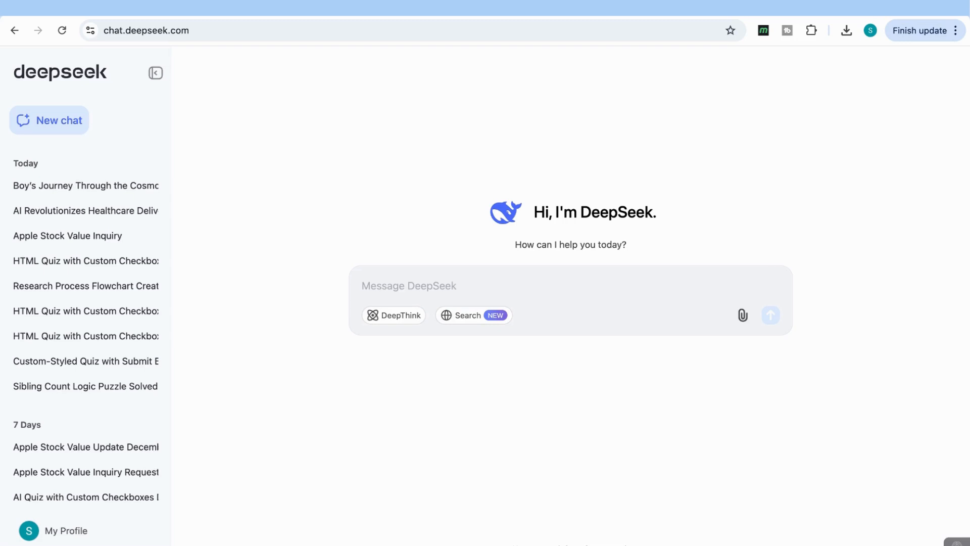
Attach the healthcare article files and draft 'Summarise this article and provide the key insights'
{"action": "left_click", "coordinate": [742, 315]}
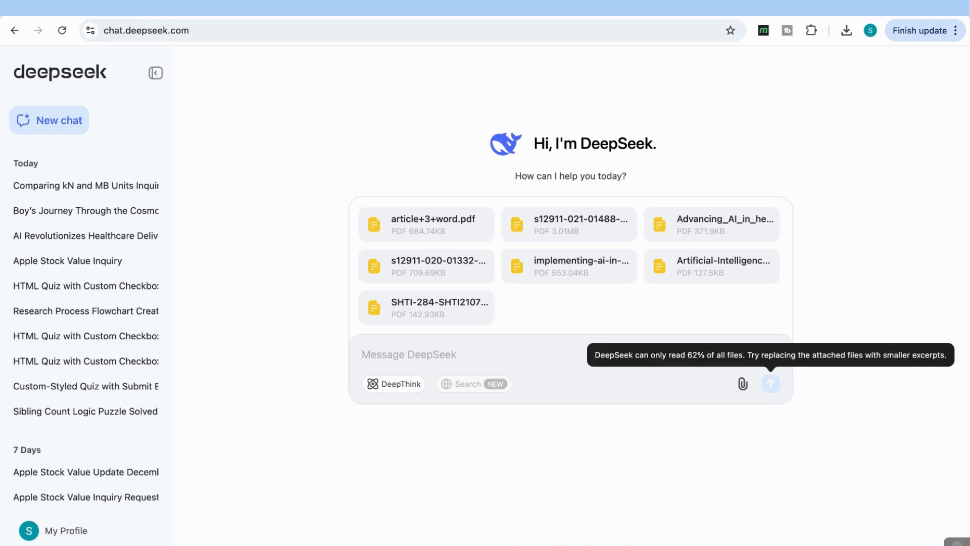
{"action": "mouse_move", "coordinate": [525, 319]}
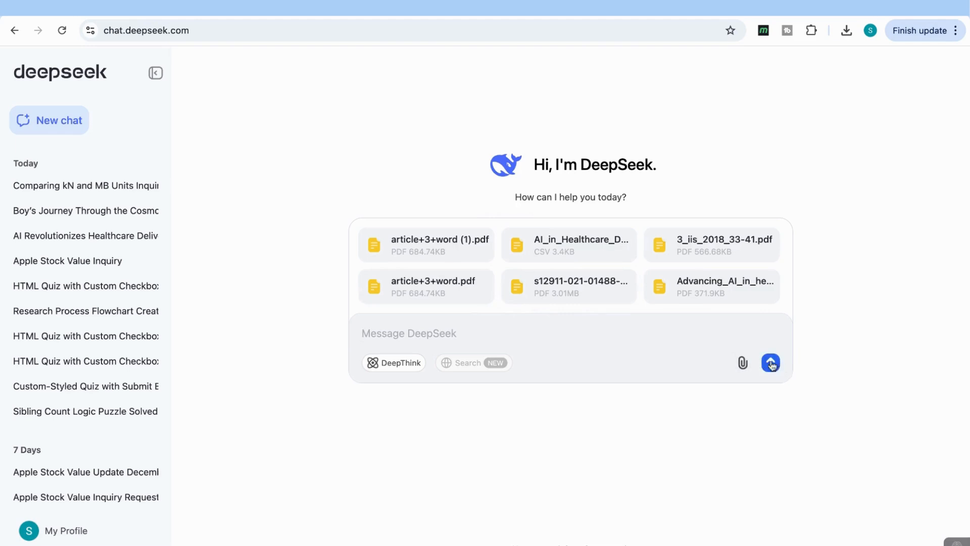
{"action": "mouse_move", "coordinate": [642, 333]}
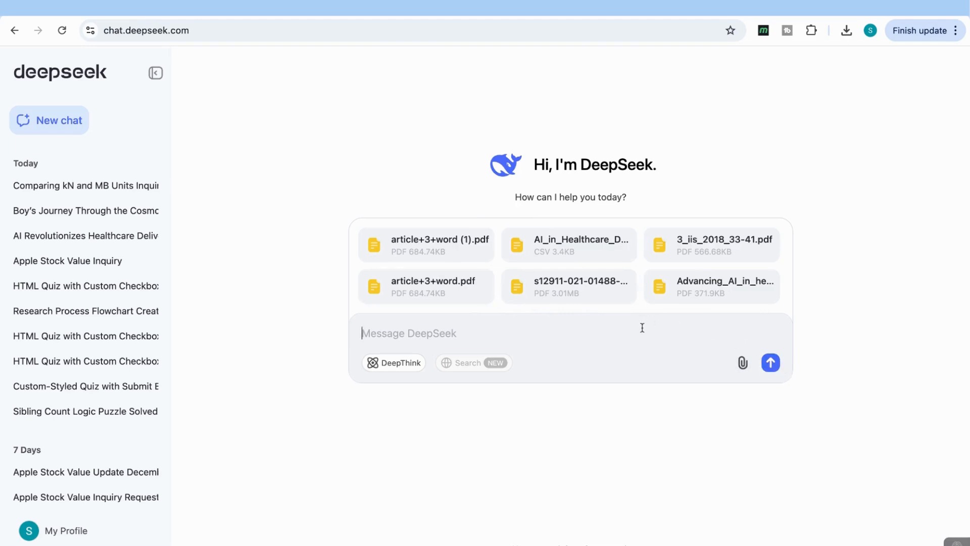
{"action": "type", "text": "Summarise this article and provide the key insights"}
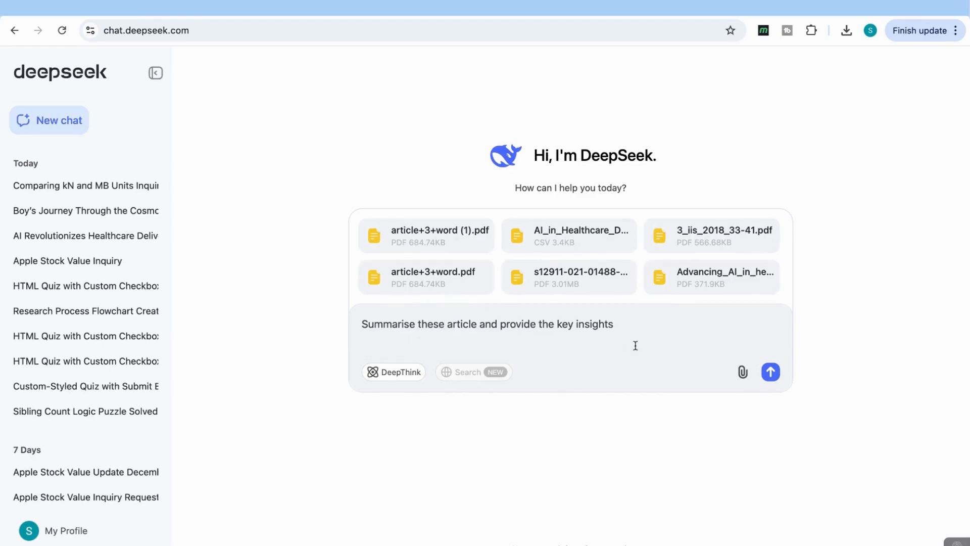
Send the attached articles for summary, read the key insights, then start a fresh chat
{"action": "left_click", "coordinate": [770, 372]}
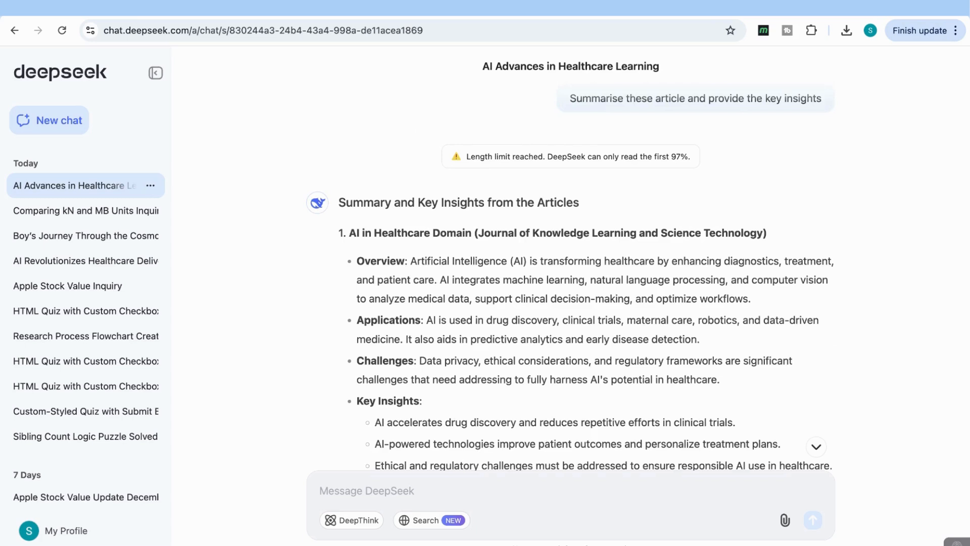
{"action": "mouse_move", "coordinate": [486, 169]}
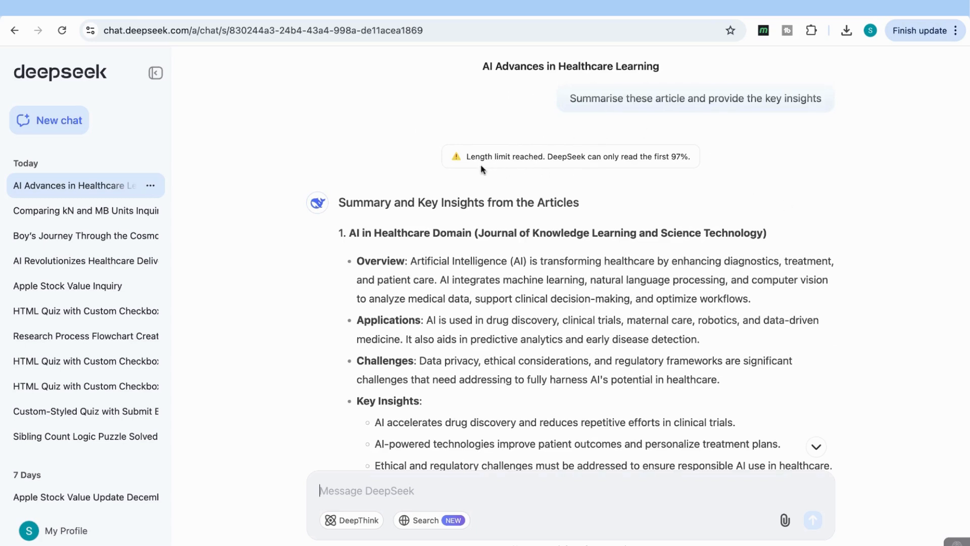
{"action": "mouse_move", "coordinate": [658, 166]}
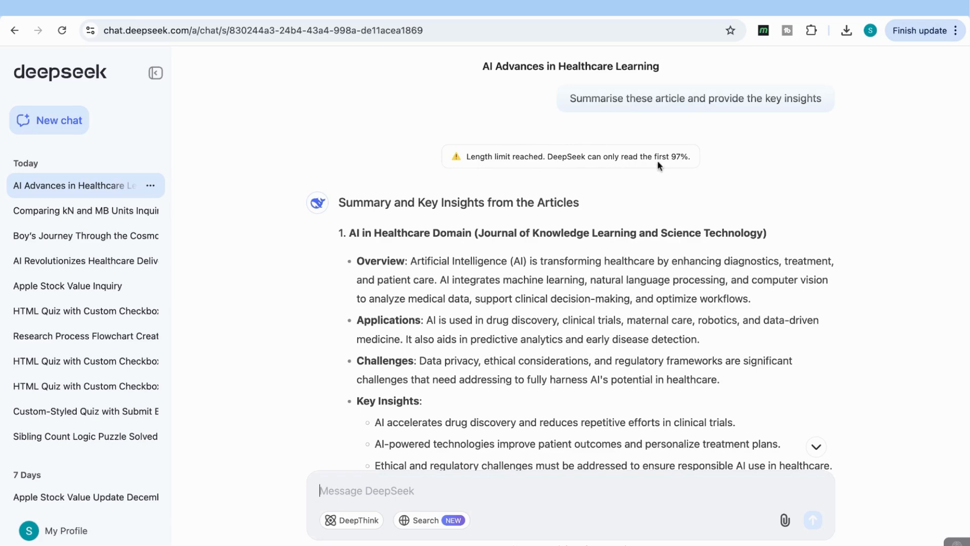
{"action": "mouse_move", "coordinate": [677, 167]}
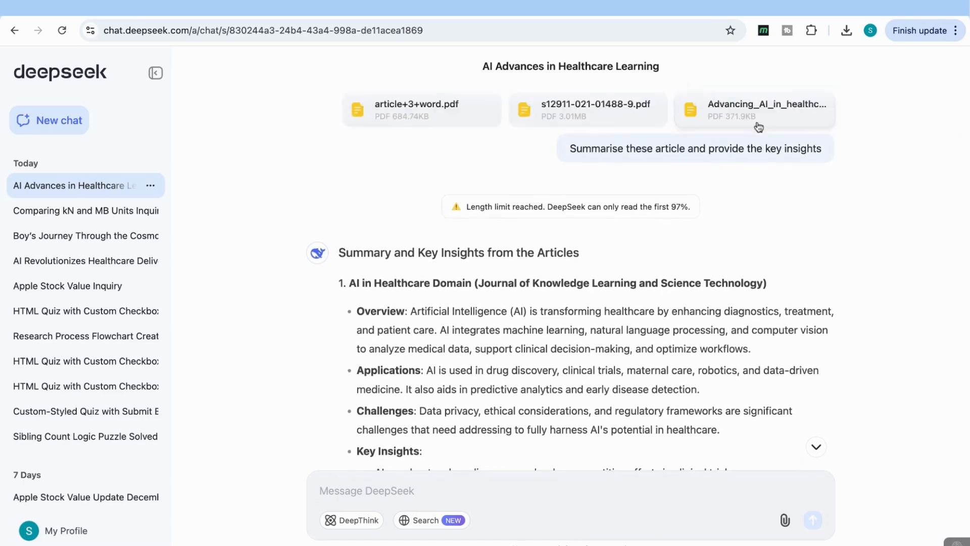
{"action": "scroll", "scroll_direction": "down", "scroll_amount": 3}
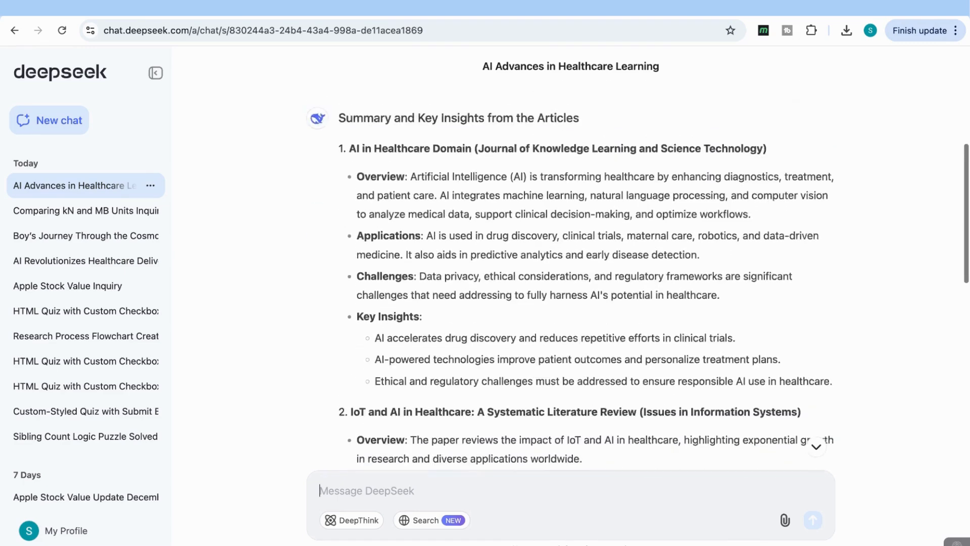
{"action": "scroll", "scroll_direction": "up", "scroll_amount": 3}
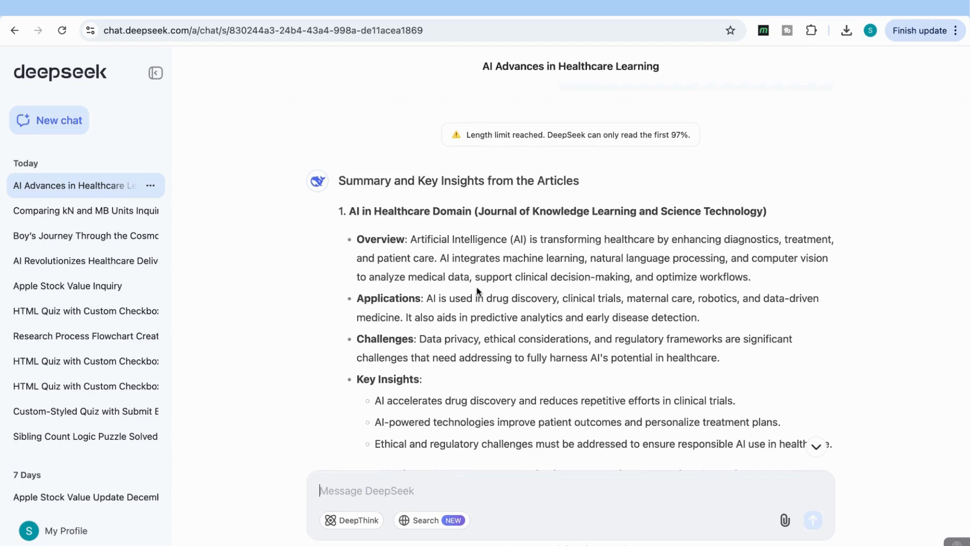
{"action": "scroll", "scroll_direction": "up", "scroll_amount": 3}
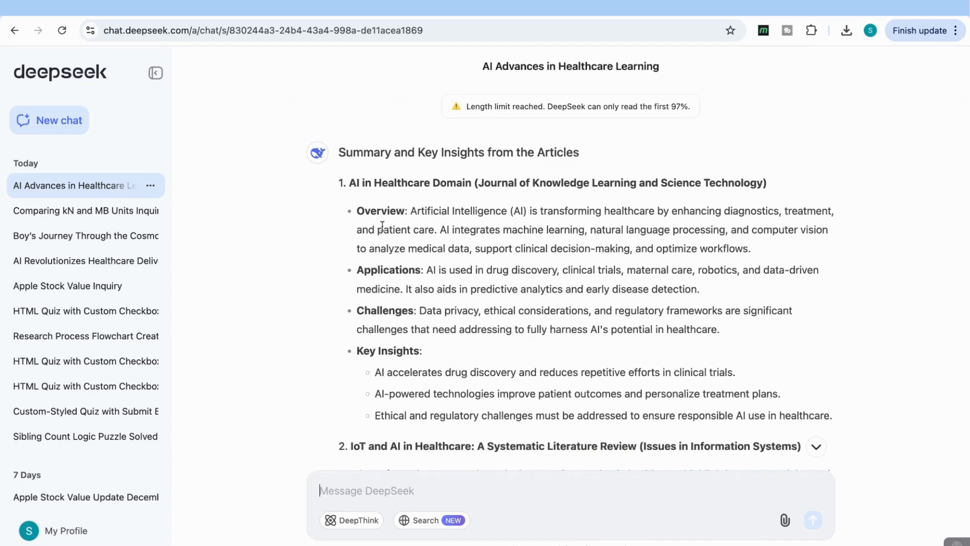
{"action": "scroll", "scroll_direction": "down", "scroll_amount": 3}
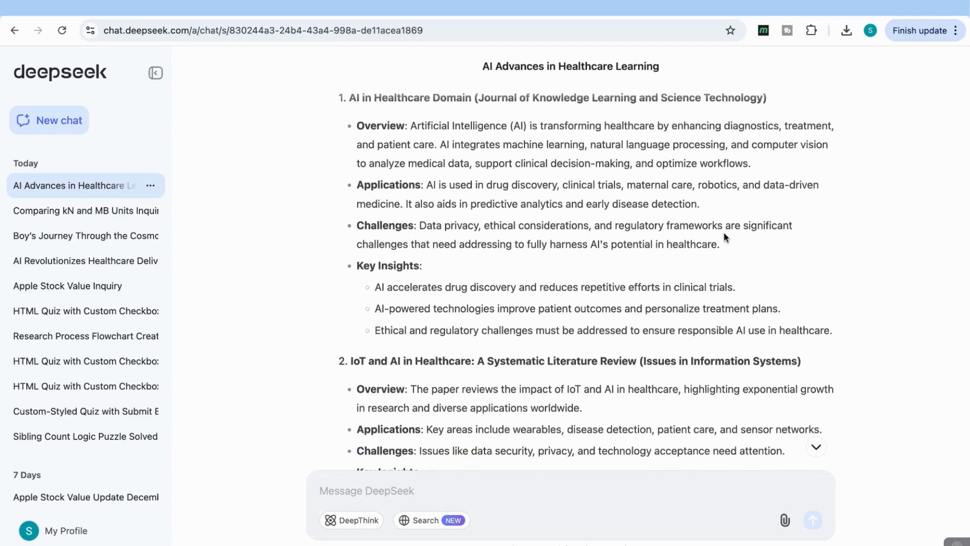
{"action": "scroll", "scroll_direction": "down", "scroll_amount": 3}
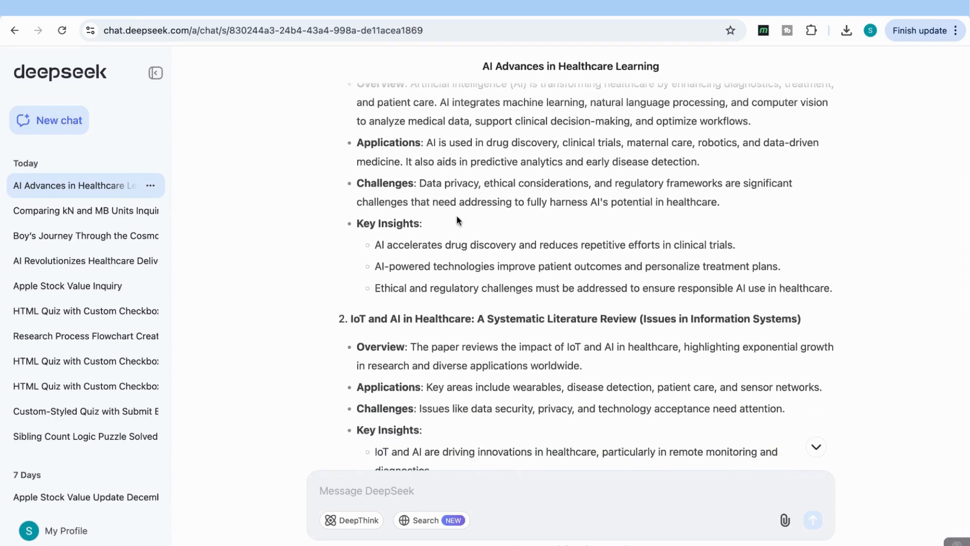
{"action": "scroll", "scroll_direction": "down", "scroll_amount": 3}
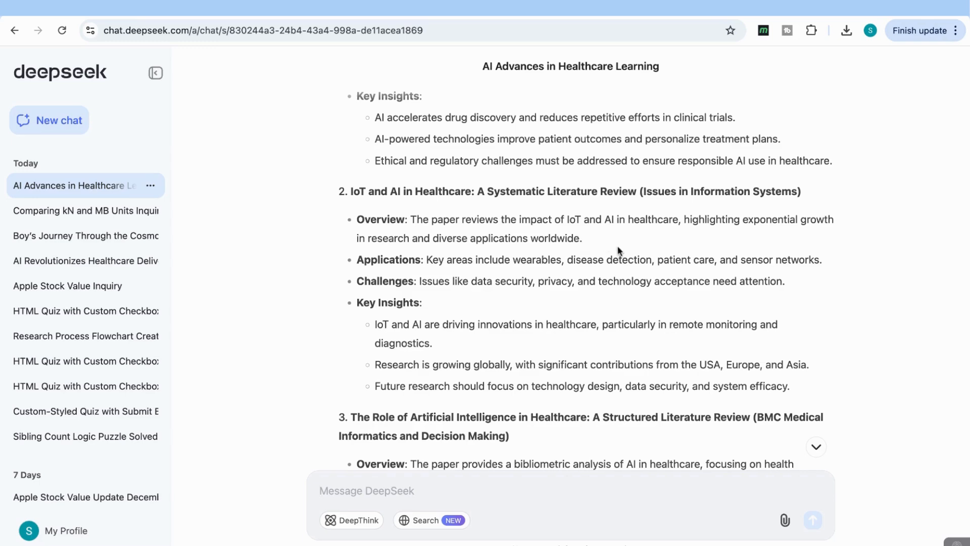
{"action": "scroll", "scroll_direction": "down", "scroll_amount": 3}
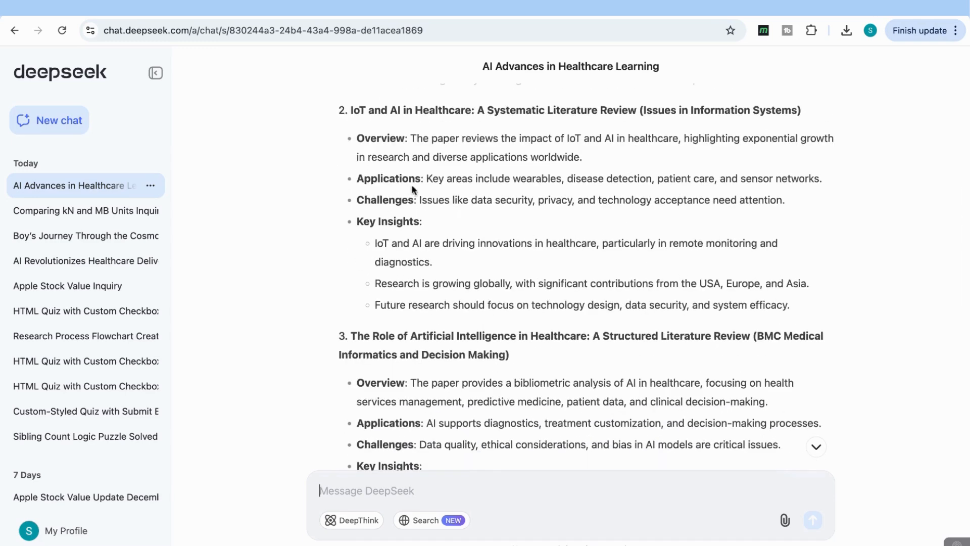
{"action": "mouse_move", "coordinate": [432, 230]}
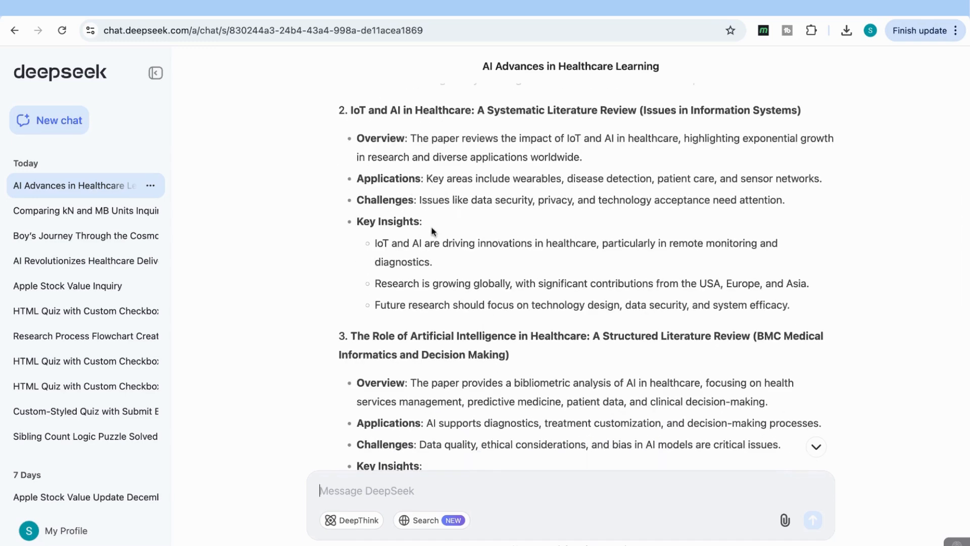
{"action": "mouse_move", "coordinate": [409, 285]}
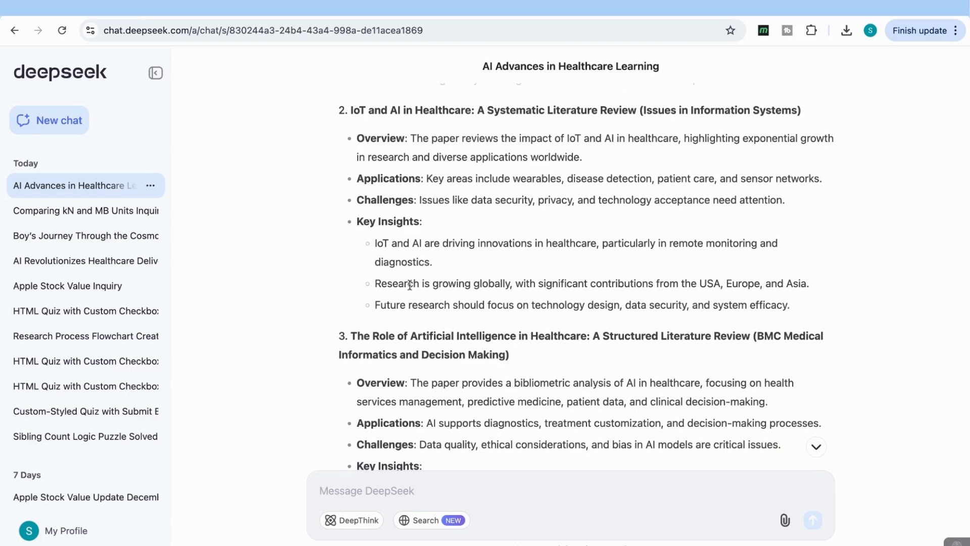
{"action": "scroll", "scroll_direction": "down", "scroll_amount": 3}
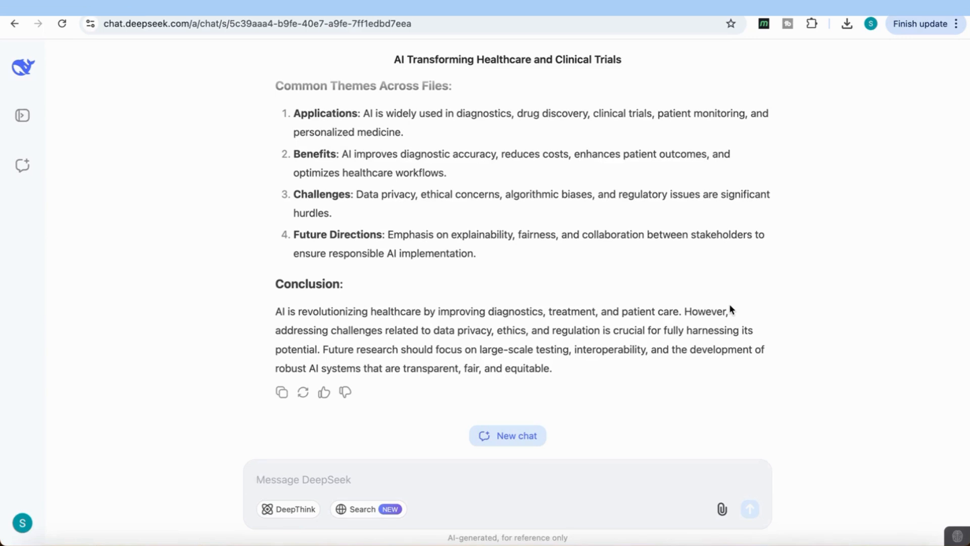
{"action": "left_click", "coordinate": [507, 435]}
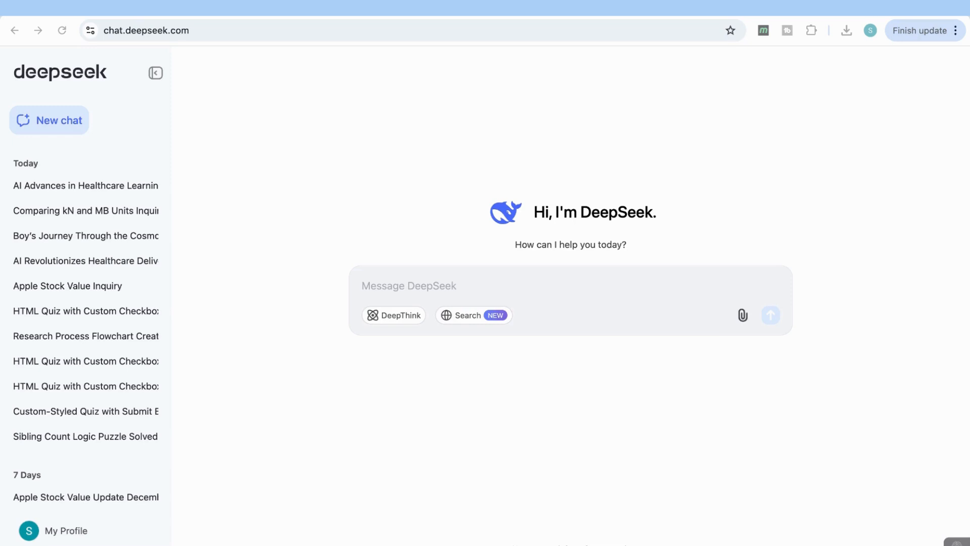
Send heart 1.jpeg for analysis, read the heart anatomy terms list, then start a fresh chat
{"action": "left_click", "coordinate": [743, 315]}
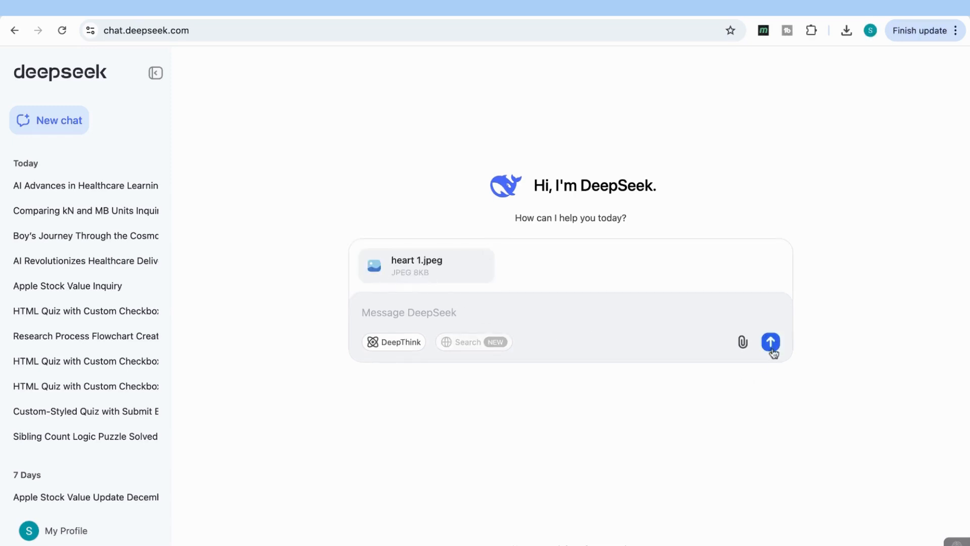
{"action": "left_click", "coordinate": [771, 342]}
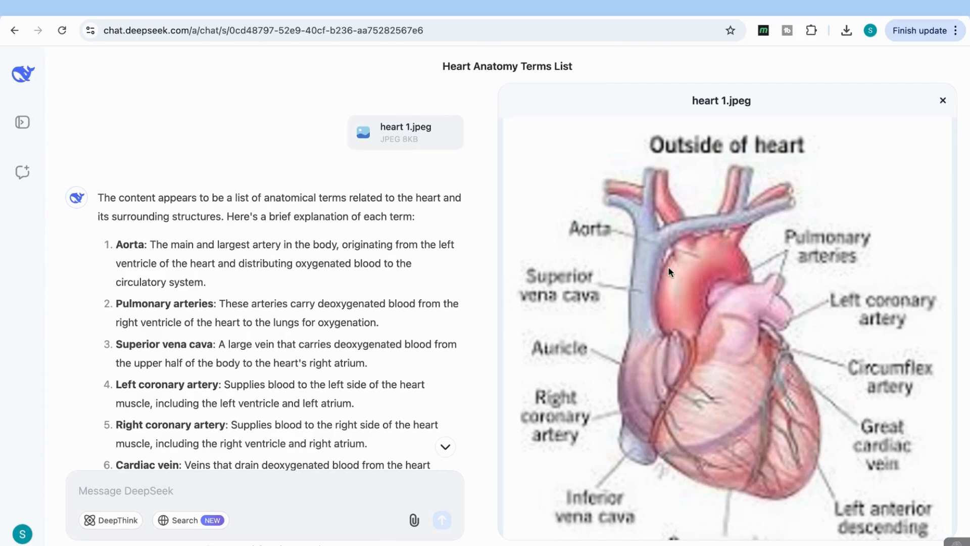
{"action": "mouse_move", "coordinate": [691, 376]}
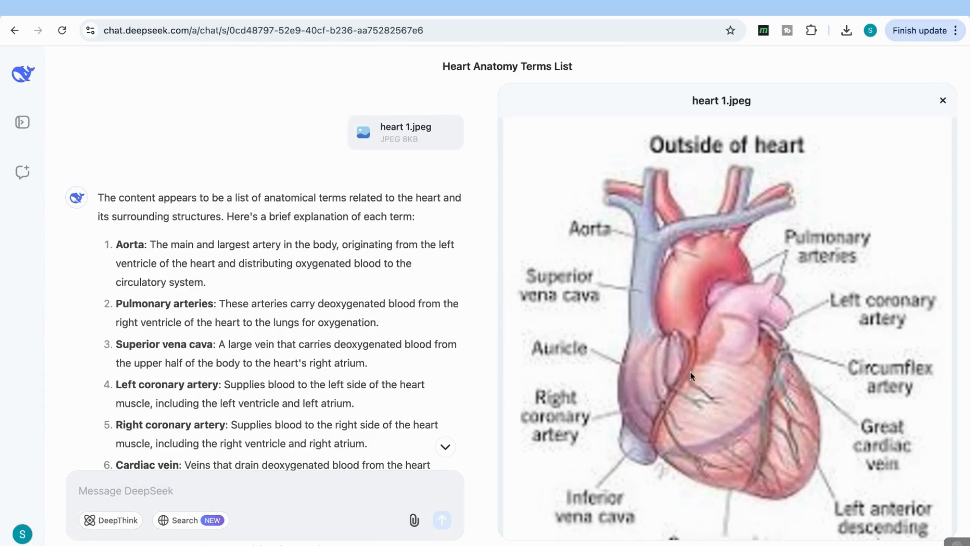
{"action": "scroll", "scroll_direction": "down", "scroll_amount": 3}
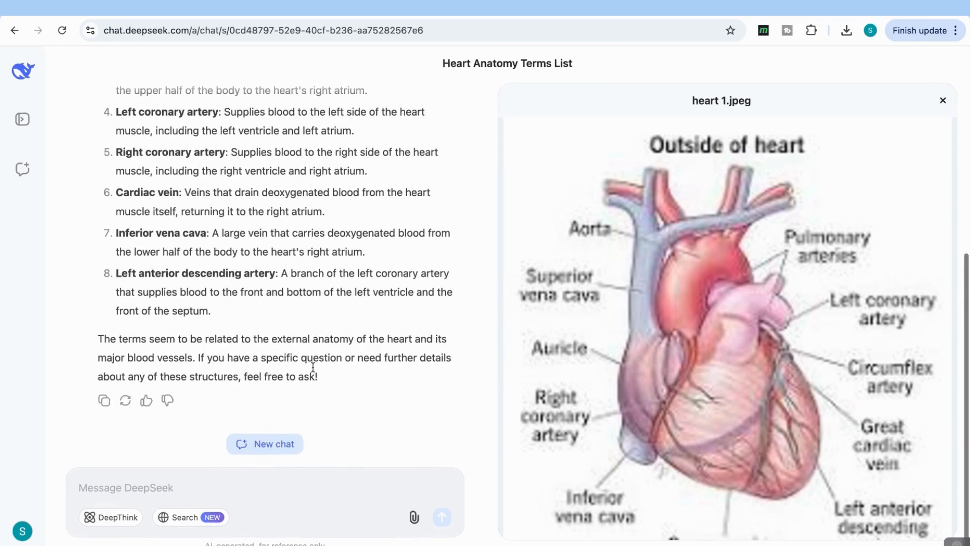
{"action": "left_click", "coordinate": [271, 443]}
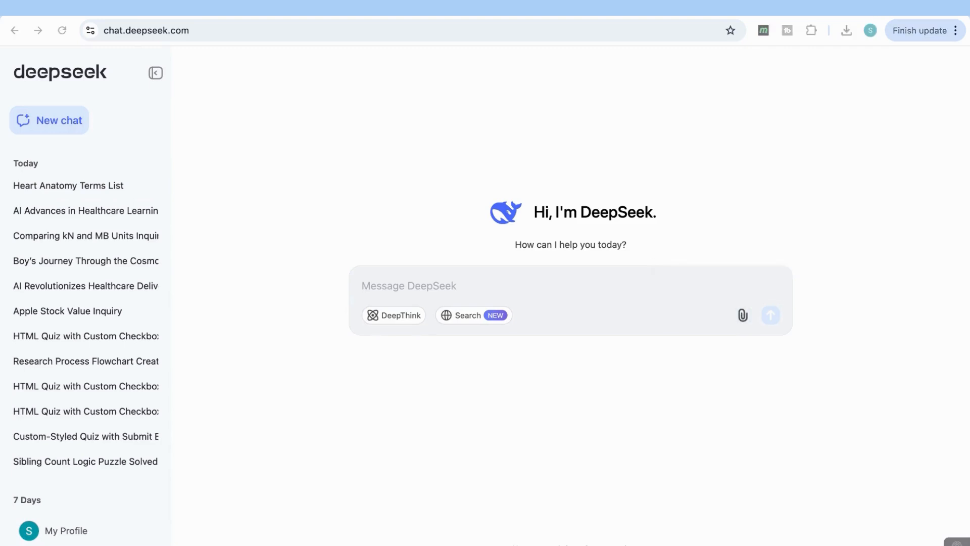
Attach heart 2.png with 'describe this image', preview it, and remove the text-free attachment
{"action": "left_click", "coordinate": [742, 315]}
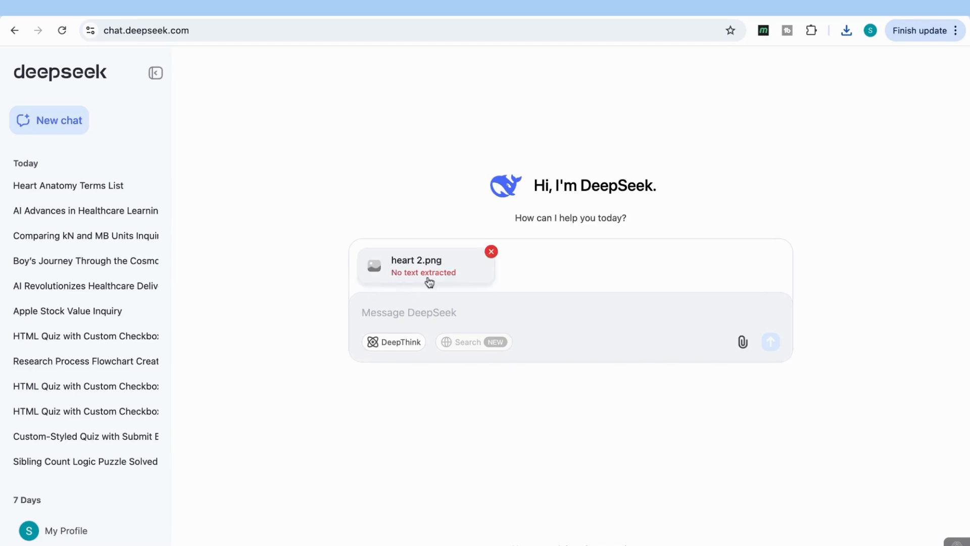
{"action": "type", "text": "describe this image"}
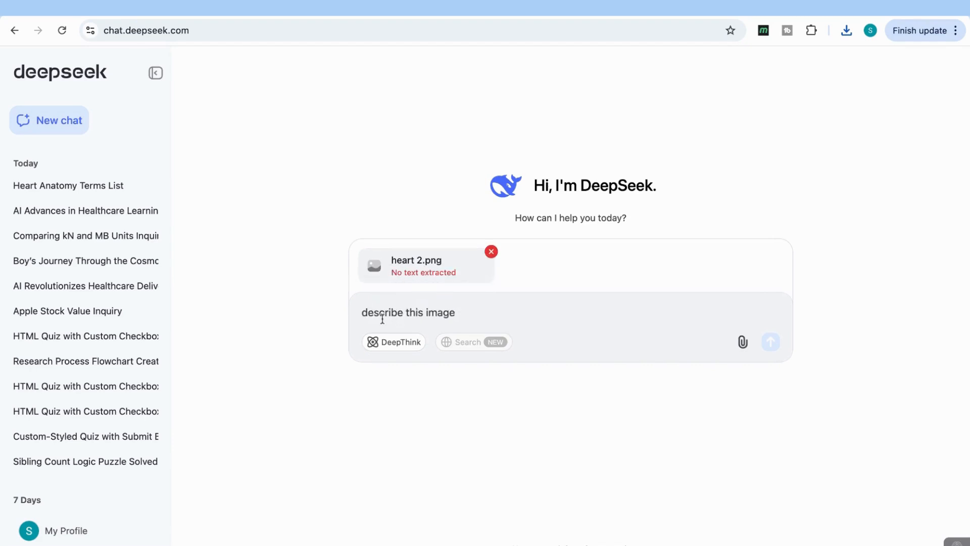
{"action": "mouse_move", "coordinate": [764, 390]}
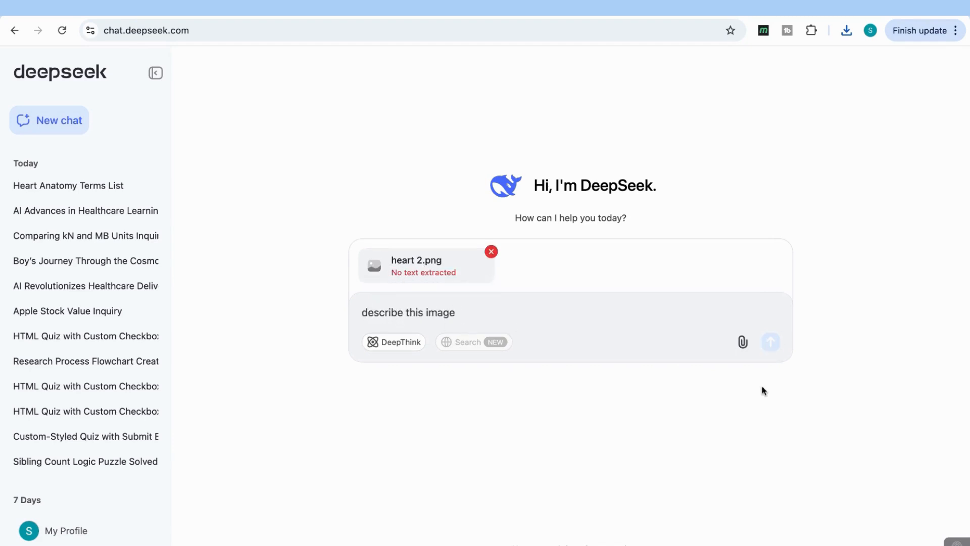
{"action": "left_click", "coordinate": [374, 265]}
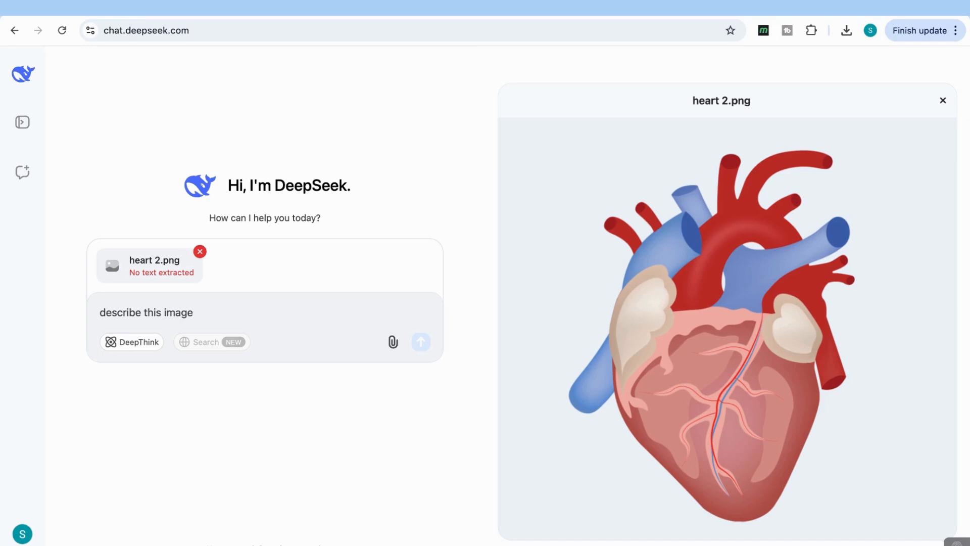
{"action": "left_click", "coordinate": [146, 312]}
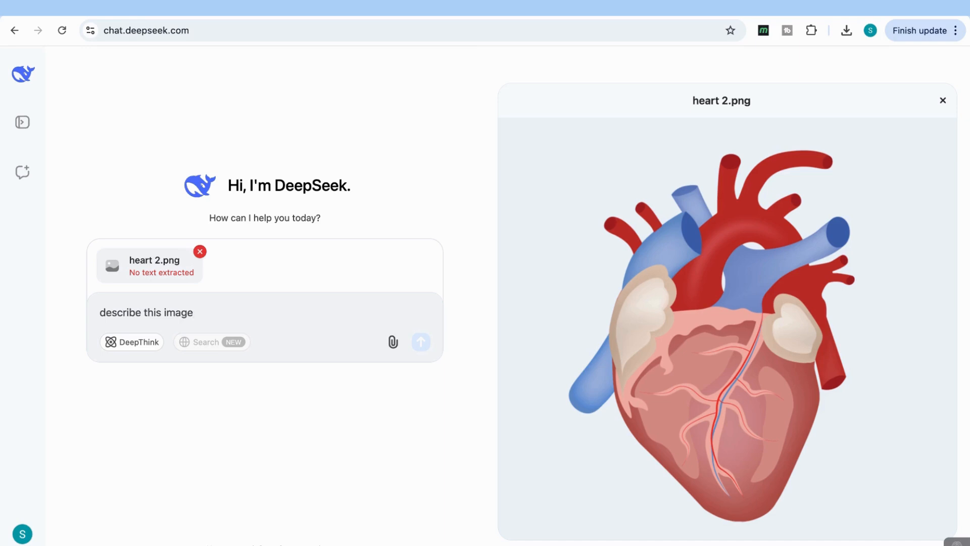
{"action": "left_click", "coordinate": [942, 100]}
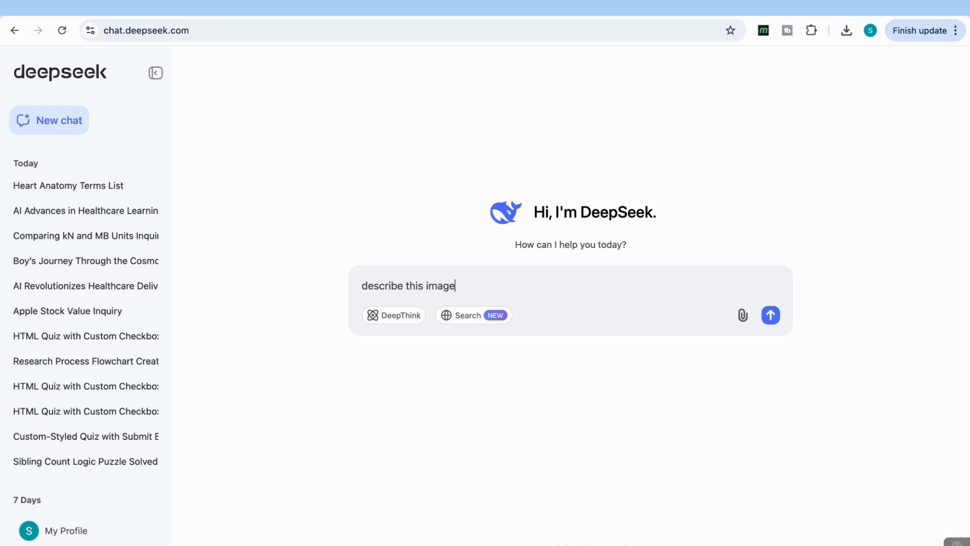